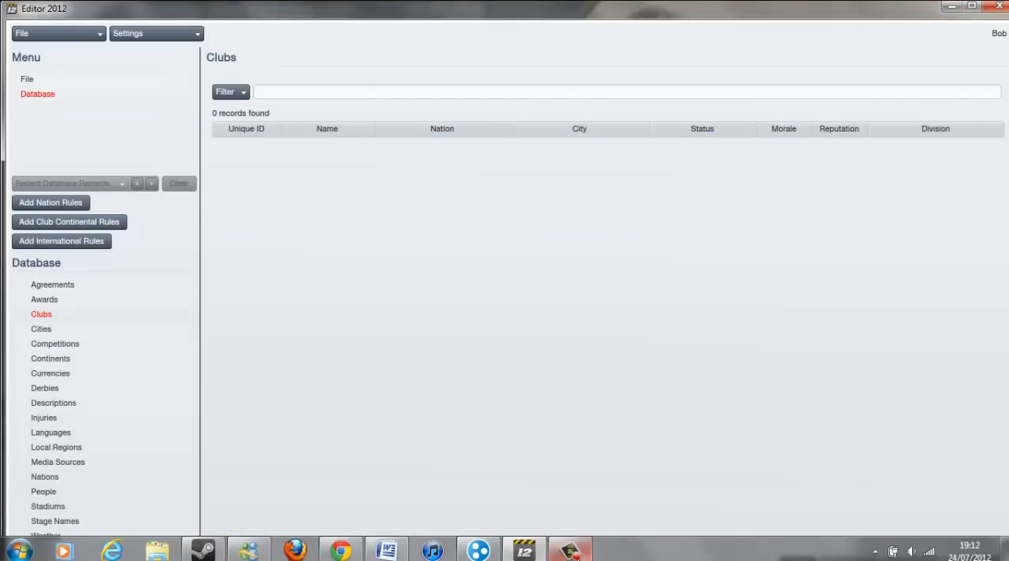
pyautogui.moveTo(752, 407)
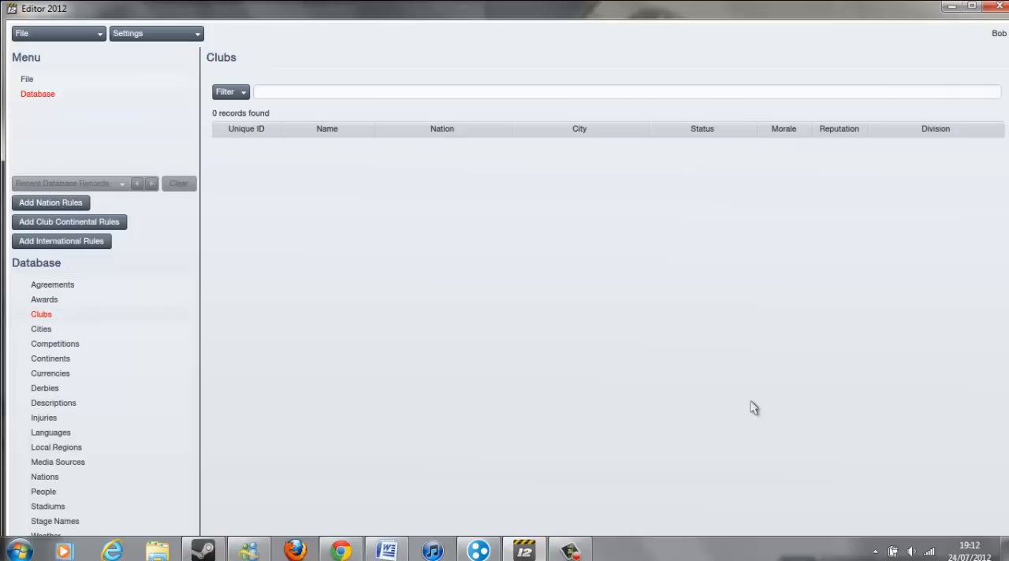
# Launch the editor from Steam's Tools library and open its file loading options
pyautogui.click(202, 549)
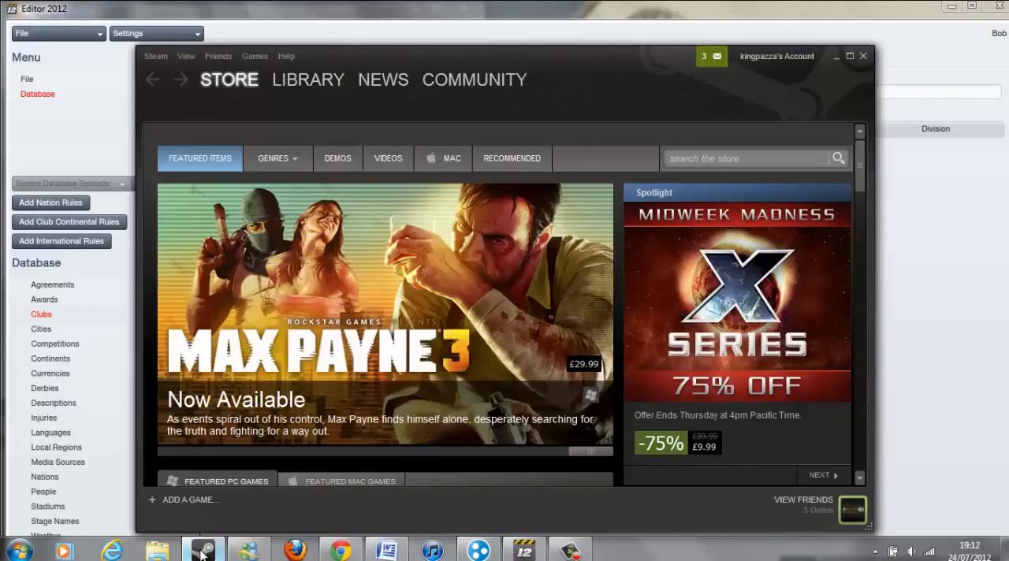
pyautogui.moveTo(311, 105)
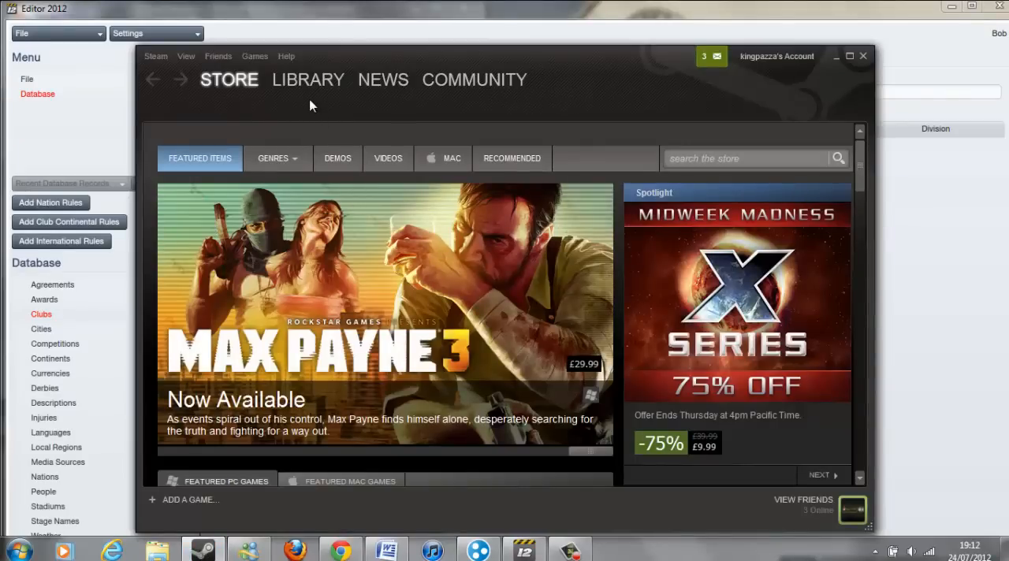
pyautogui.click(307, 80)
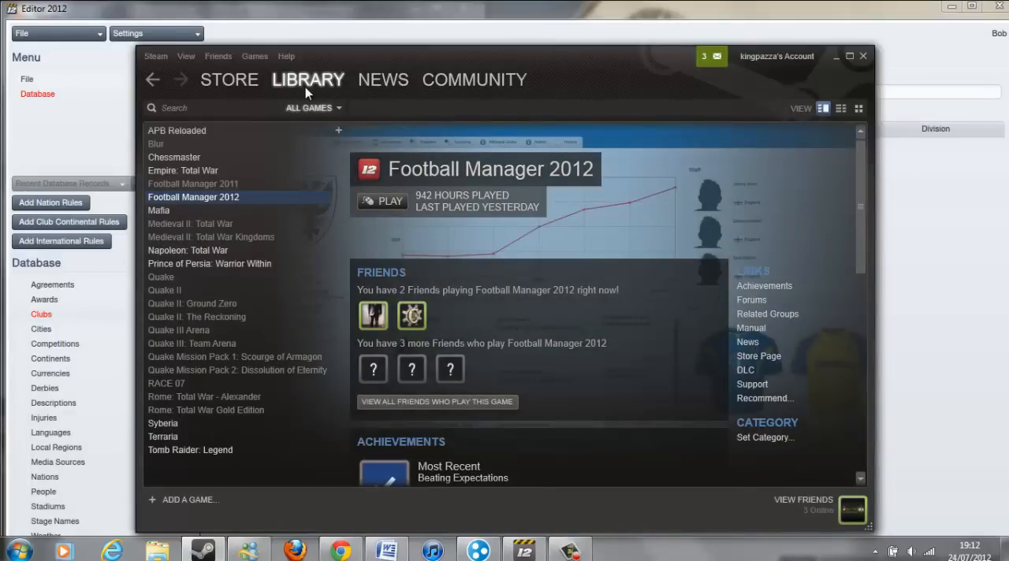
pyautogui.click(313, 108)
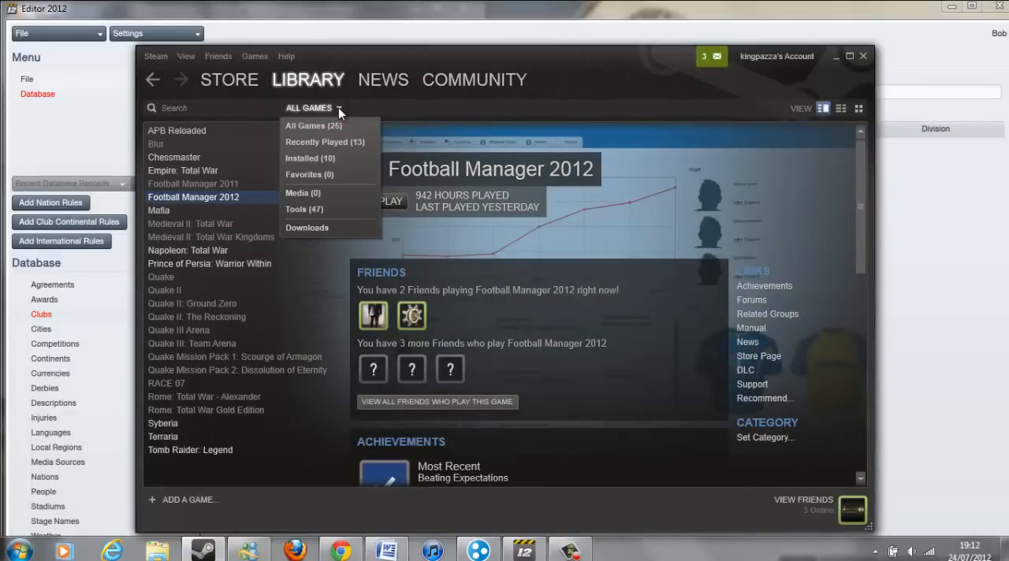
pyautogui.moveTo(310, 158)
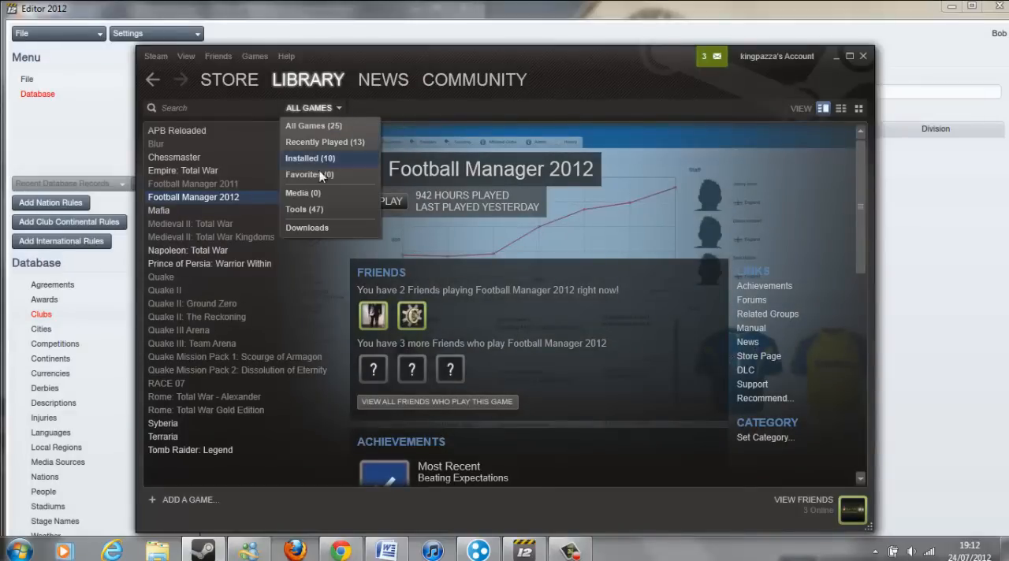
pyautogui.click(303, 209)
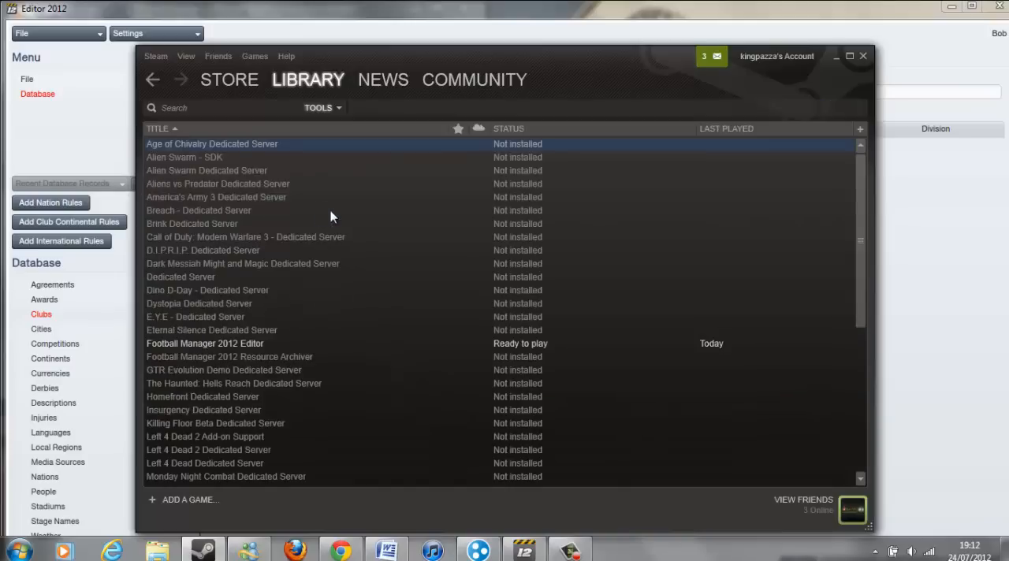
pyautogui.moveTo(230, 349)
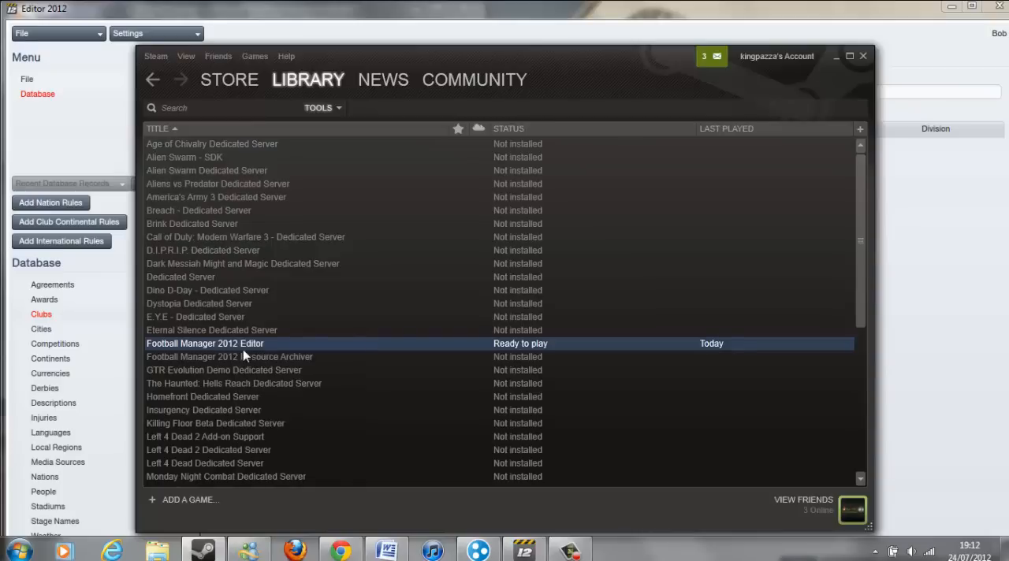
pyautogui.moveTo(213, 354)
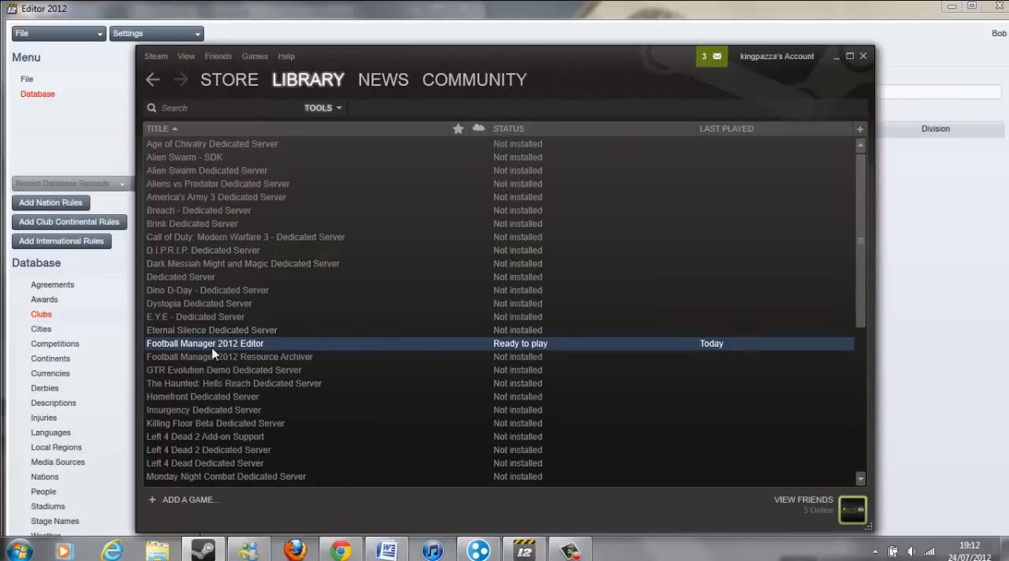
pyautogui.moveTo(796, 63)
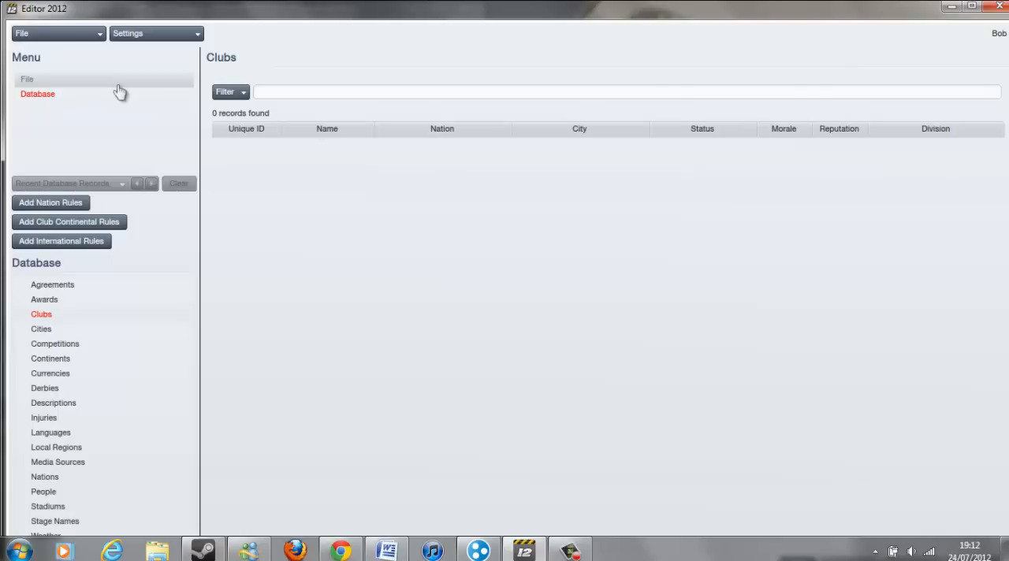
pyautogui.click(55, 33)
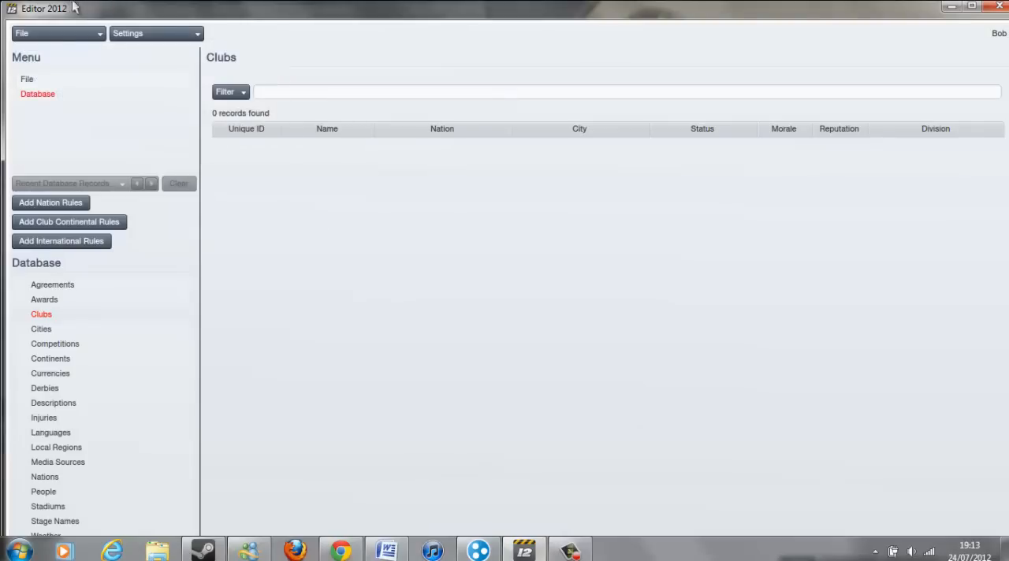
pyautogui.click(55, 33)
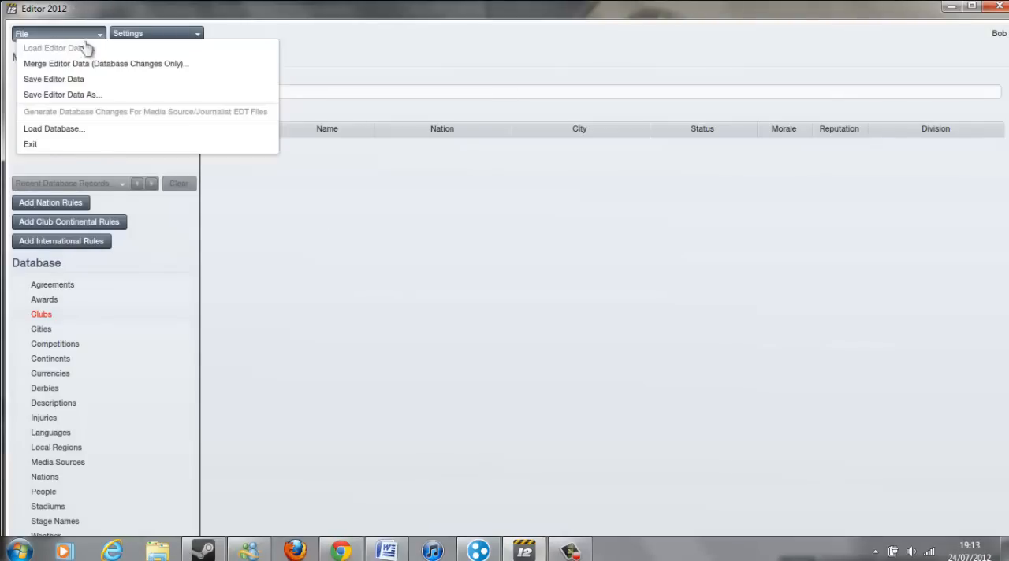
pyautogui.moveTo(179, 138)
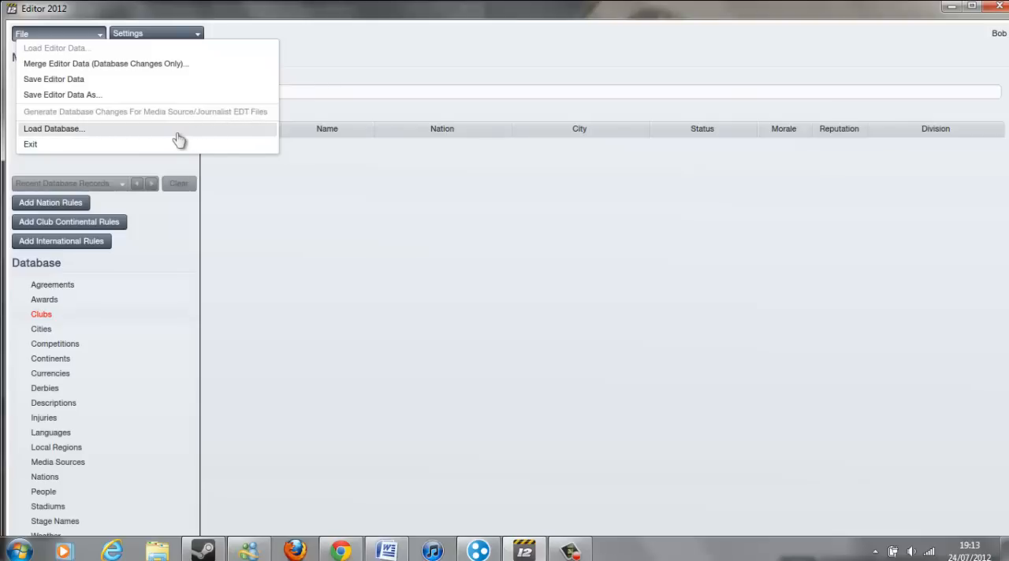
pyautogui.moveTo(180, 139)
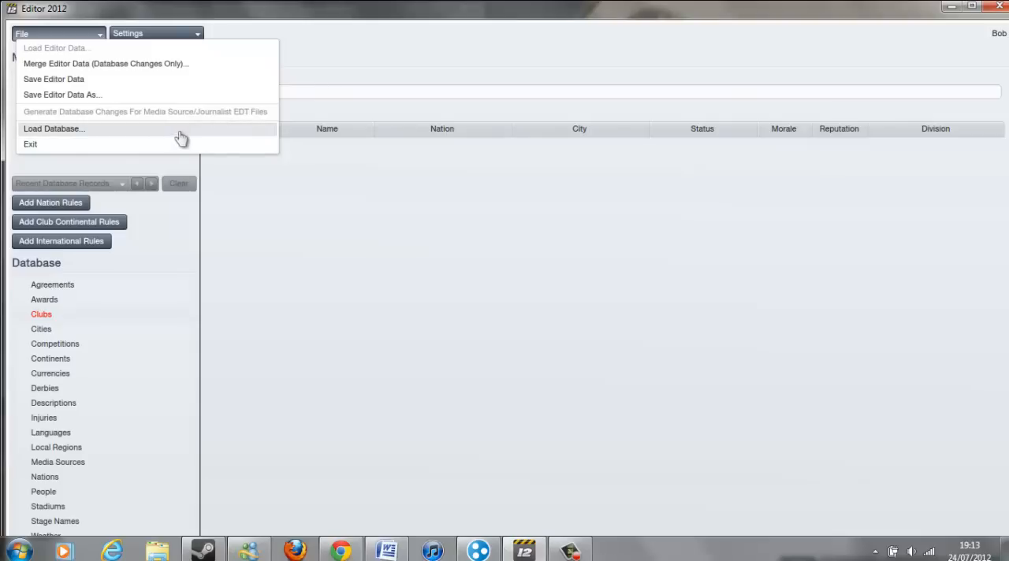
pyautogui.moveTo(129, 56)
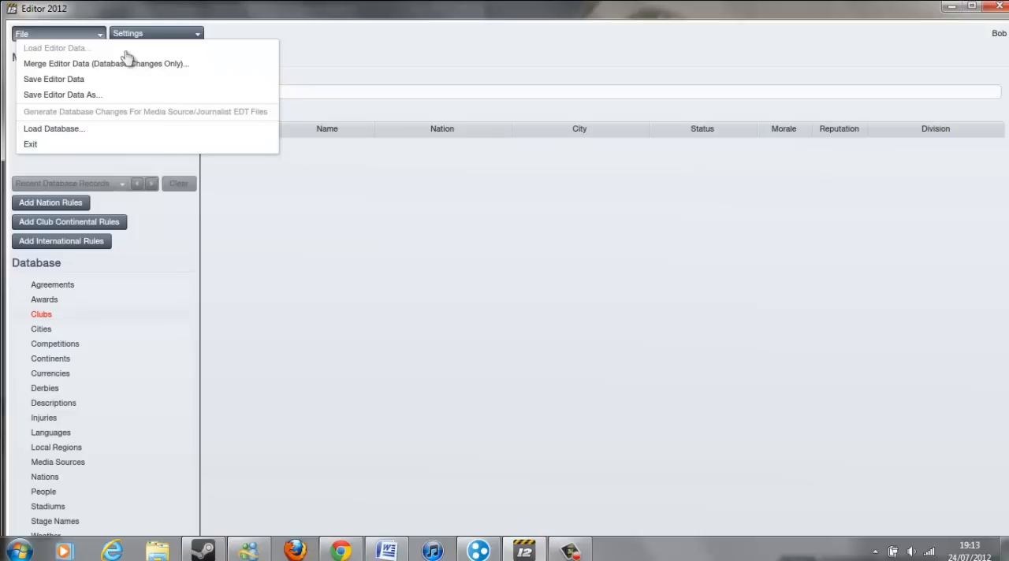
pyautogui.moveTo(386, 231)
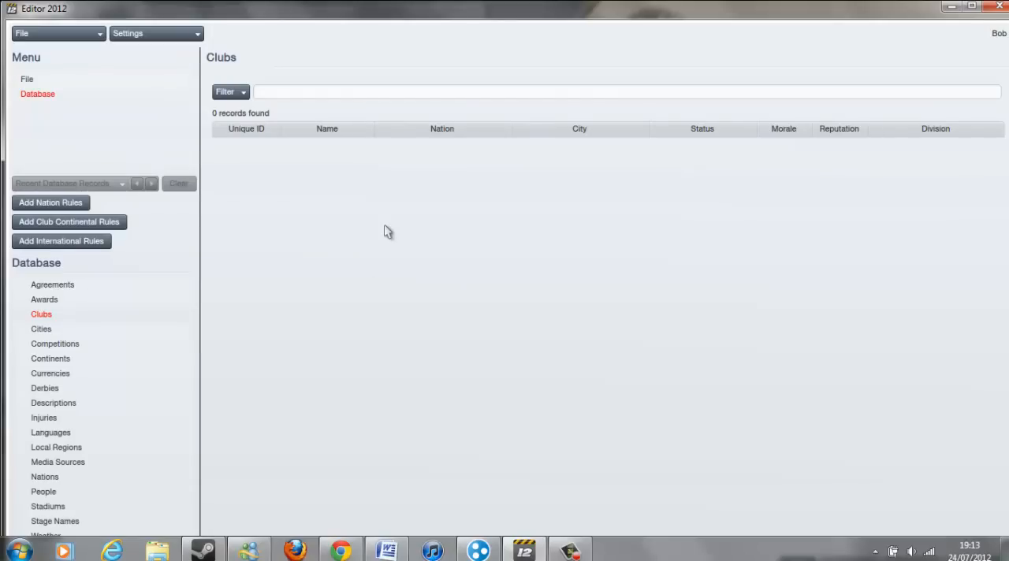
pyautogui.moveTo(76, 341)
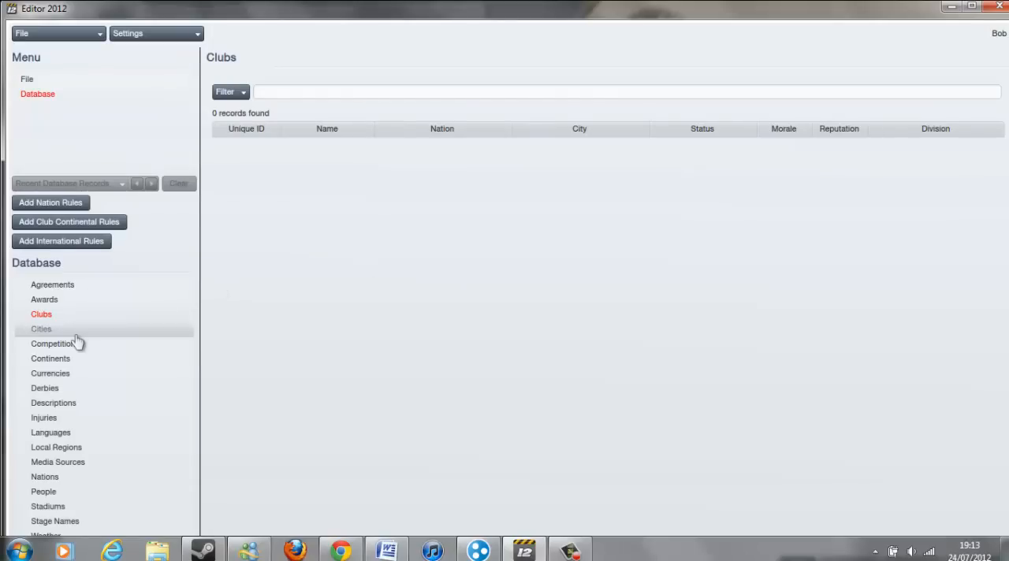
pyautogui.moveTo(62, 477)
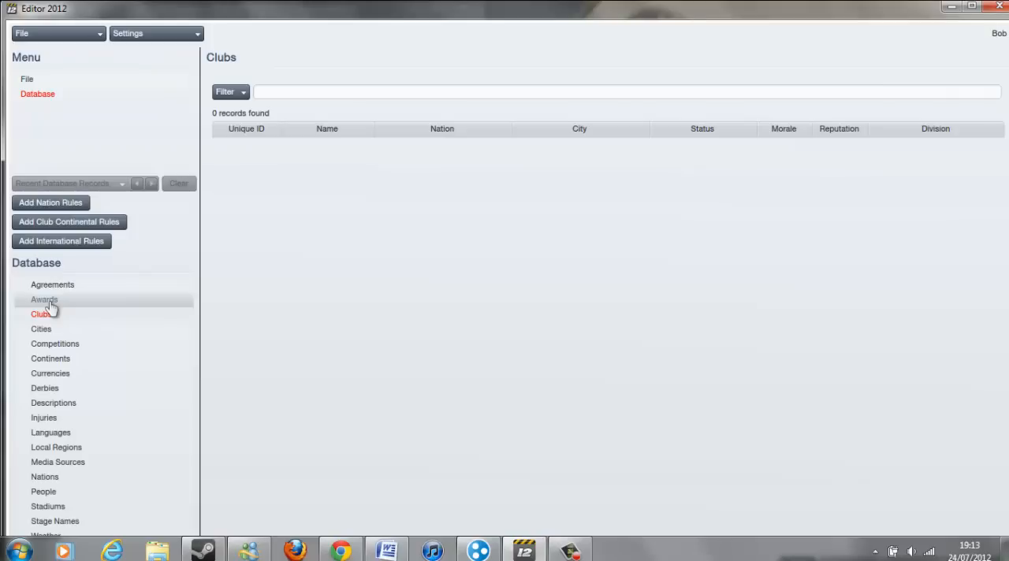
pyautogui.moveTo(61, 377)
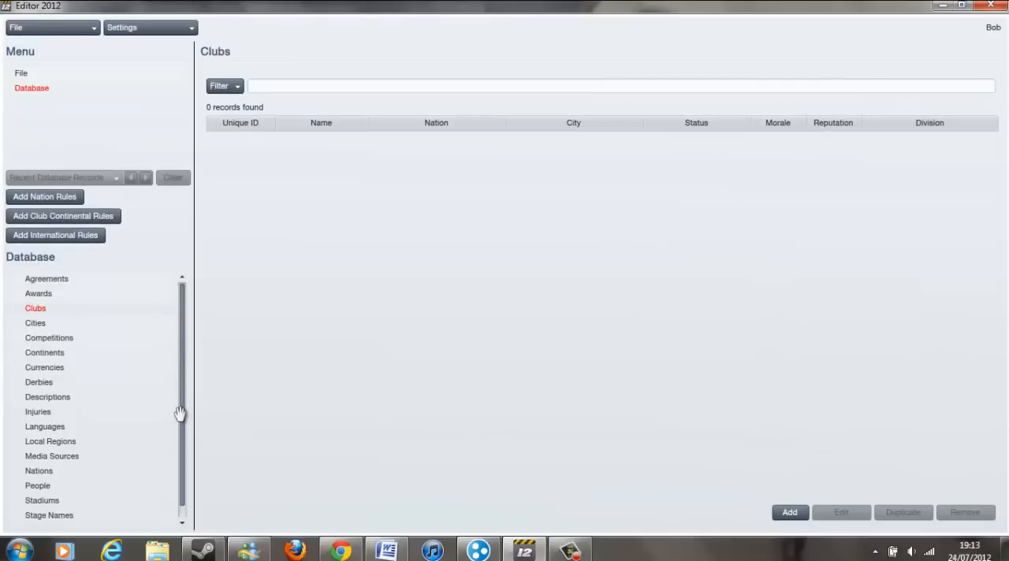
pyautogui.moveTo(715, 508)
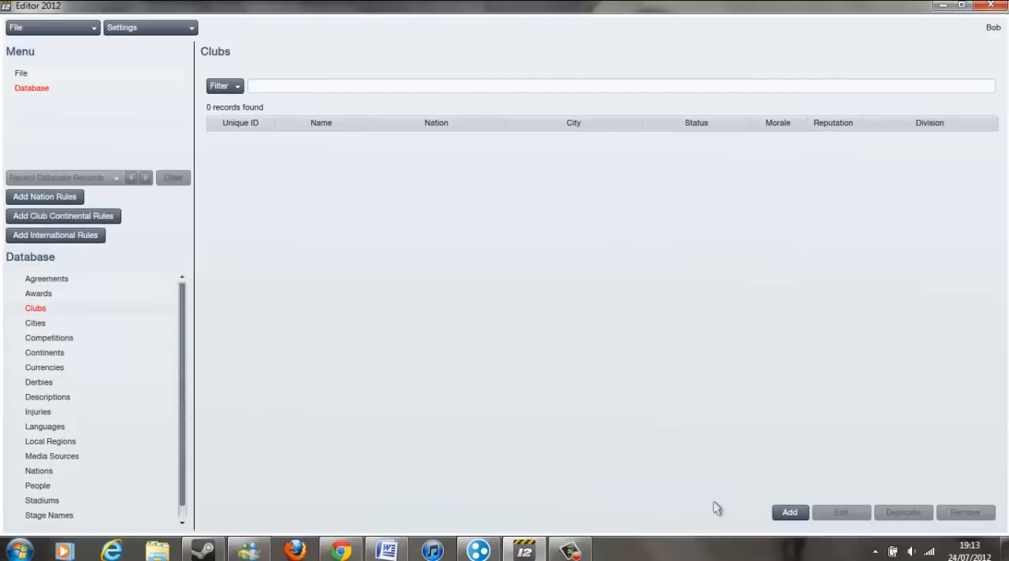
pyautogui.moveTo(35, 308)
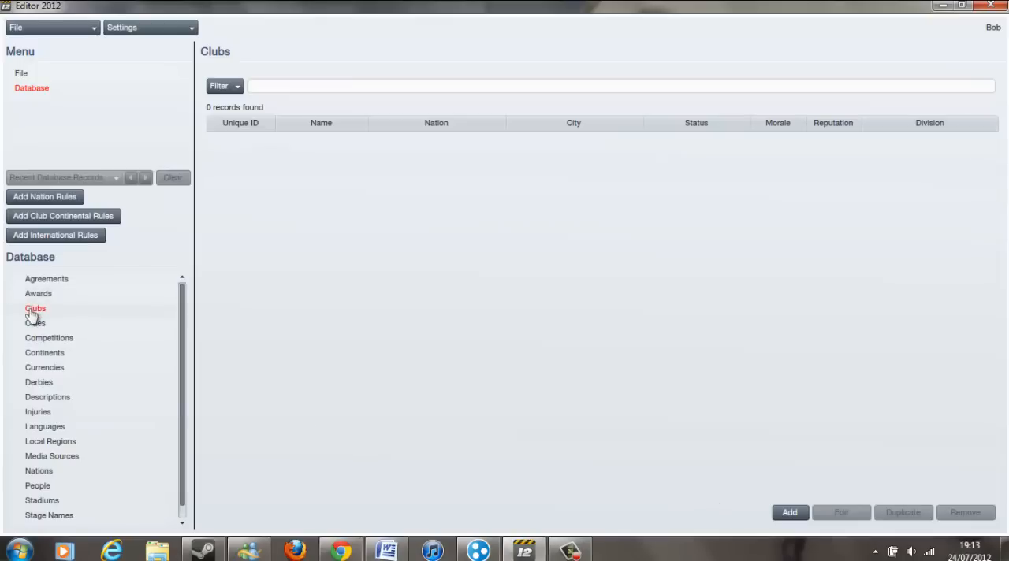
# Add a new club, Spleen FC, nicknamed The Organ Donours, marked not extinct
pyautogui.click(789, 512)
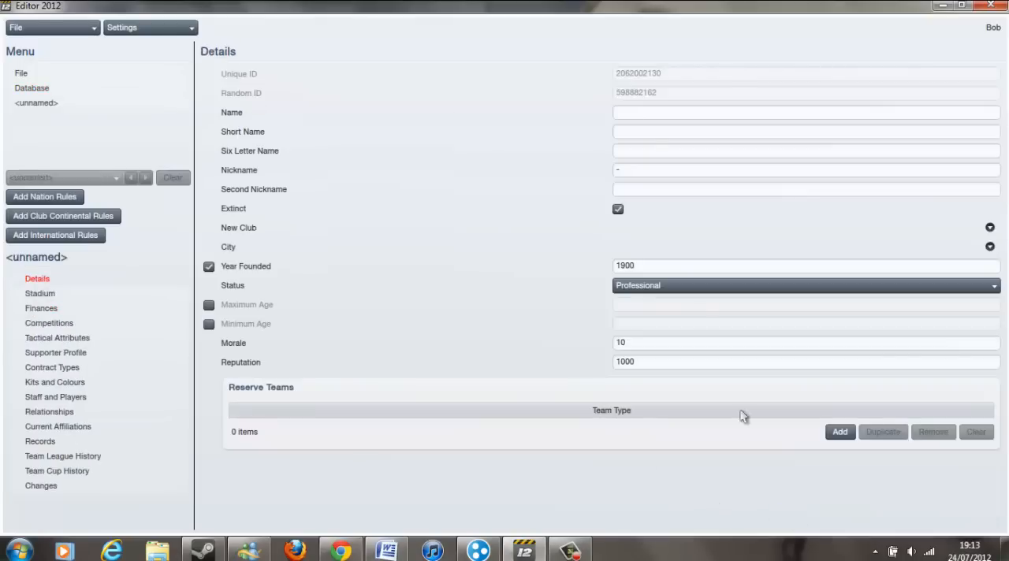
pyautogui.write('#Sp')
pyautogui.write('The')
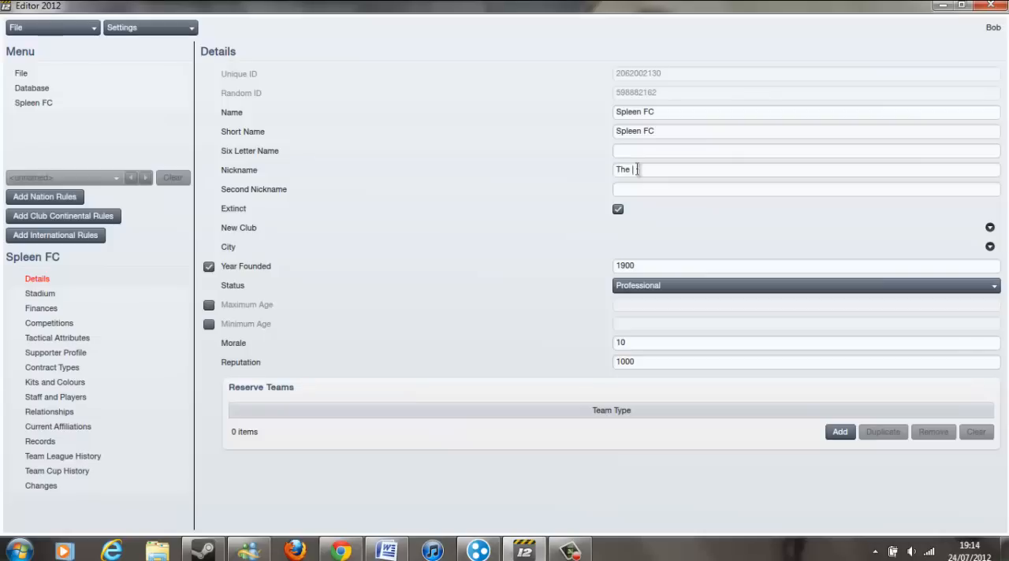
pyautogui.write('Organ Dono')
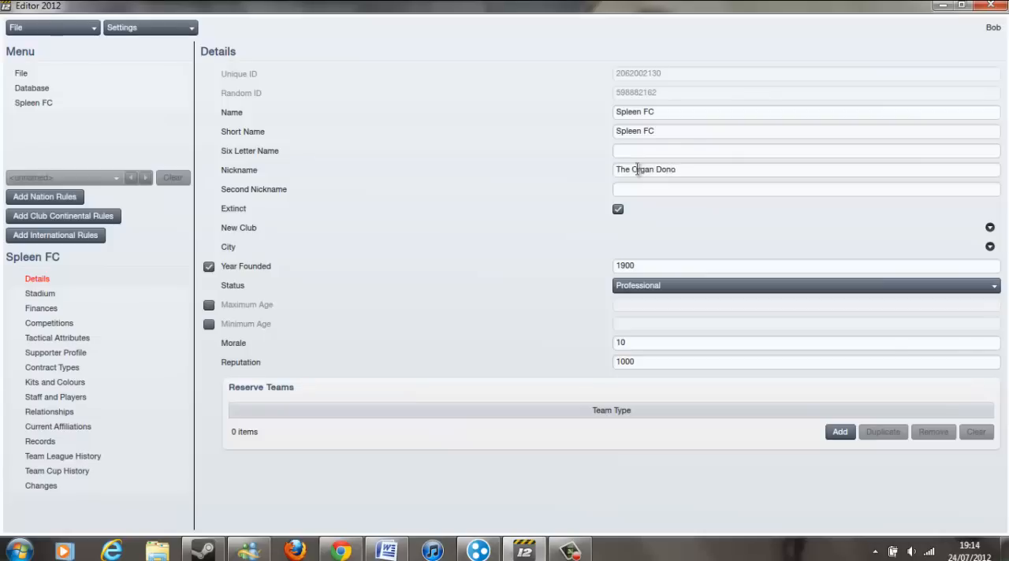
pyautogui.write('urs')
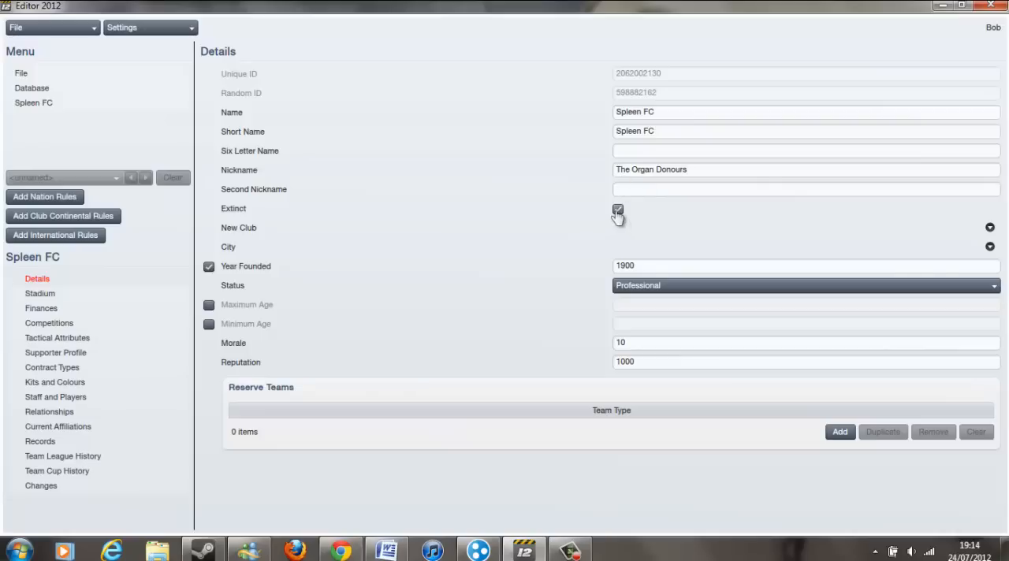
pyautogui.click(618, 209)
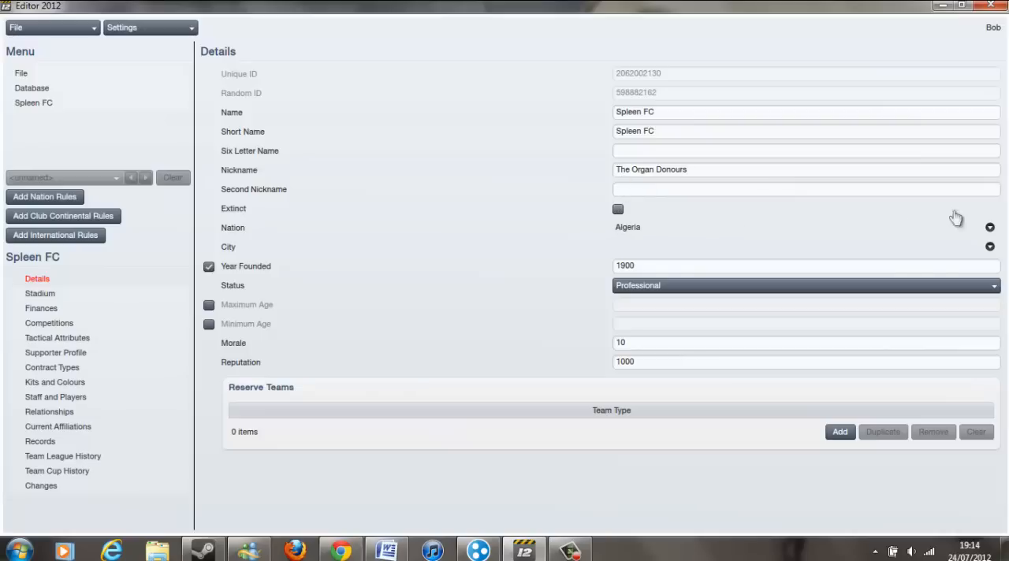
# Search the nation list for 'sweden' and assign Sweden to the club
pyautogui.click(990, 227)
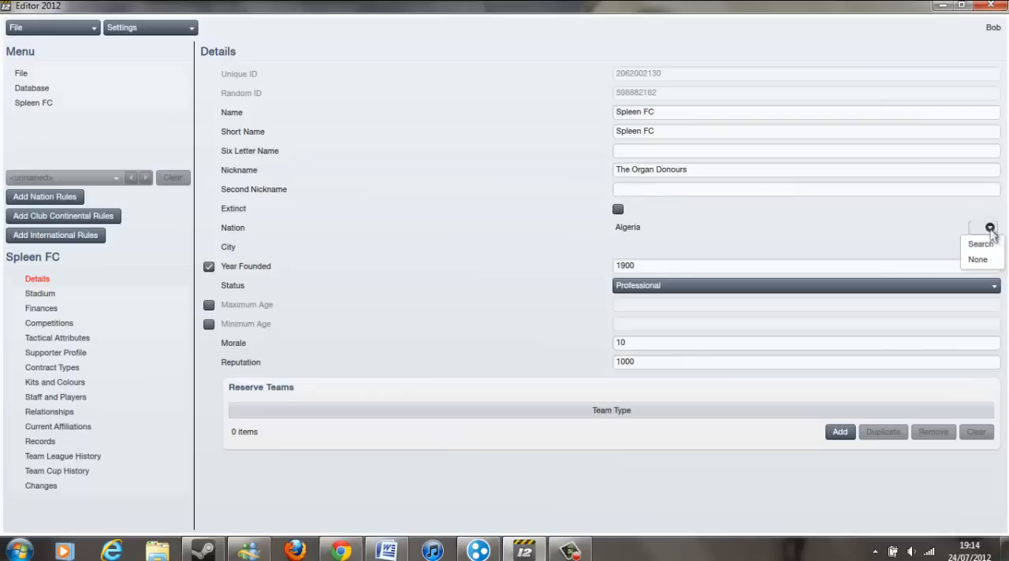
pyautogui.click(980, 244)
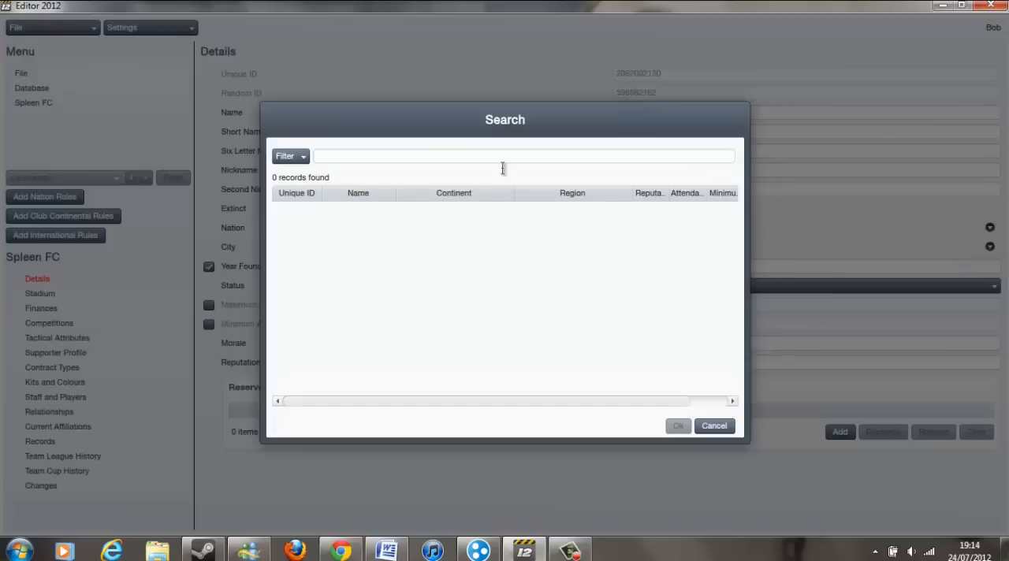
pyautogui.moveTo(528, 179)
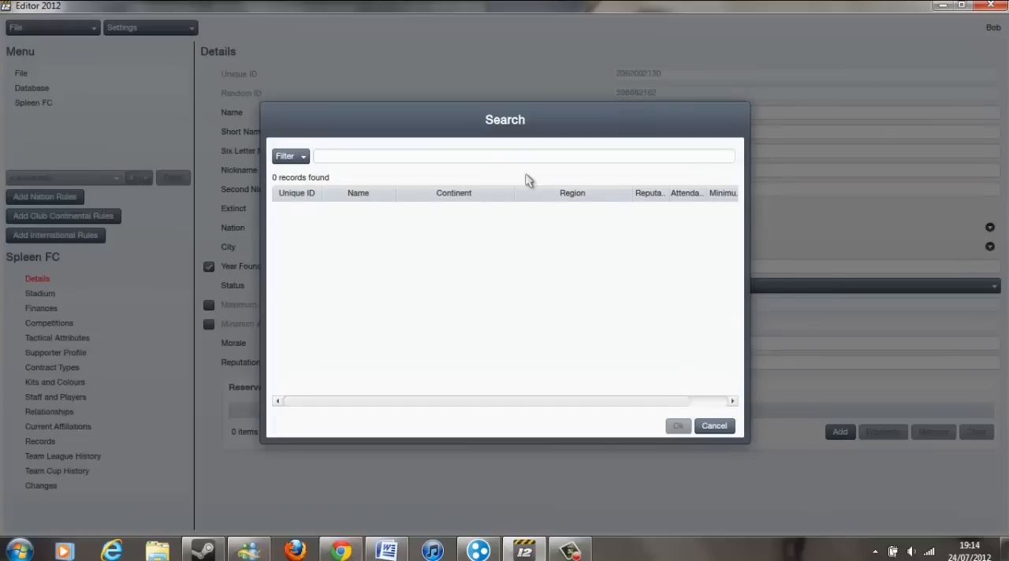
pyautogui.write('sweden')
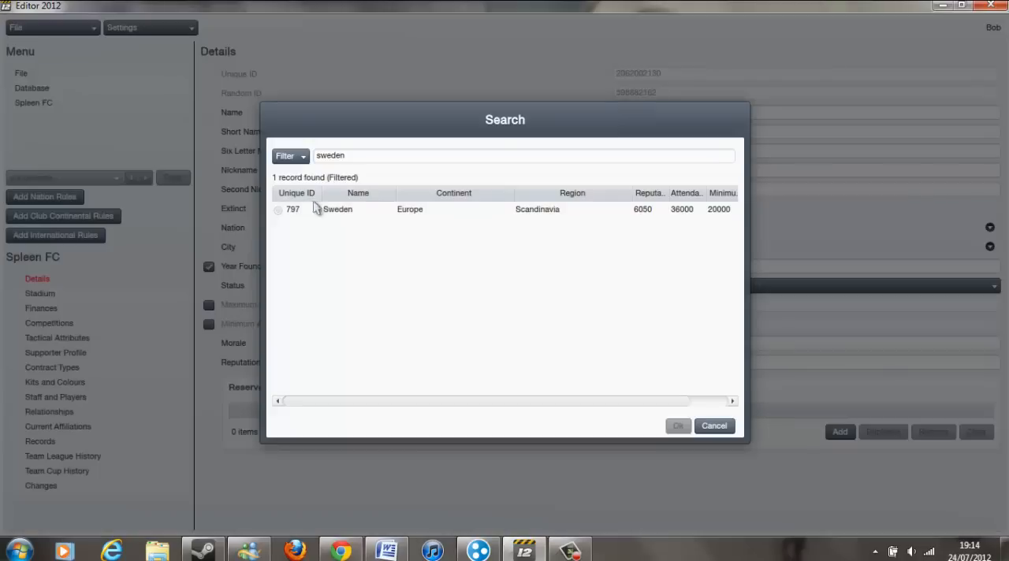
pyautogui.click(677, 426)
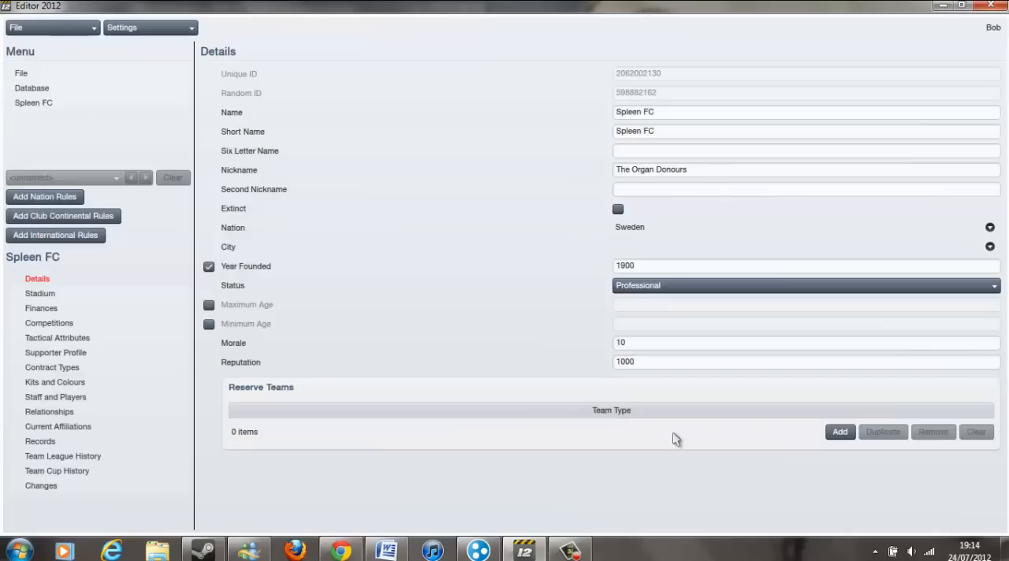
pyautogui.moveTo(655, 260)
pyautogui.write('2')
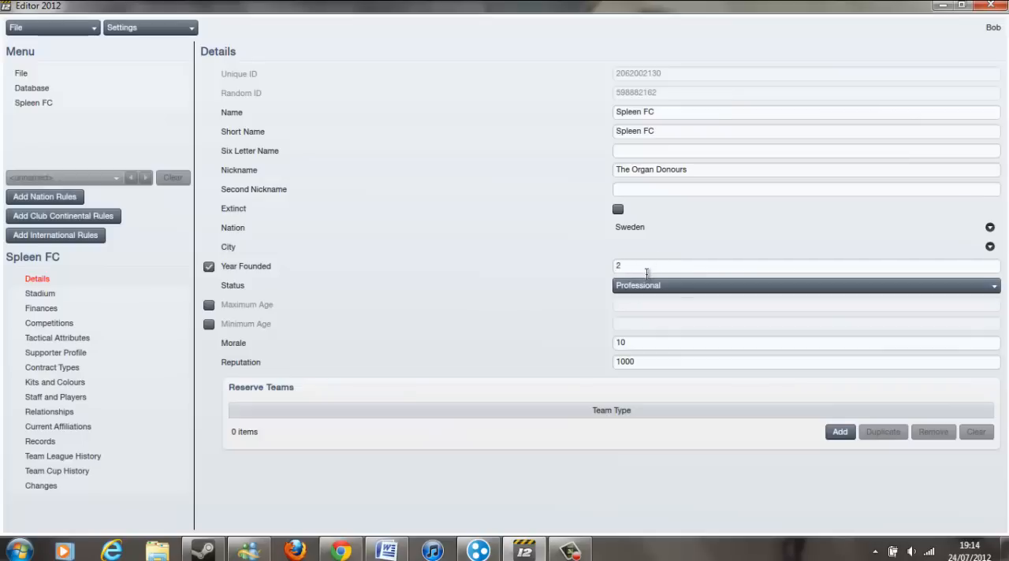
# Change Year Founded to 2011 and status to Semi Professional, then go to Stadium
pyautogui.write('011')
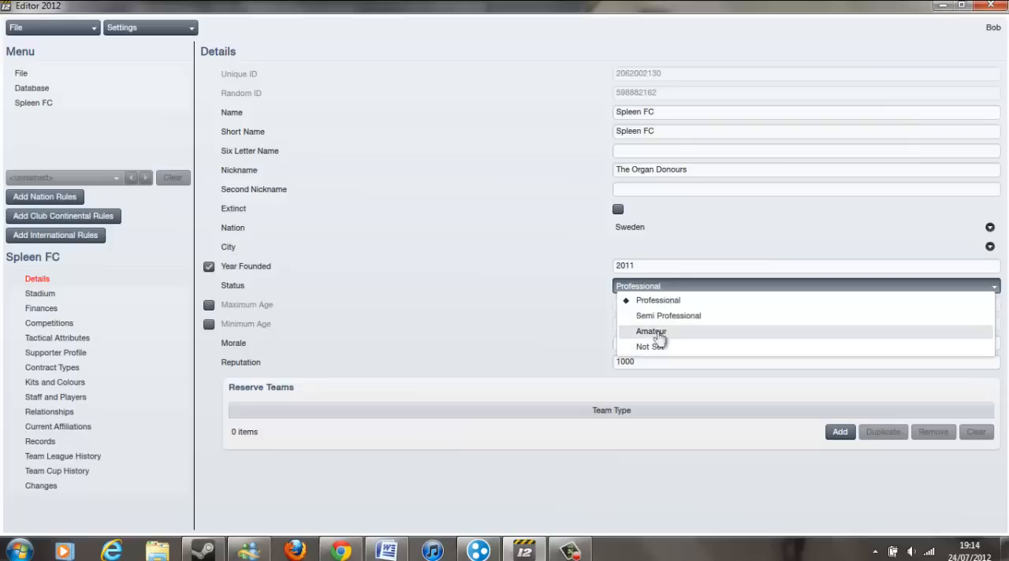
pyautogui.click(667, 315)
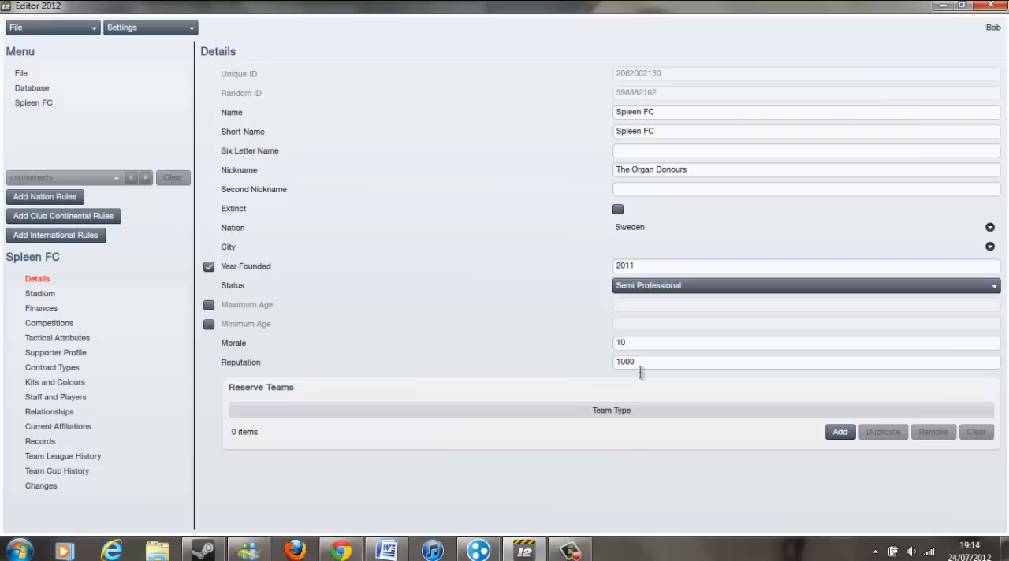
pyautogui.click(804, 362)
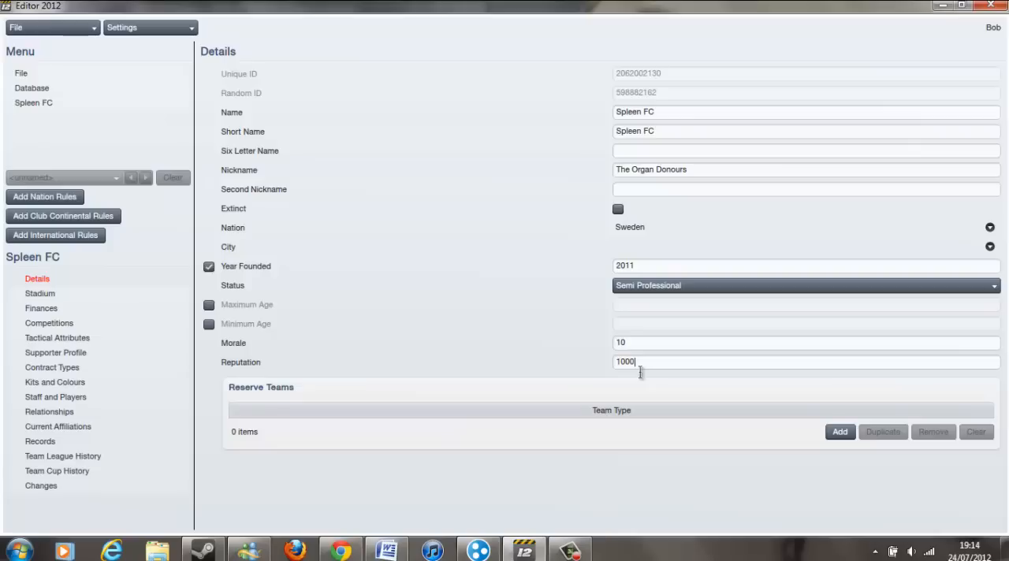
pyautogui.moveTo(633, 371)
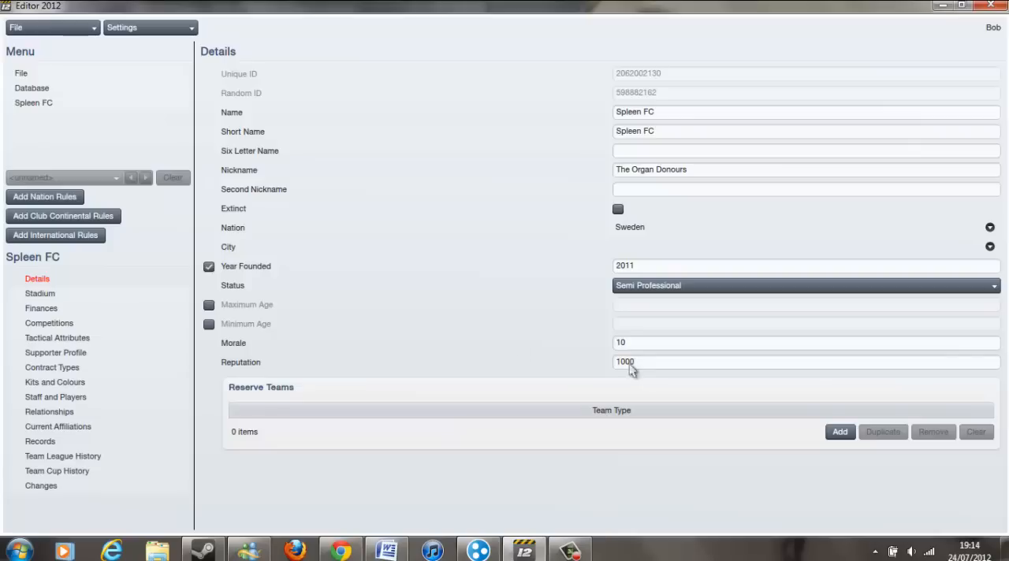
pyautogui.click(39, 293)
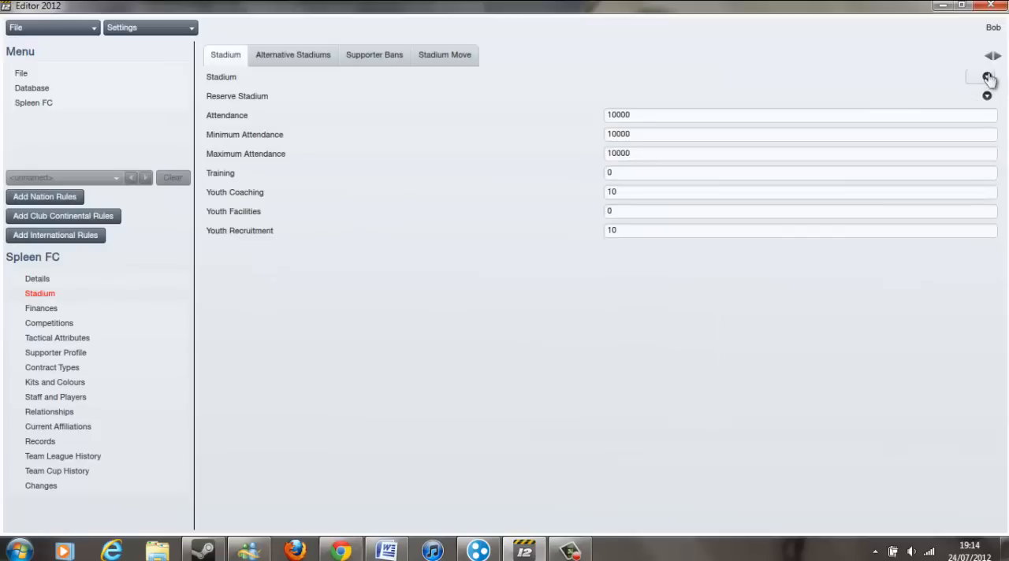
# Add a new blank record in the database's Stadiums list
pyautogui.click(986, 77)
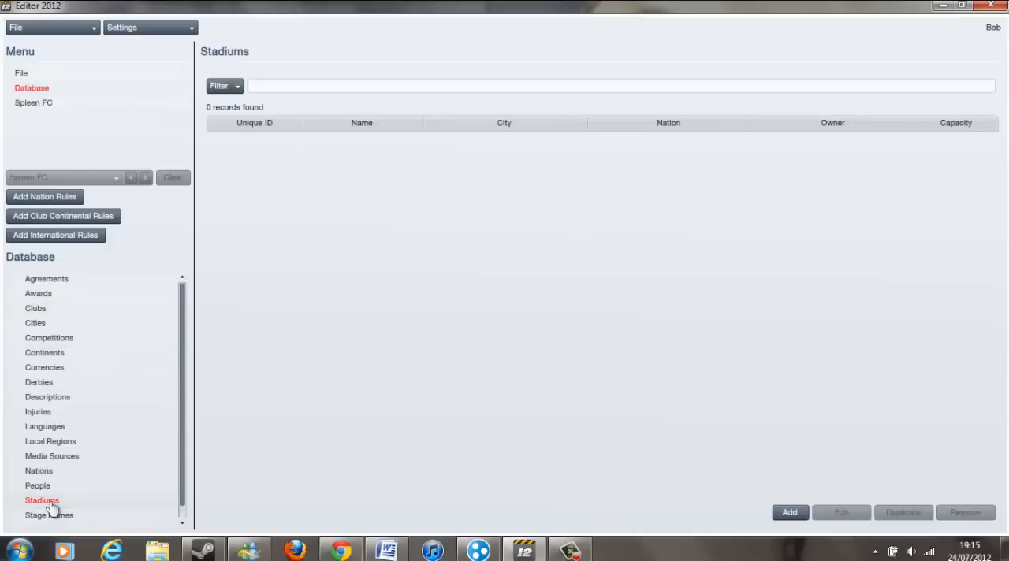
pyautogui.click(789, 513)
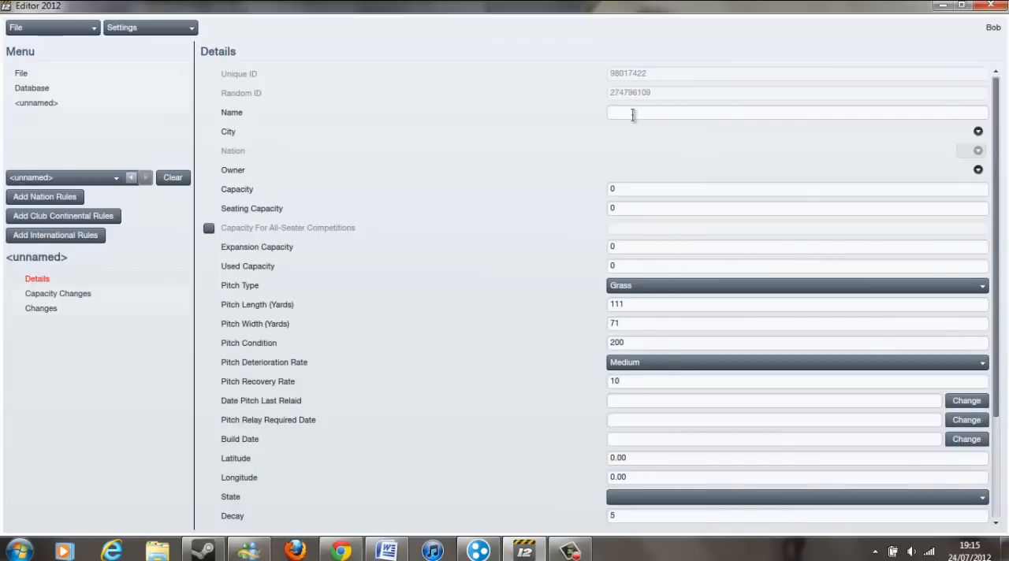
# Name the stadium Bartholomew Road, capacity 100000, expansion capacity 20000000
pyautogui.write('Barth')
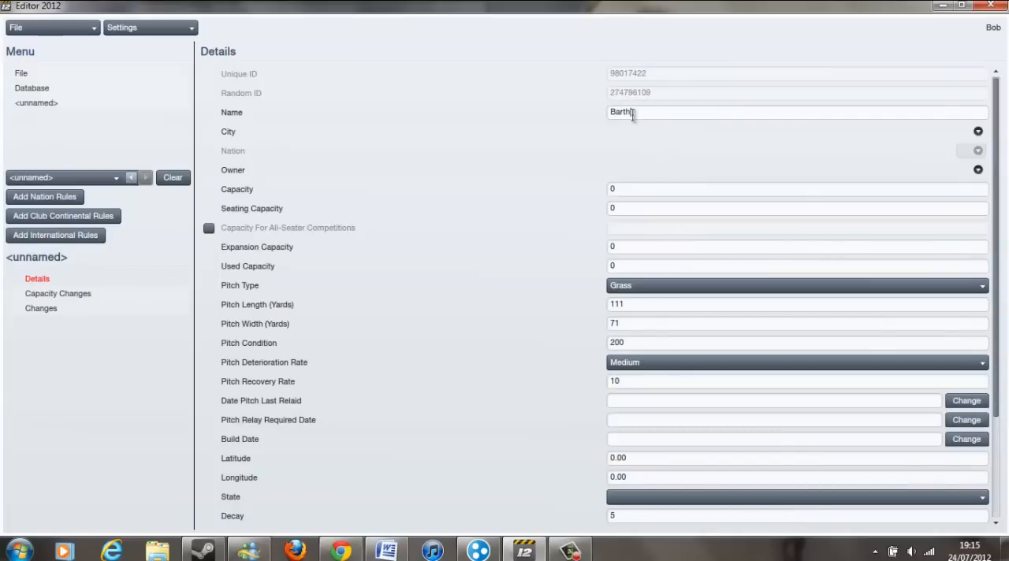
pyautogui.write('olomew')
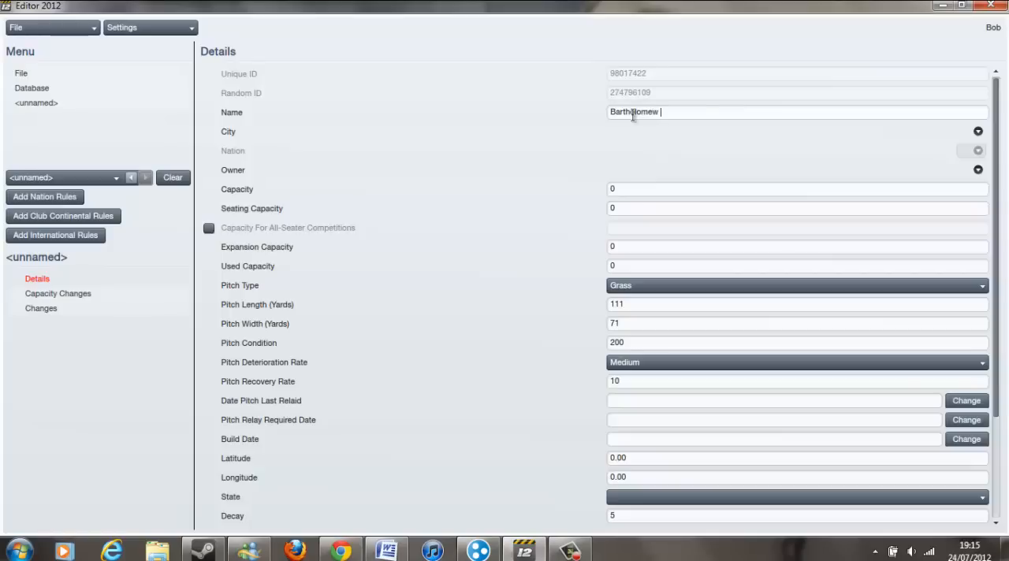
pyautogui.write('Road')
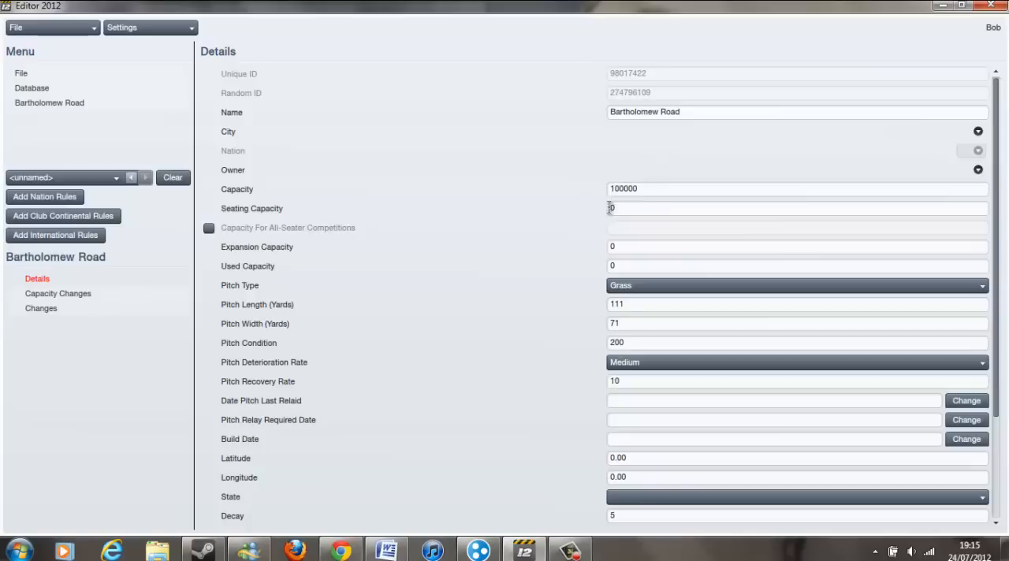
pyautogui.write('100000')
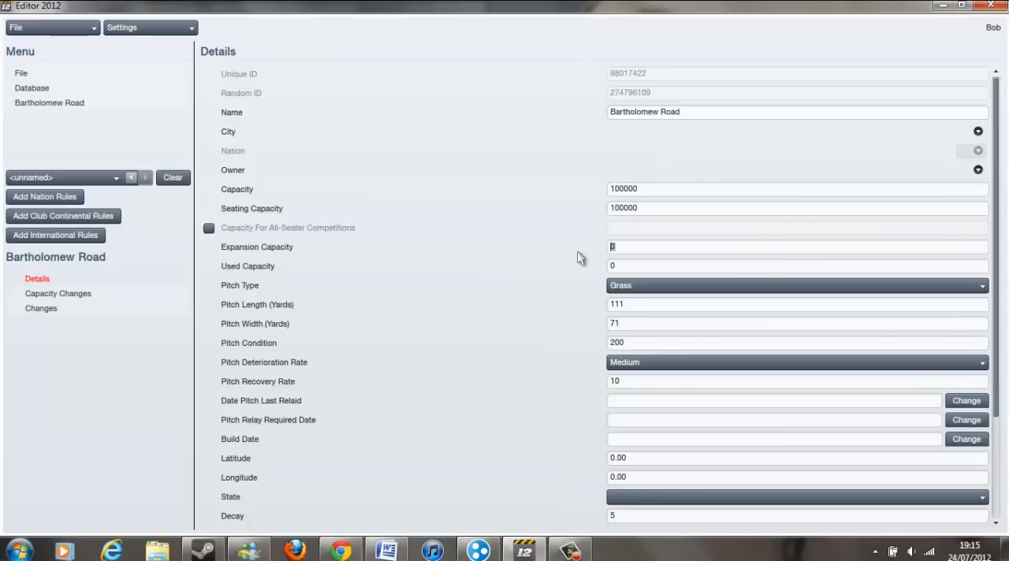
pyautogui.write('20000000')
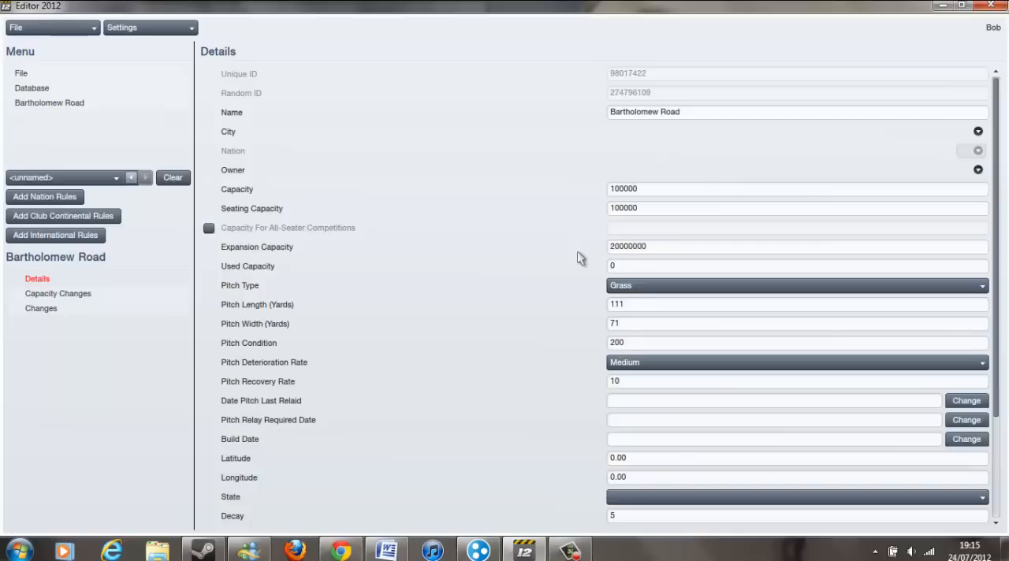
pyautogui.click(796, 246)
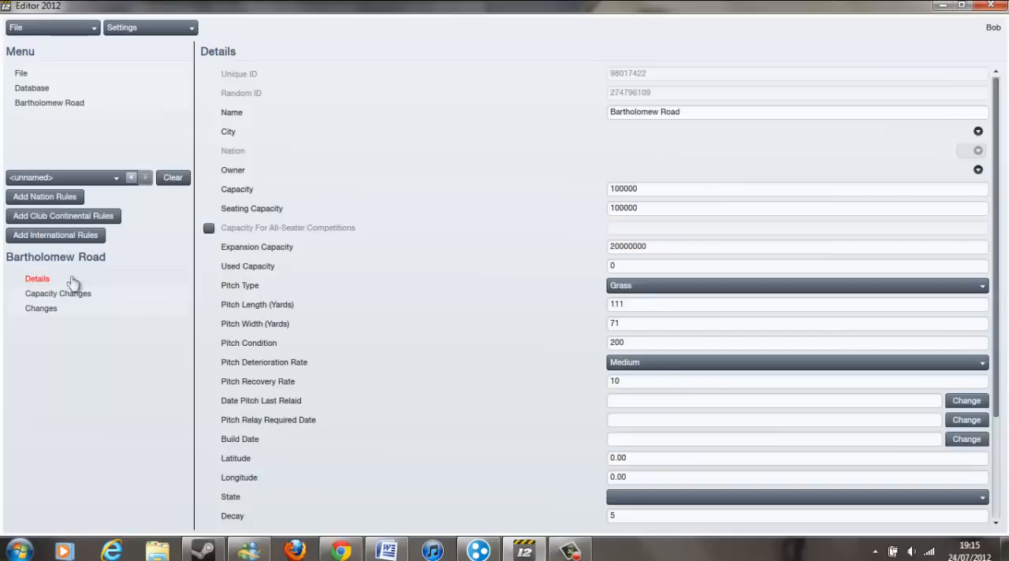
# Filter the database Clubs list for 'spleen fc' to reopen its record
pyautogui.click(31, 87)
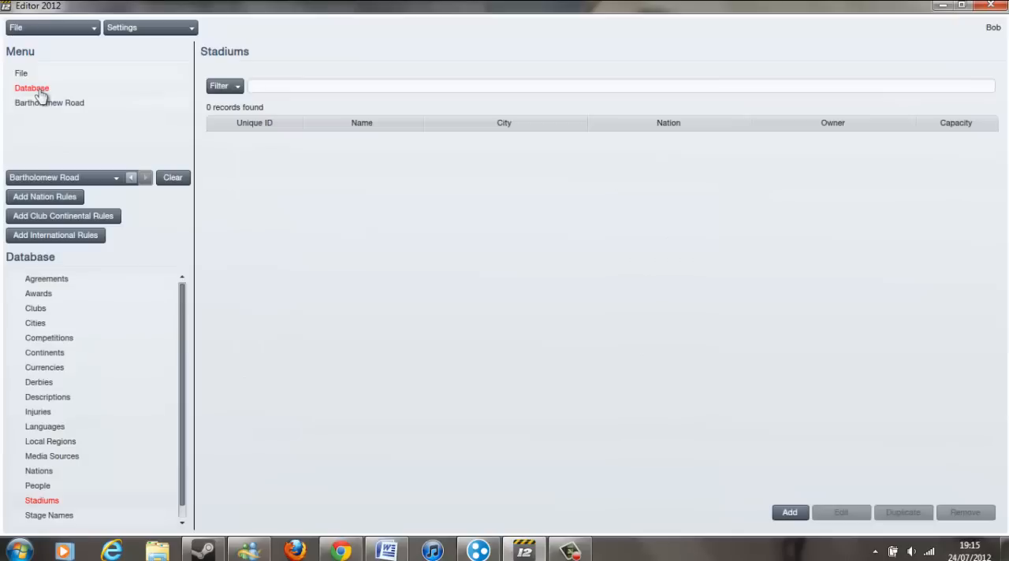
pyautogui.click(35, 309)
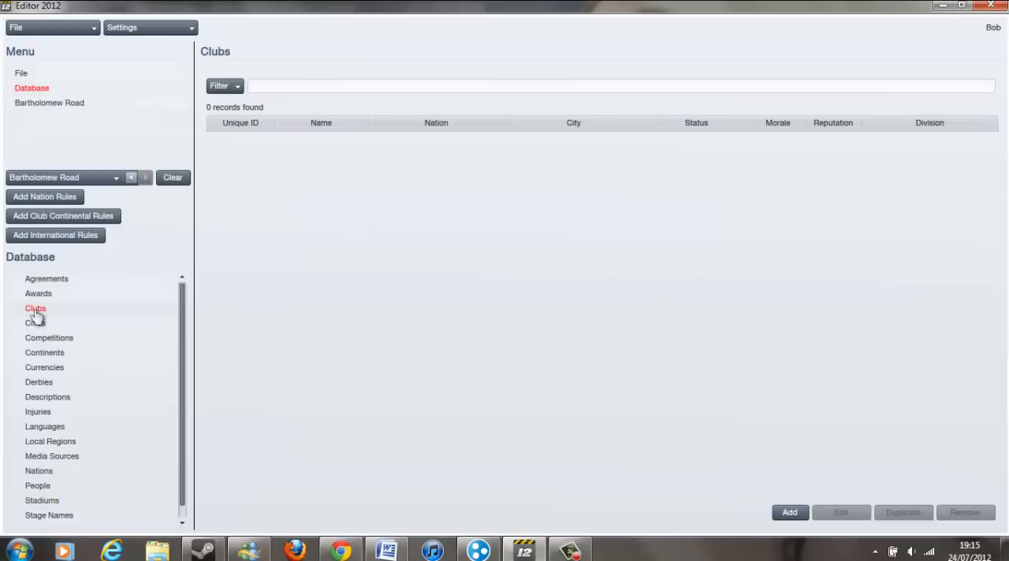
pyautogui.write('s')
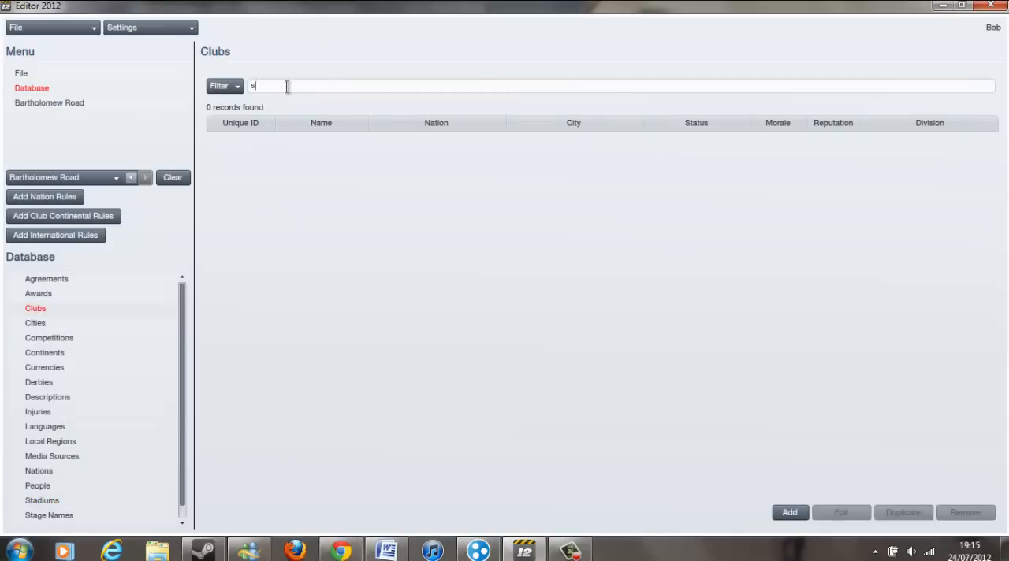
pyautogui.write('pleen fc')
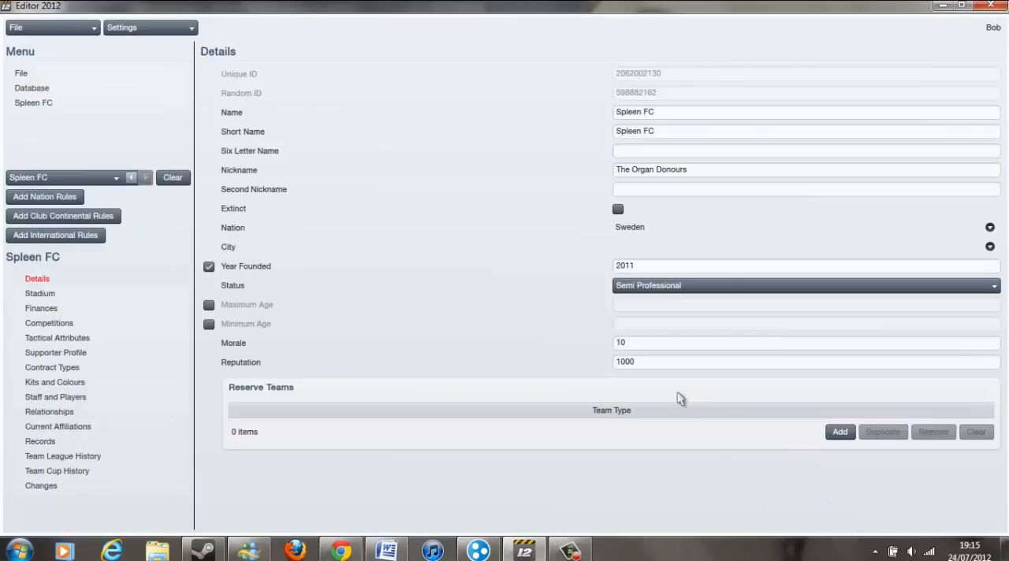
# Assign Bartholomew Road as Spleen FC's home stadium via stadium search
pyautogui.click(39, 293)
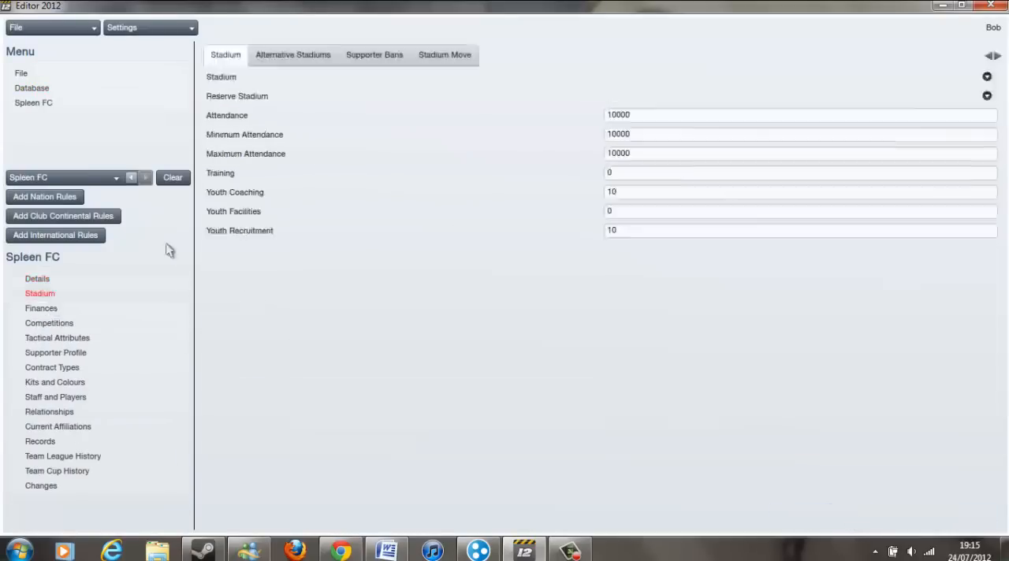
pyautogui.click(986, 77)
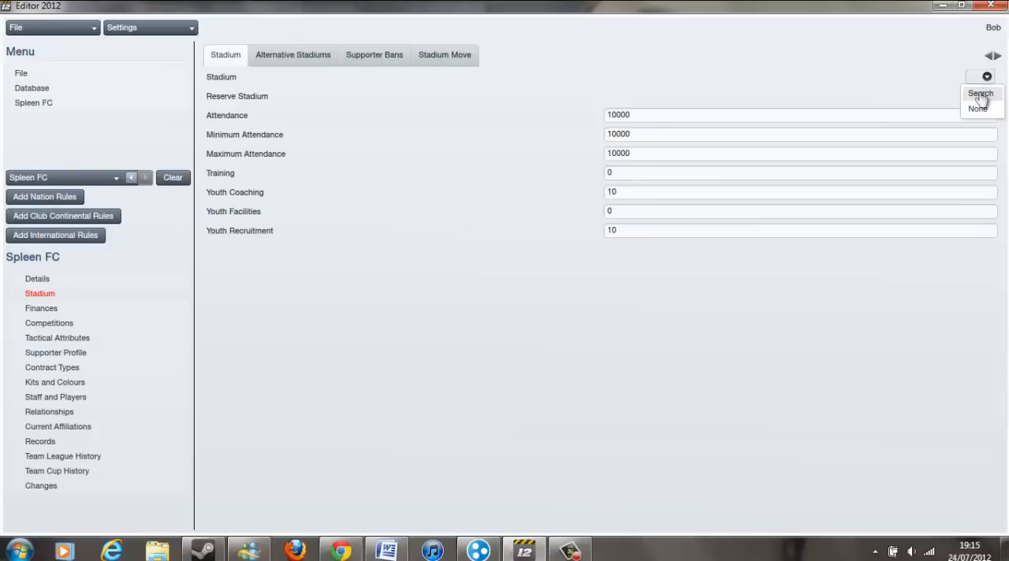
pyautogui.click(980, 93)
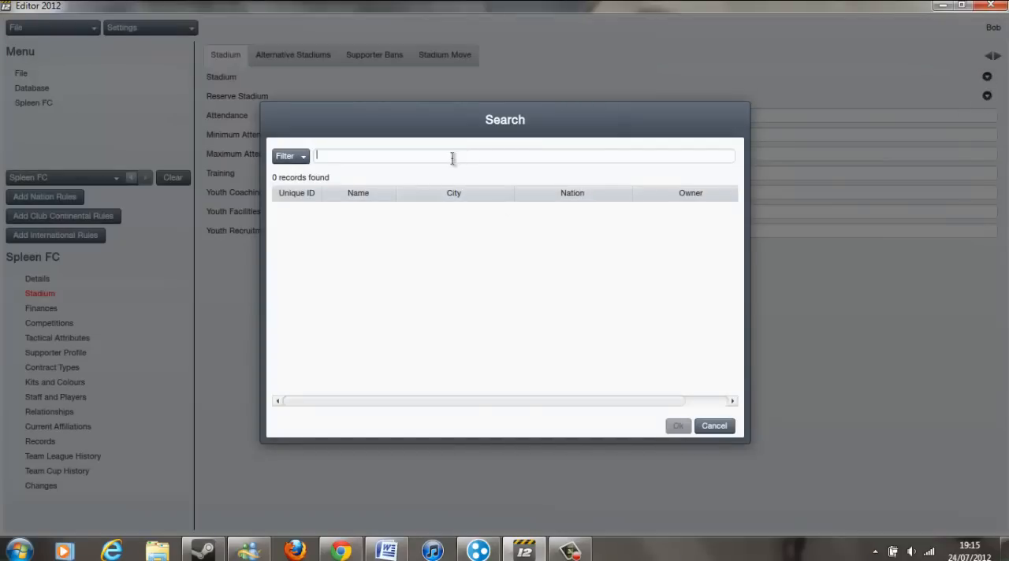
pyautogui.write('bartholom')
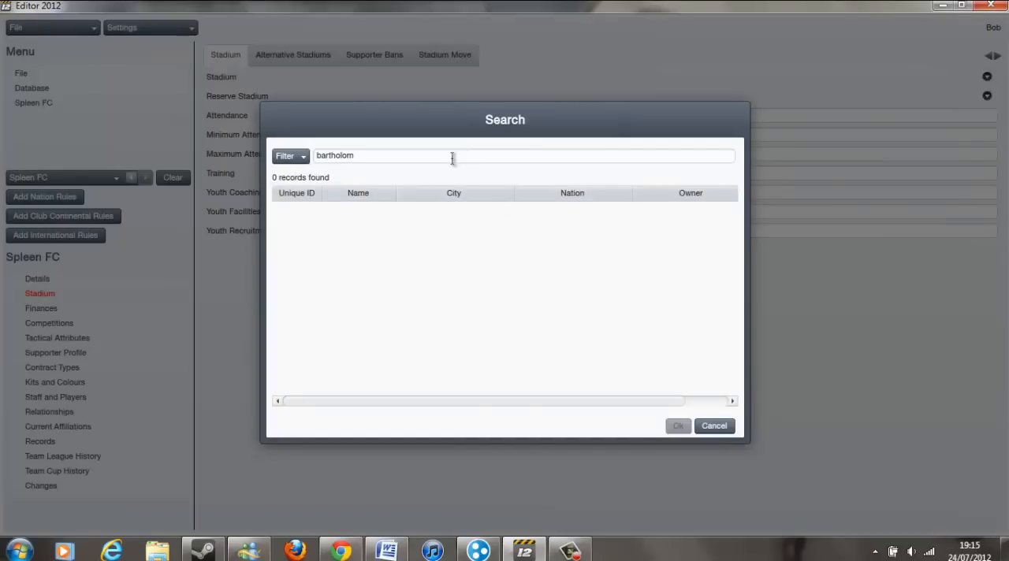
pyautogui.write('ew')
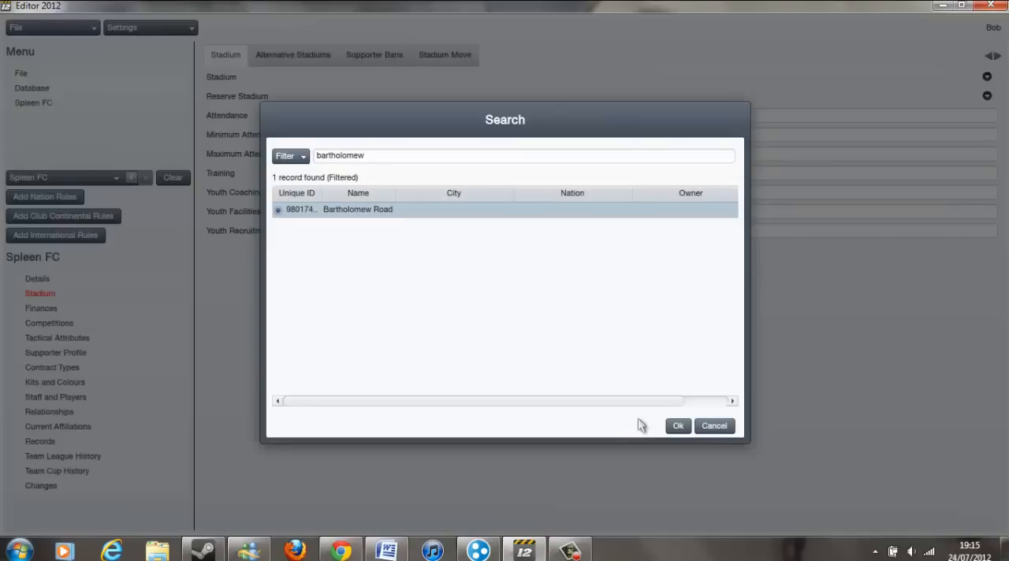
pyautogui.click(677, 425)
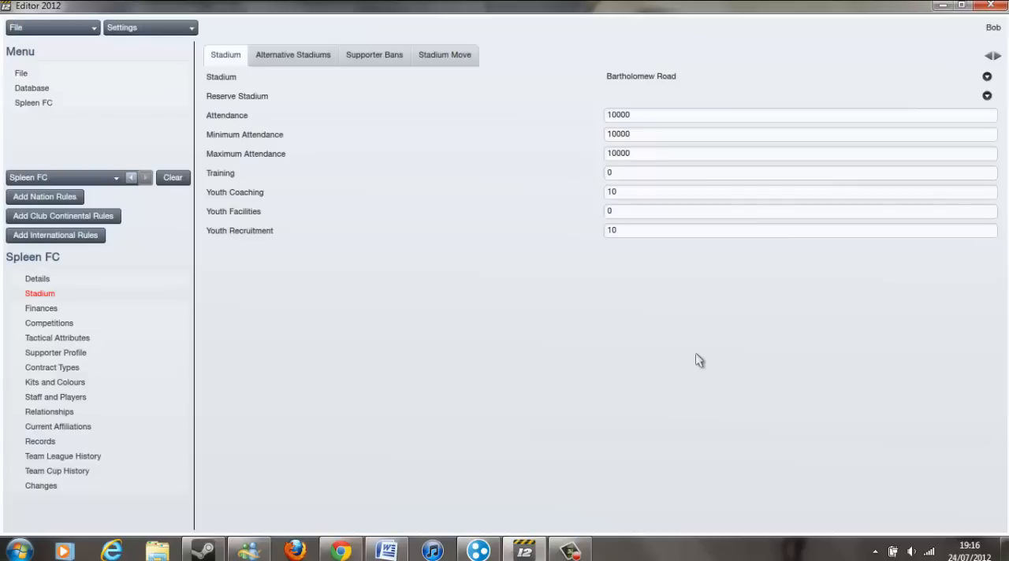
pyautogui.moveTo(679, 322)
pyautogui.write('20')
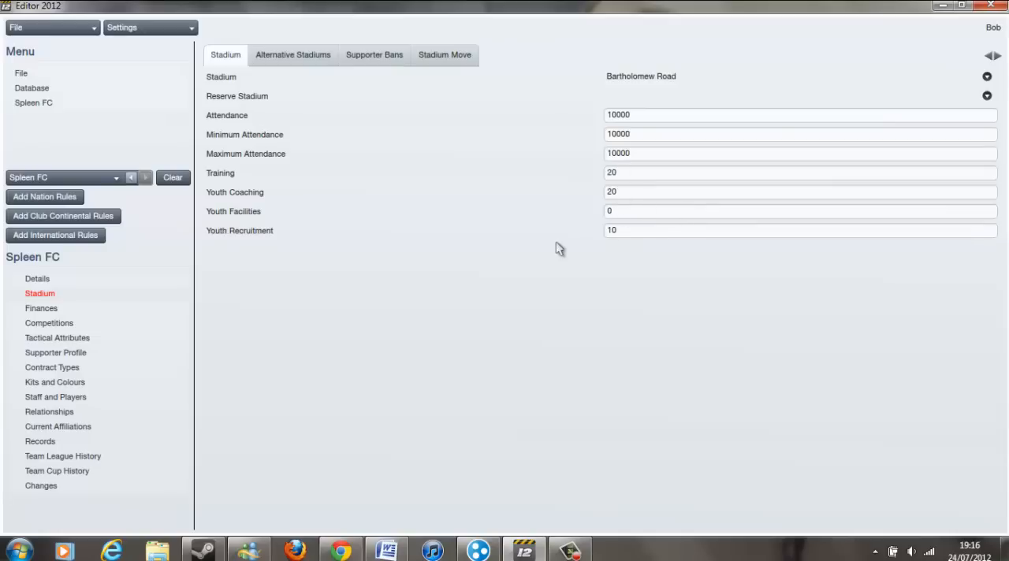
pyautogui.moveTo(287, 54)
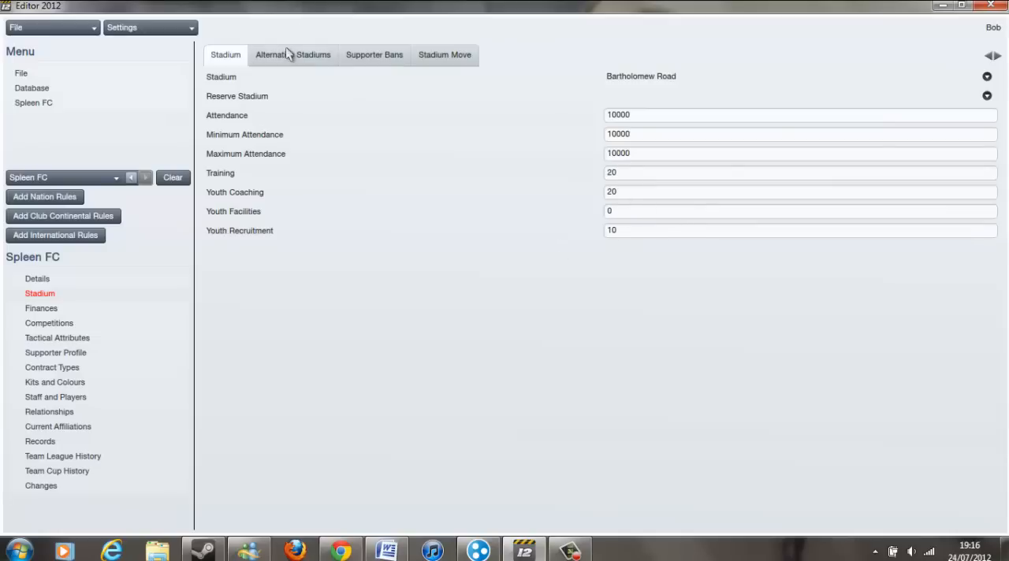
# View the Supporter Bans and Stadium Move tabs, then return to Stadium details
pyautogui.click(374, 54)
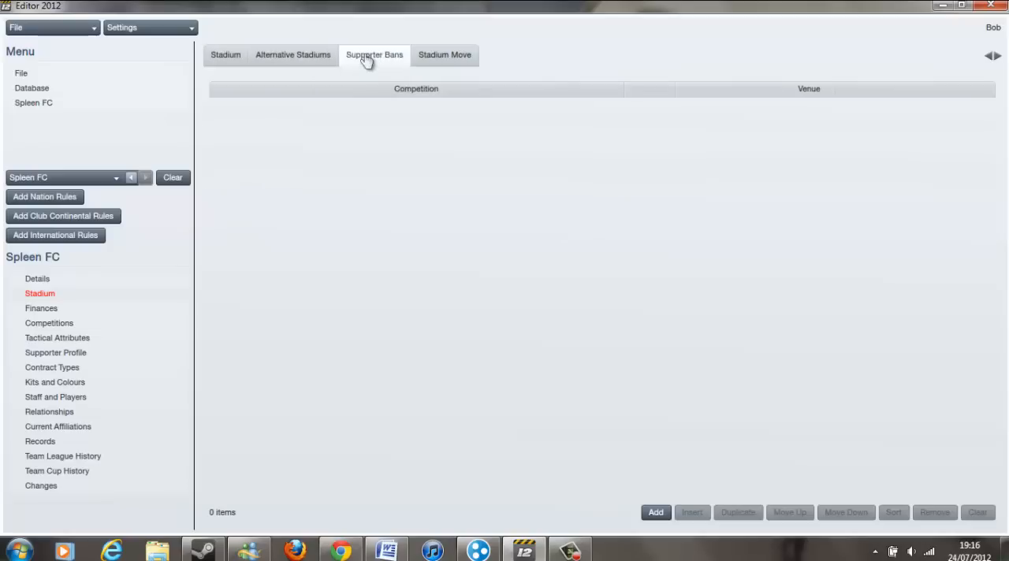
pyautogui.moveTo(386, 55)
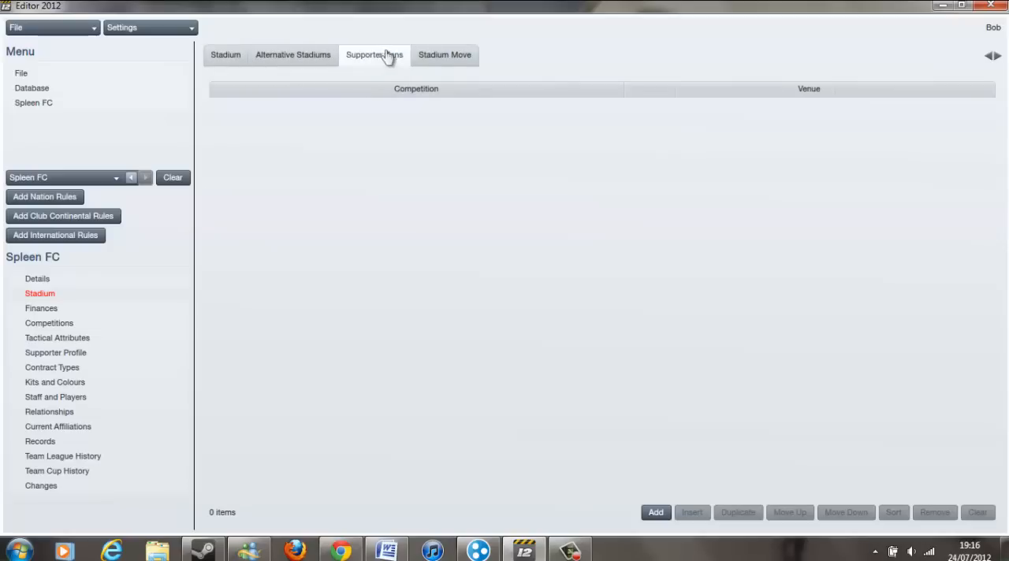
pyautogui.click(445, 54)
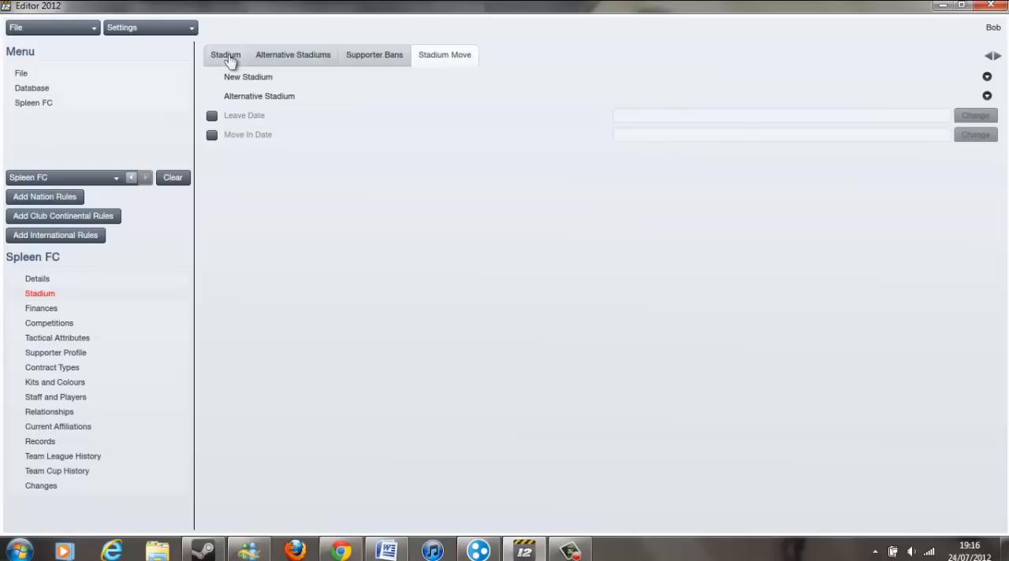
pyautogui.click(225, 54)
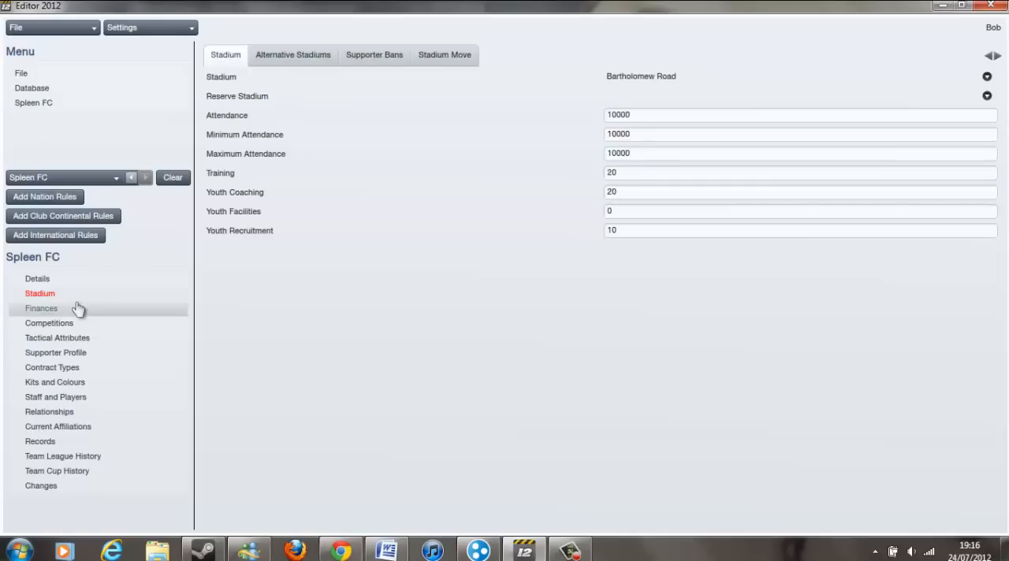
# Enable Transfer Budget and Remaining Wage Budget in the club's finances
pyautogui.click(41, 308)
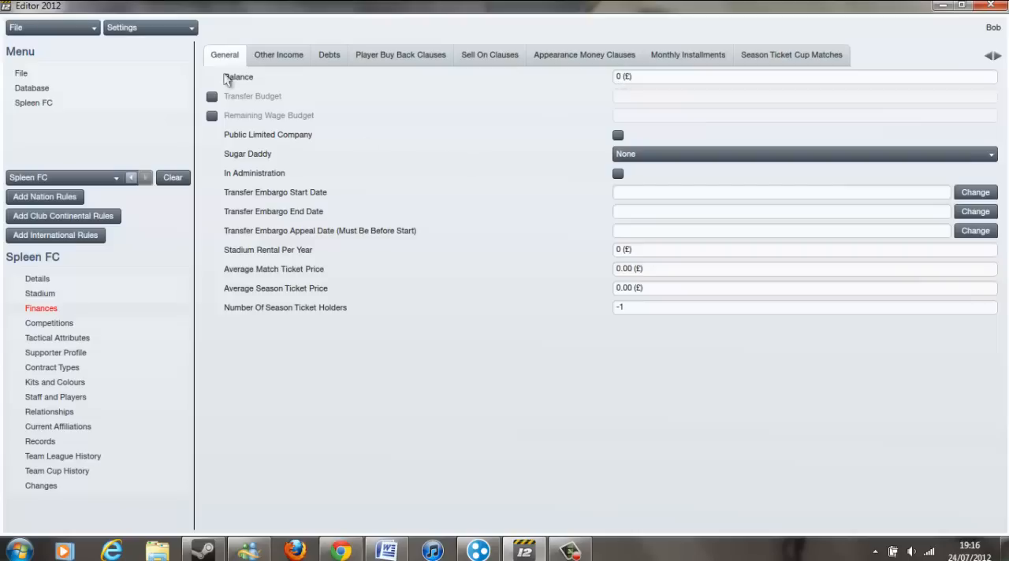
pyautogui.click(211, 97)
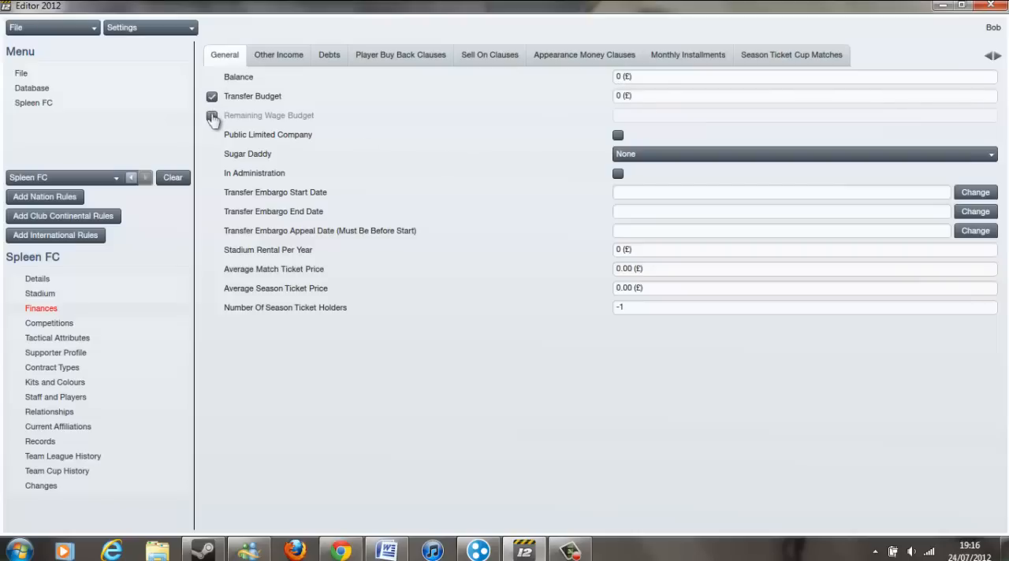
pyautogui.click(211, 115)
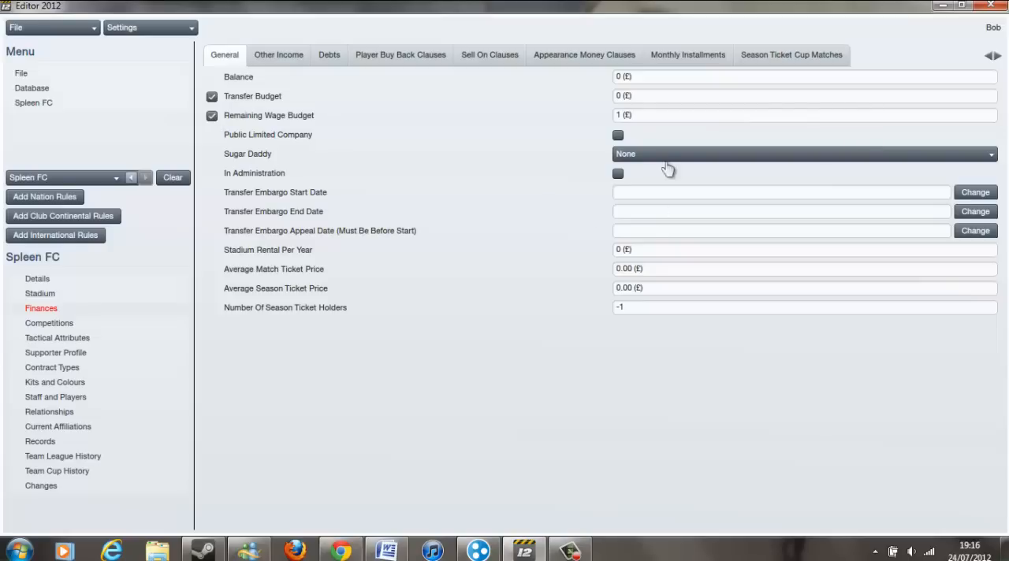
pyautogui.click(804, 154)
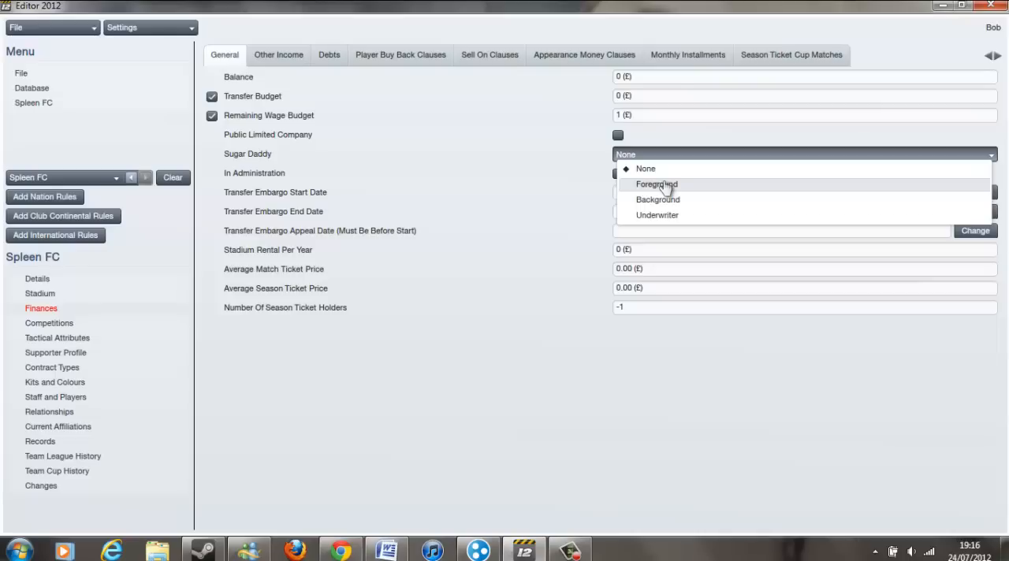
pyautogui.moveTo(521, 307)
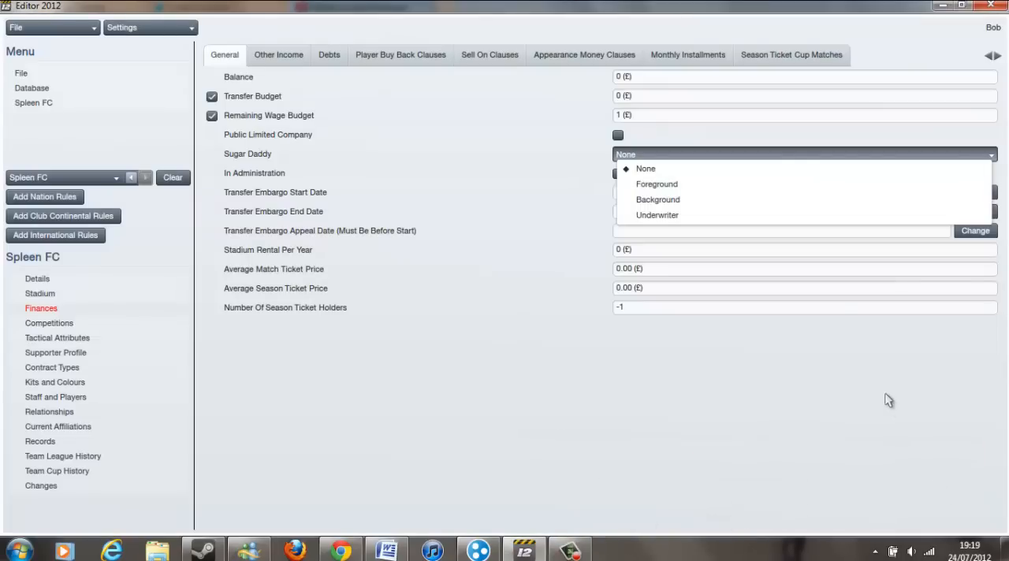
pyautogui.moveTo(752, 376)
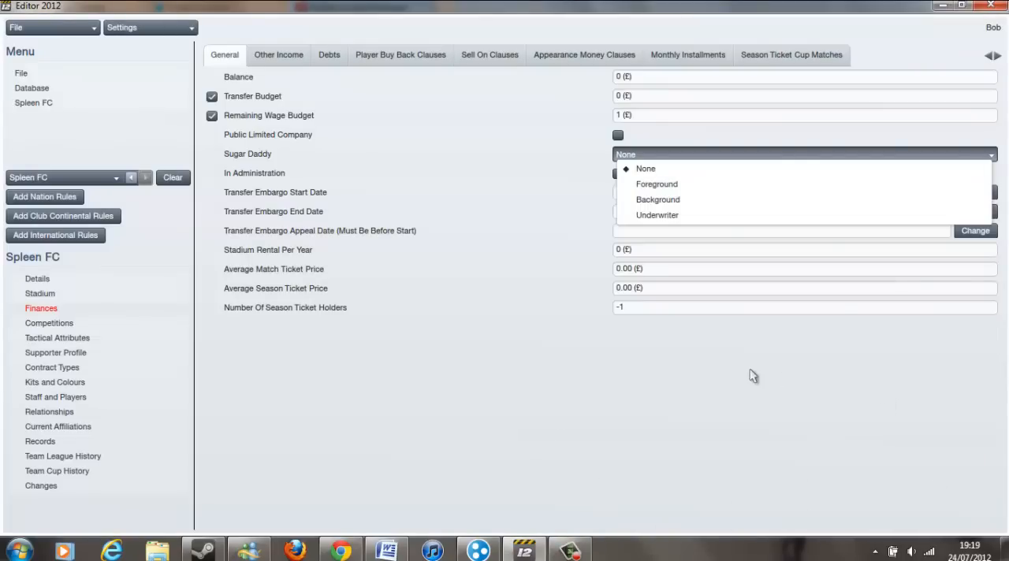
# Add a Kit Sponsor Other Income entry, then check Debts and General
pyautogui.click(278, 55)
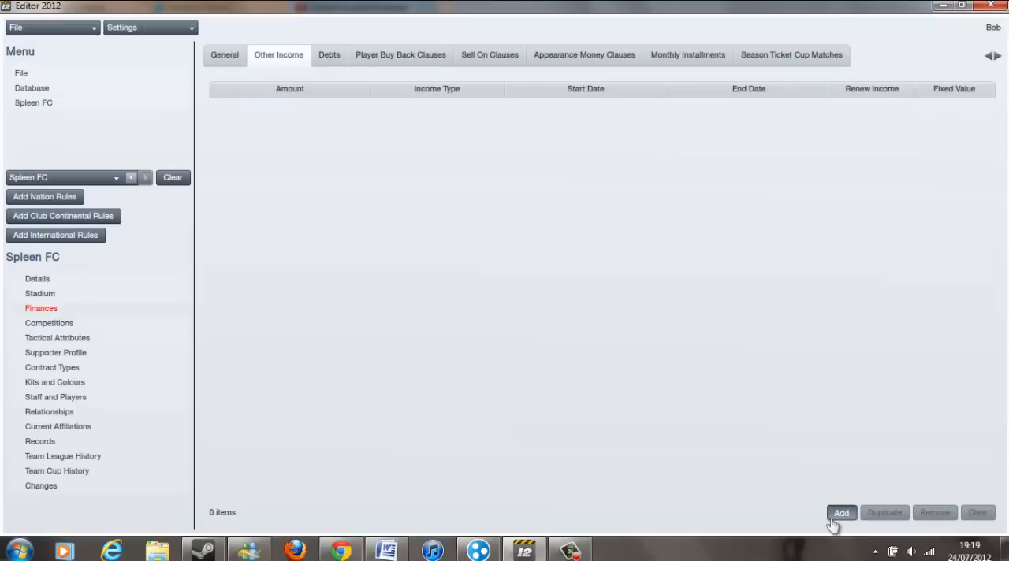
pyautogui.click(841, 513)
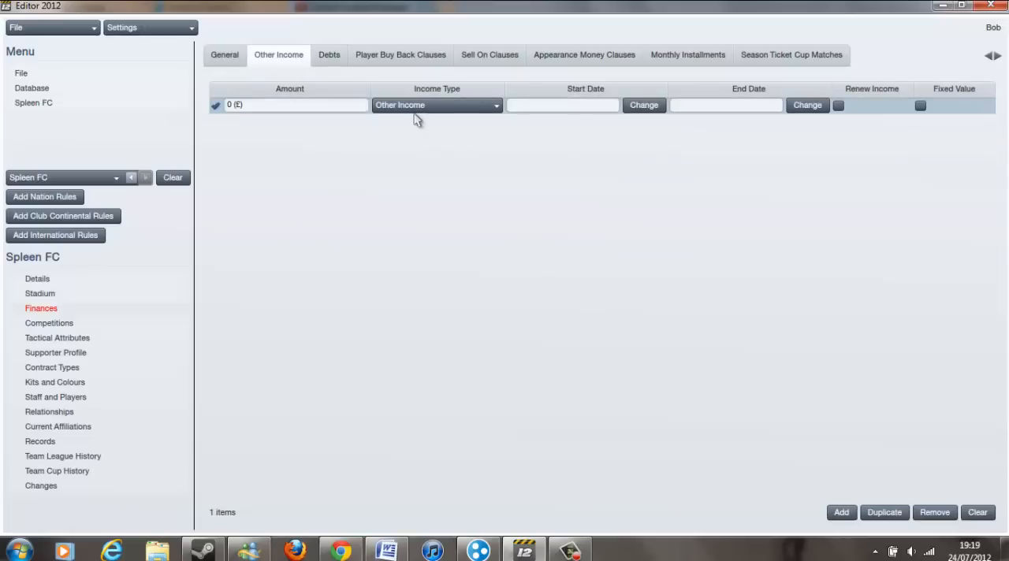
pyautogui.click(436, 105)
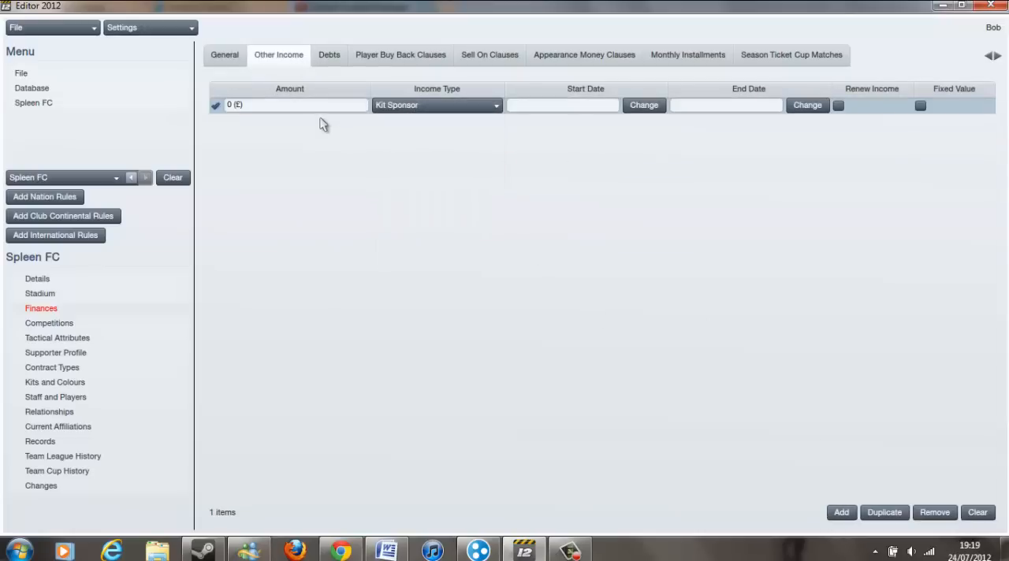
pyautogui.moveTo(336, 54)
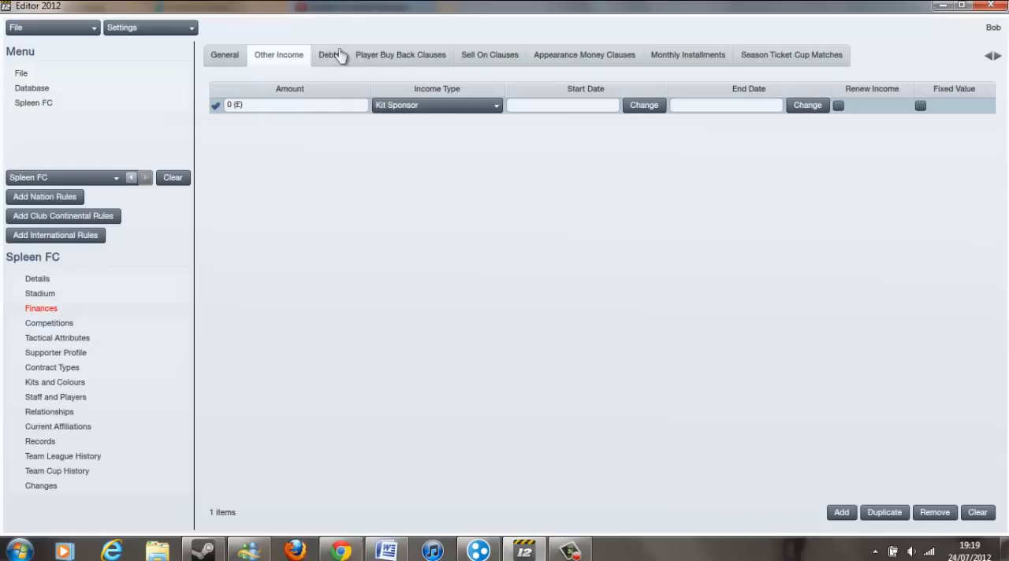
pyautogui.click(328, 55)
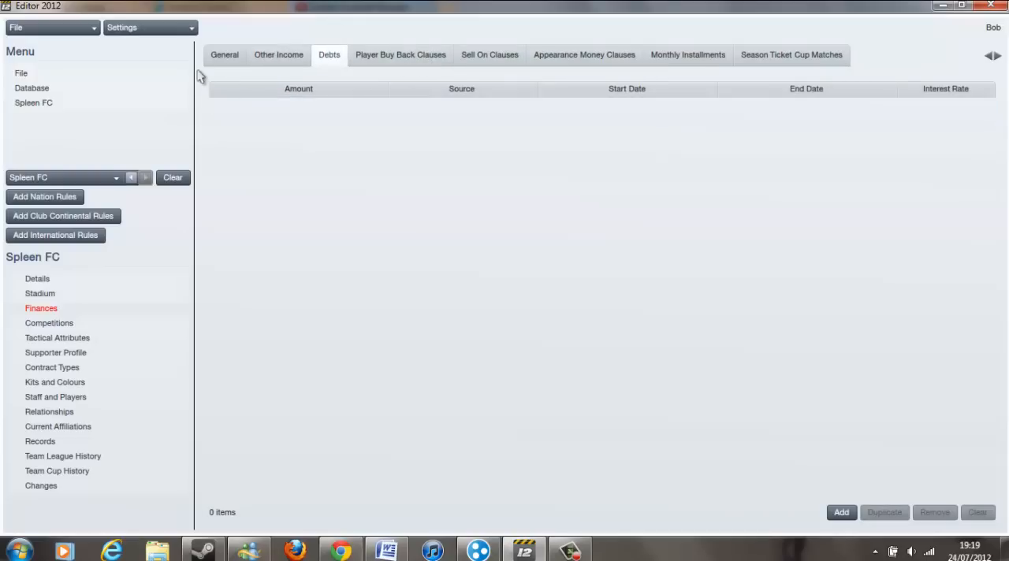
pyautogui.click(224, 54)
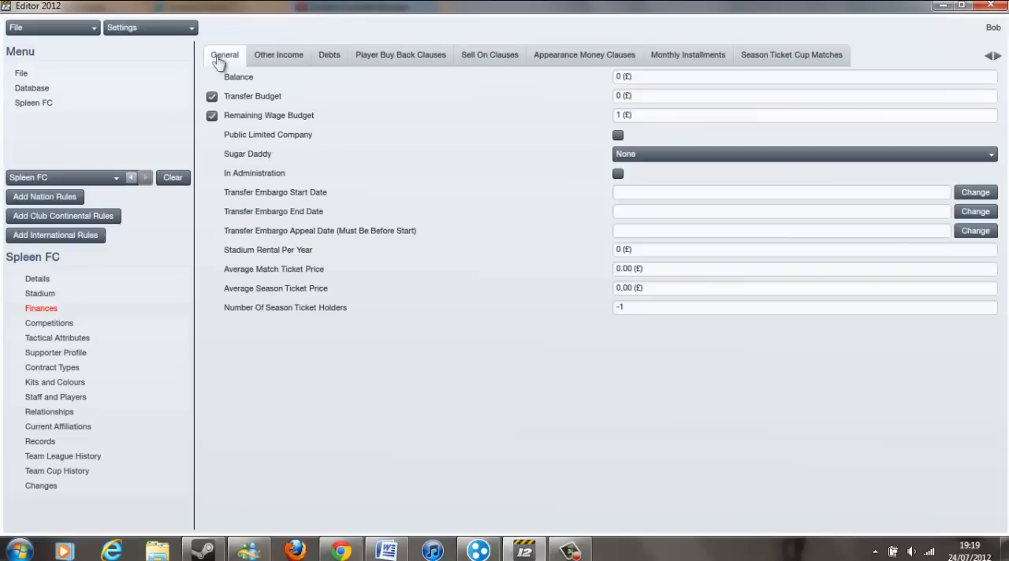
pyautogui.moveTo(63, 216)
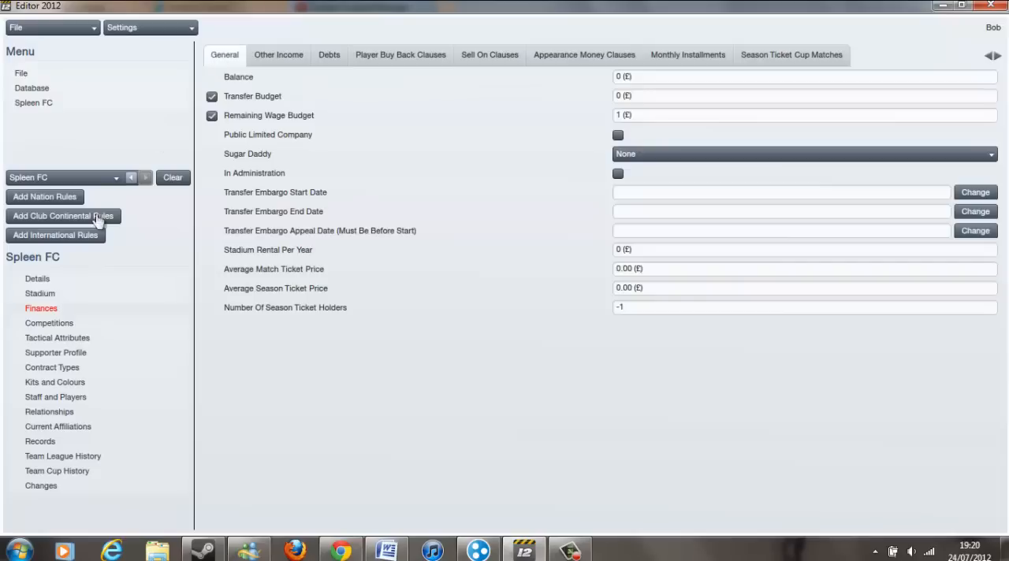
# Browse Competitions and Tactical Attributes, ending on the Supporter Profile page
pyautogui.click(49, 323)
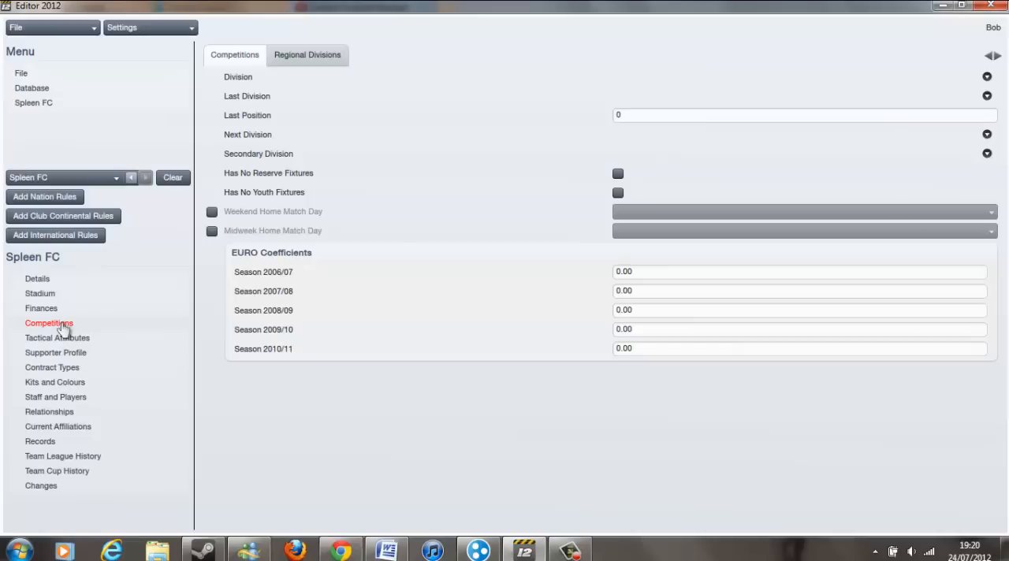
pyautogui.moveTo(56, 337)
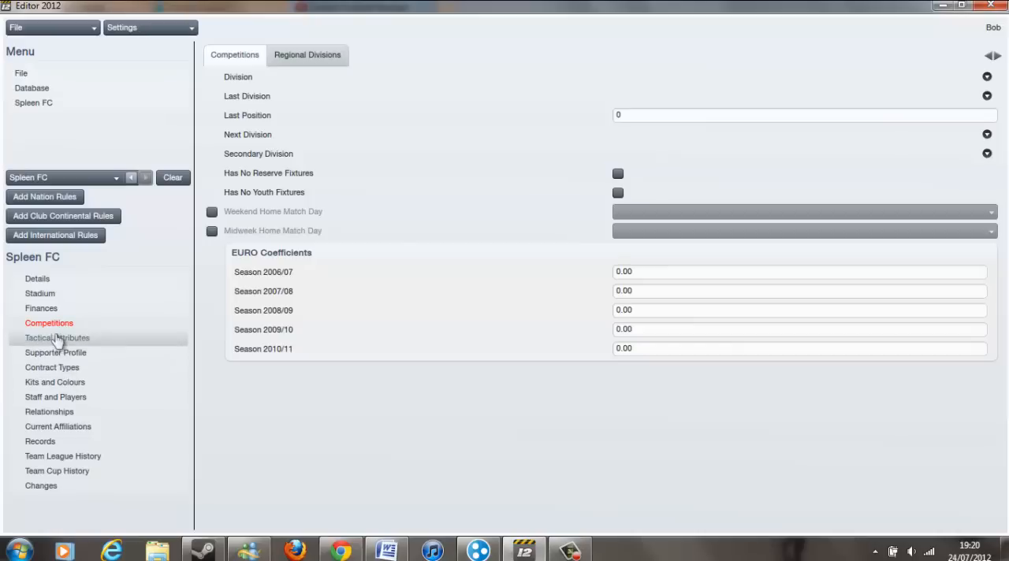
pyautogui.click(57, 337)
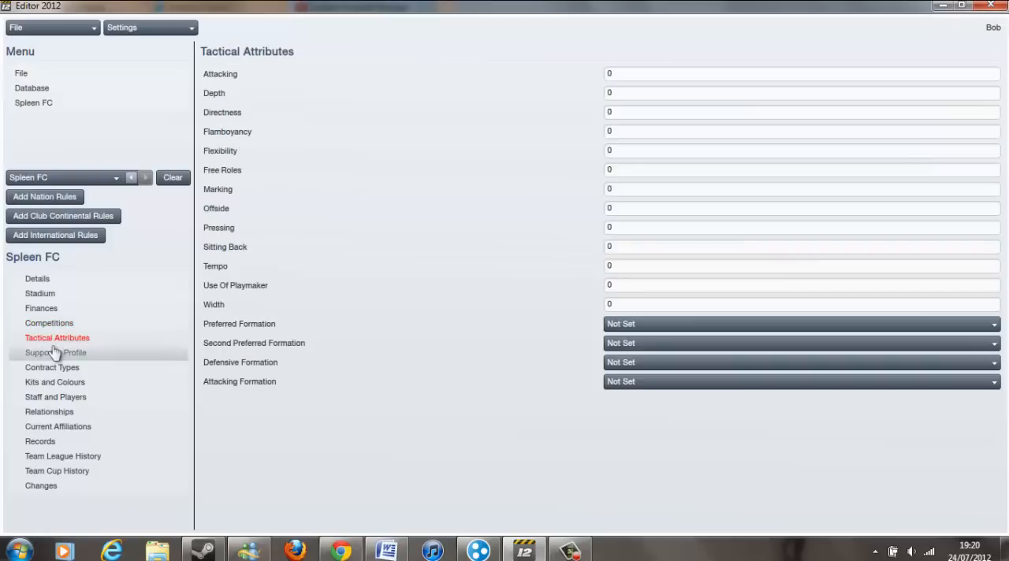
pyautogui.moveTo(209, 168)
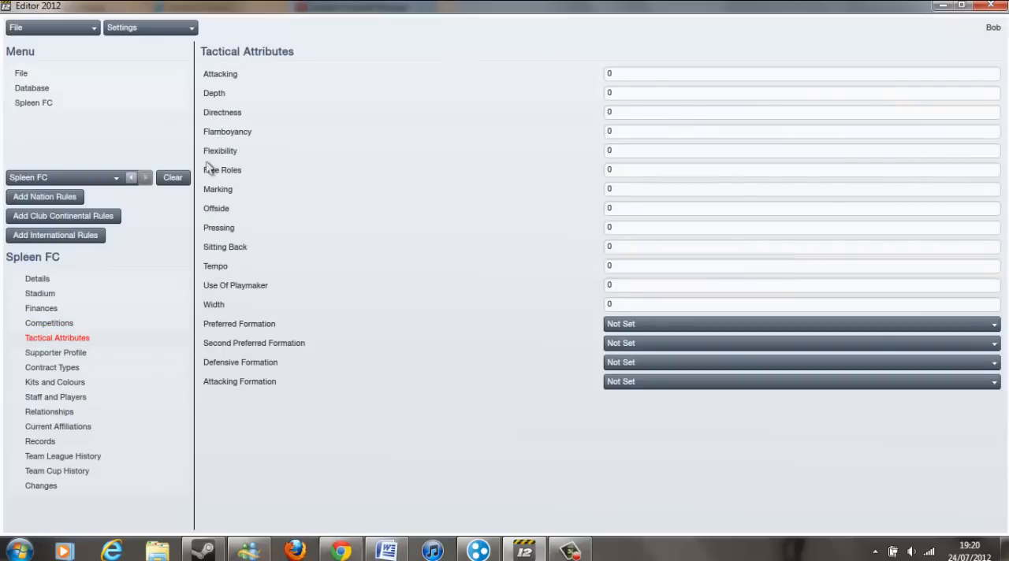
pyautogui.moveTo(40, 352)
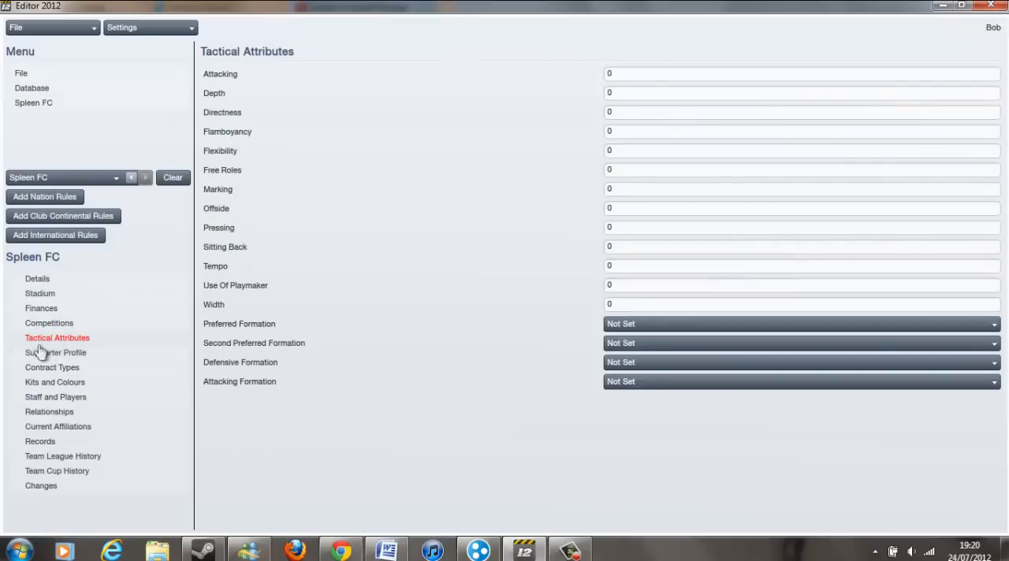
pyautogui.click(56, 352)
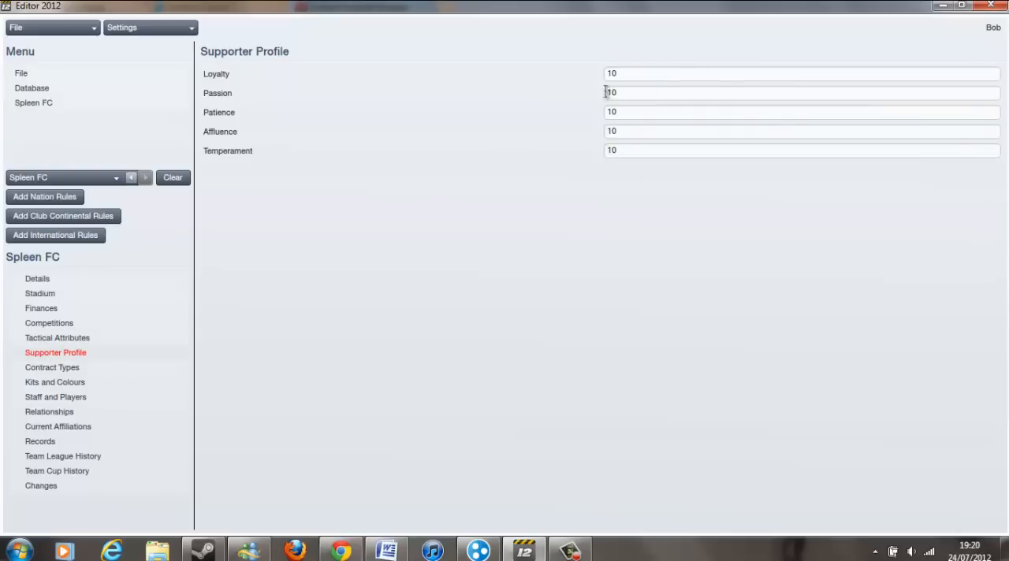
pyautogui.moveTo(118, 371)
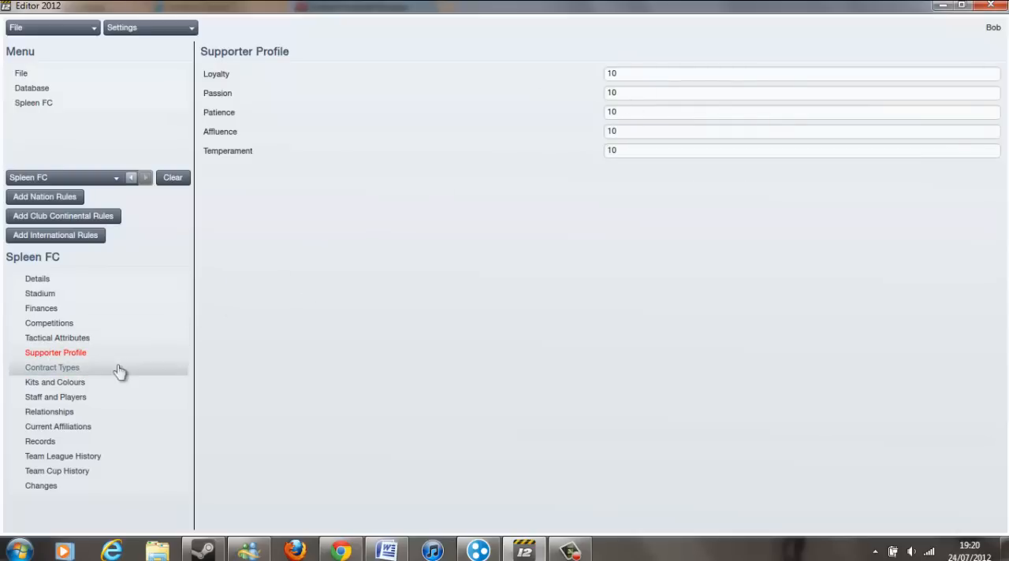
pyautogui.moveTo(101, 375)
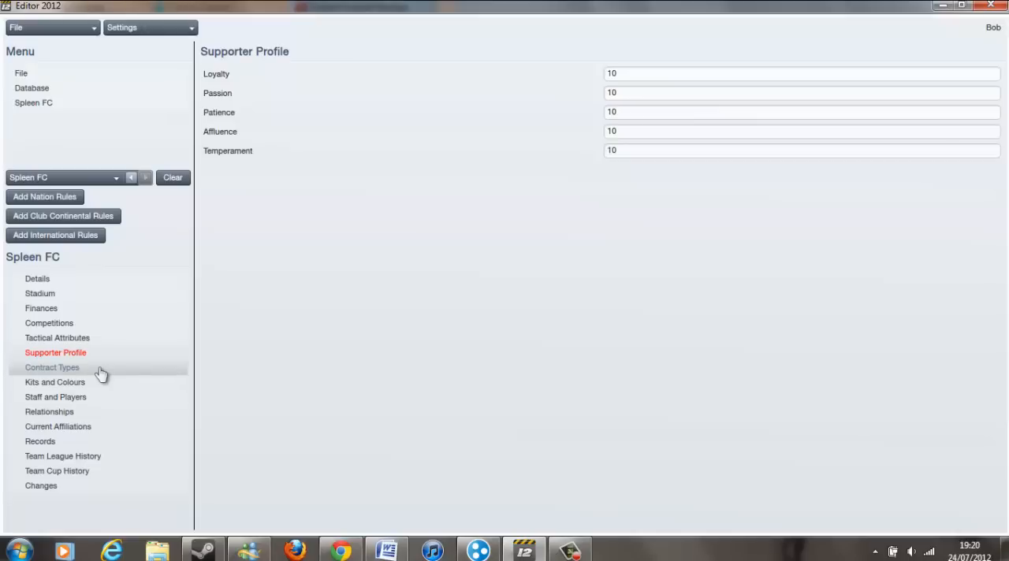
# View Contract Types and inspect the Key Player dropdown without choosing
pyautogui.click(52, 368)
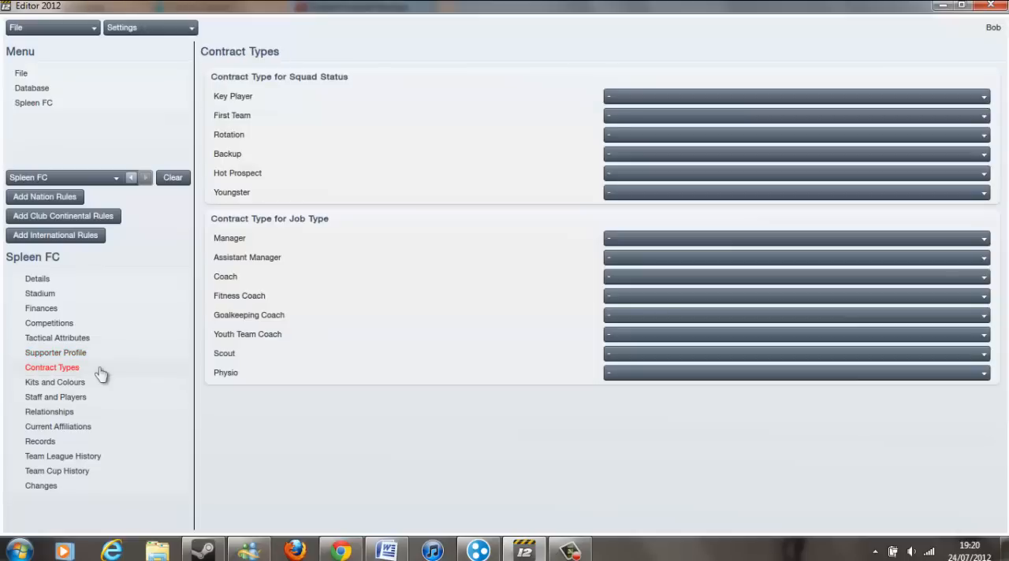
pyautogui.moveTo(615, 75)
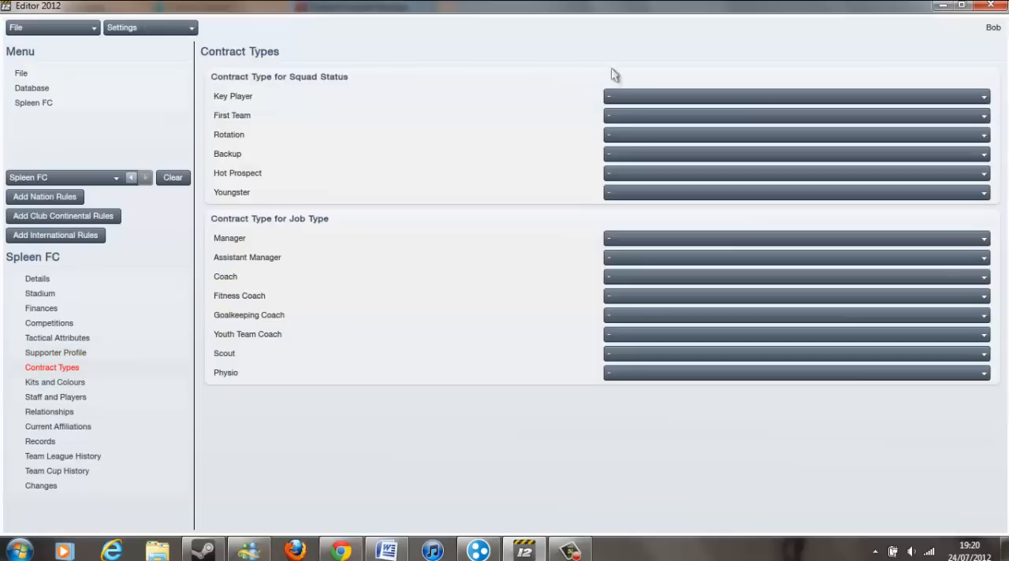
pyautogui.click(792, 96)
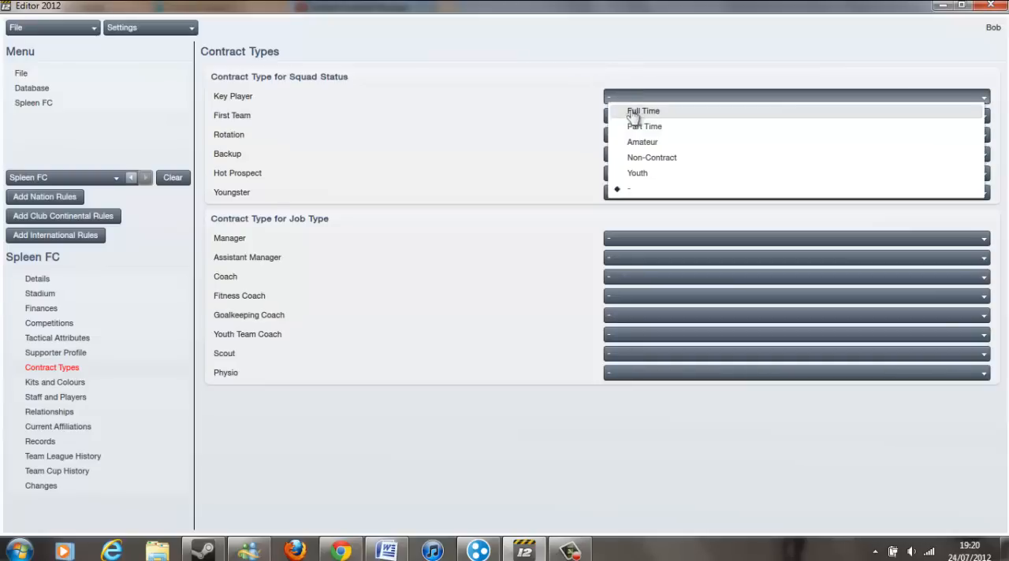
pyautogui.moveTo(598, 77)
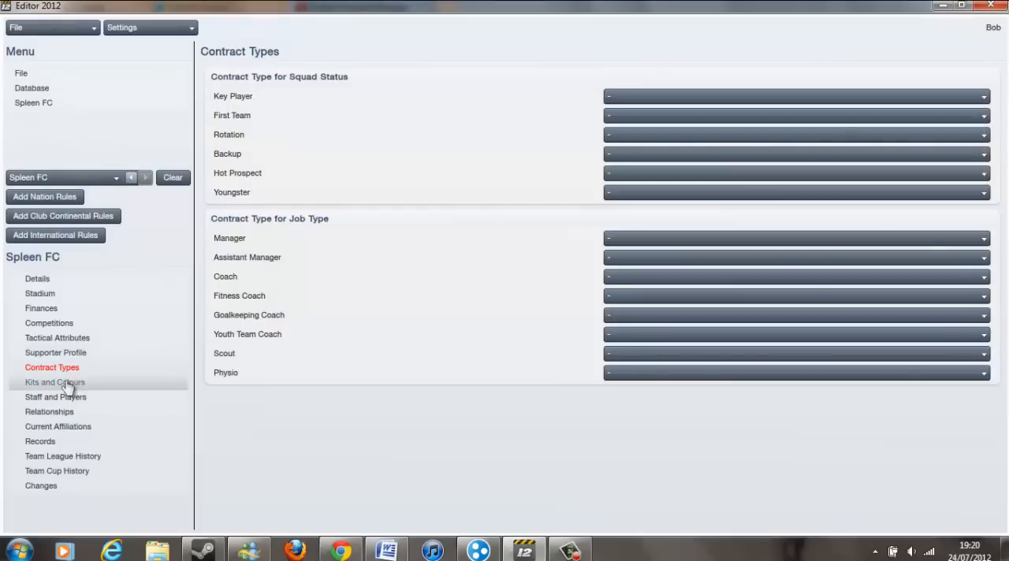
# Add a checks-pattern home shirt with magenta foreground and orange background
pyautogui.click(55, 382)
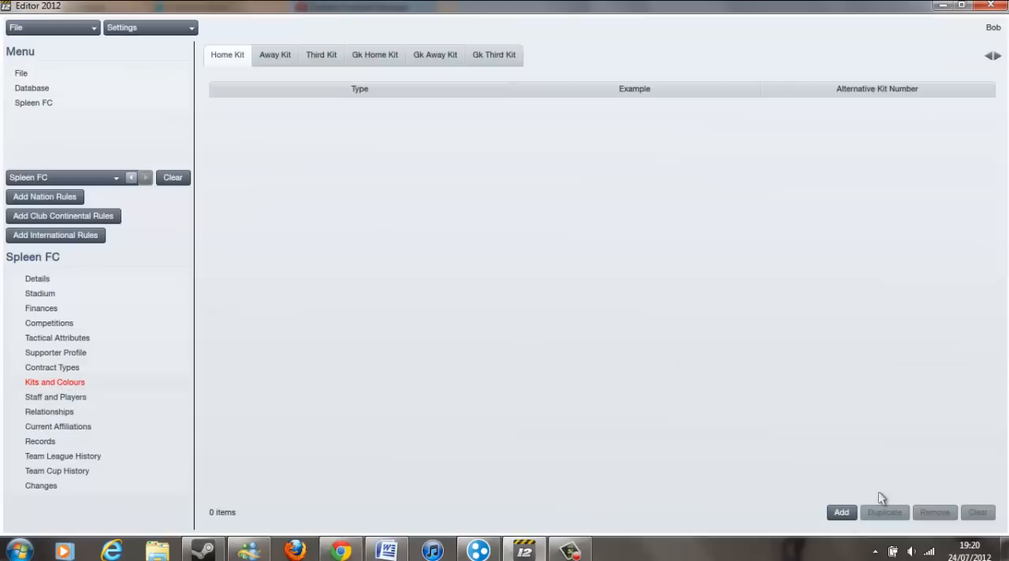
pyautogui.click(841, 512)
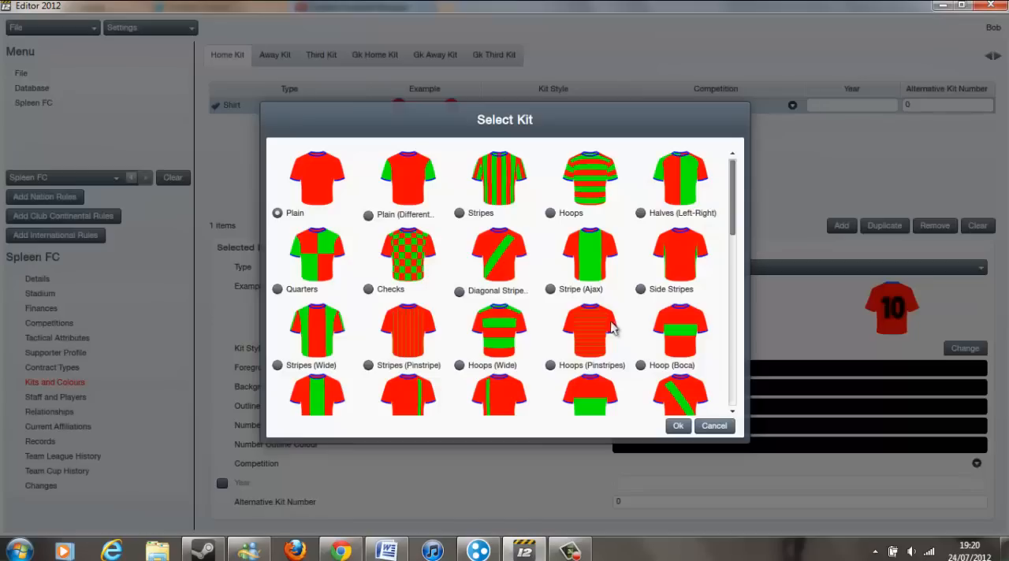
pyautogui.moveTo(367, 299)
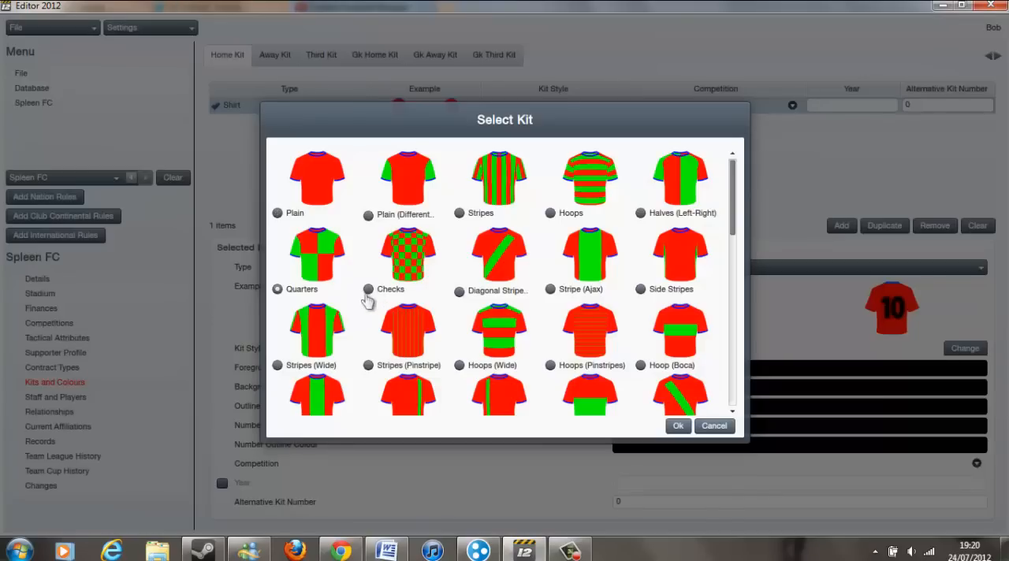
pyautogui.click(677, 426)
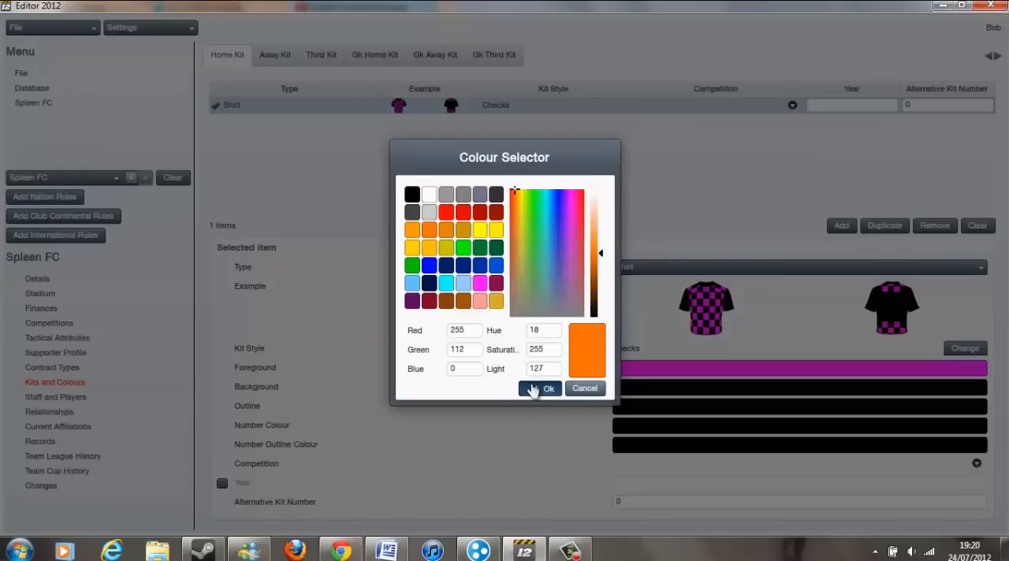
pyautogui.click(548, 388)
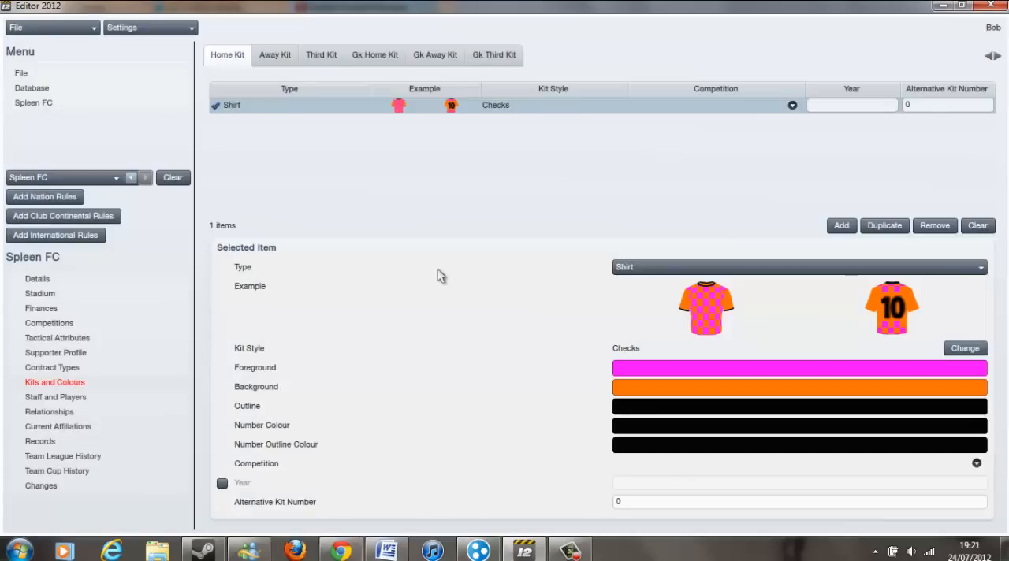
pyautogui.moveTo(764, 228)
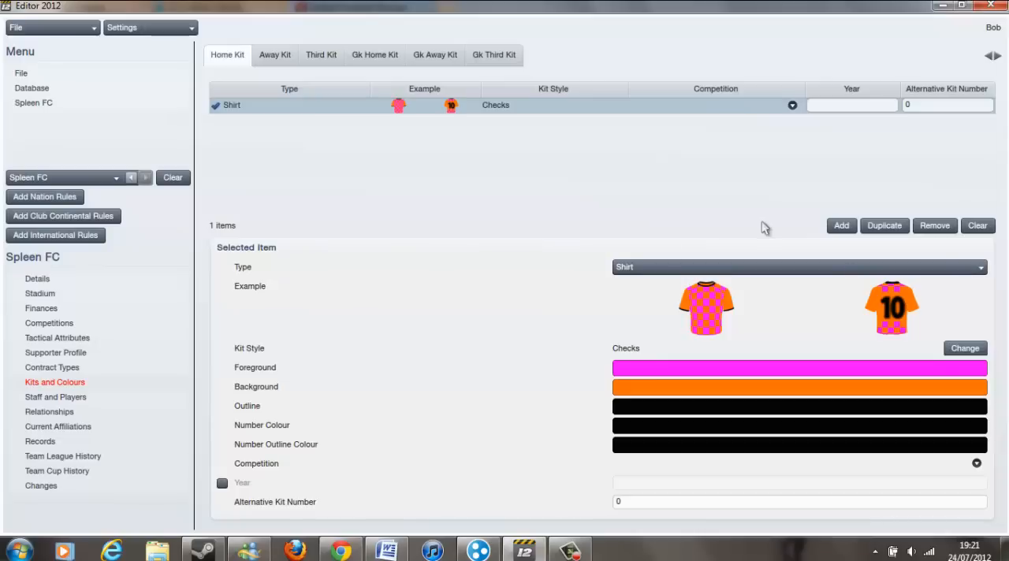
pyautogui.moveTo(376, 101)
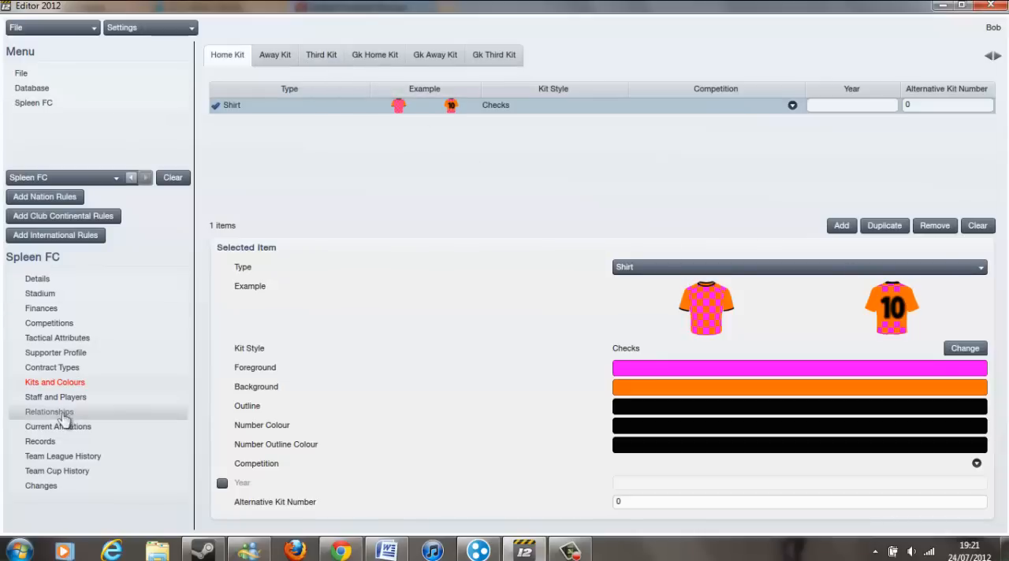
# Go from the club's staff and players page to the database's empty People list
pyautogui.click(56, 396)
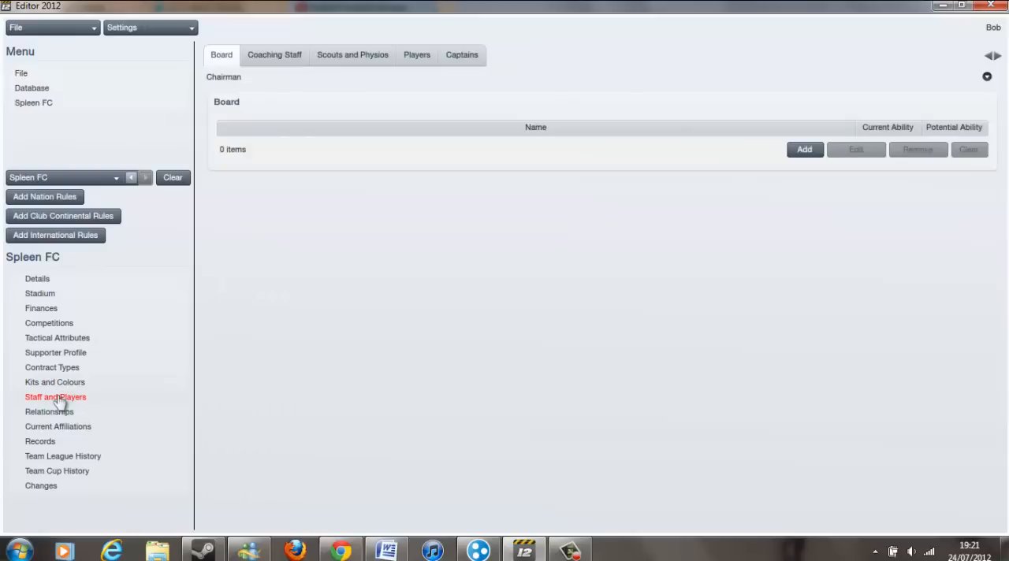
pyautogui.moveTo(202, 356)
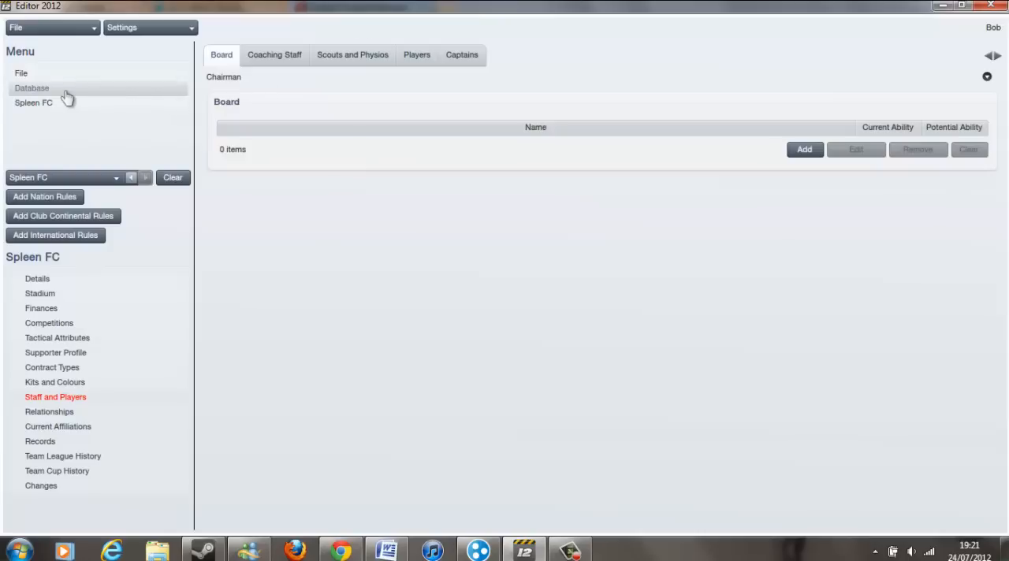
pyautogui.click(32, 88)
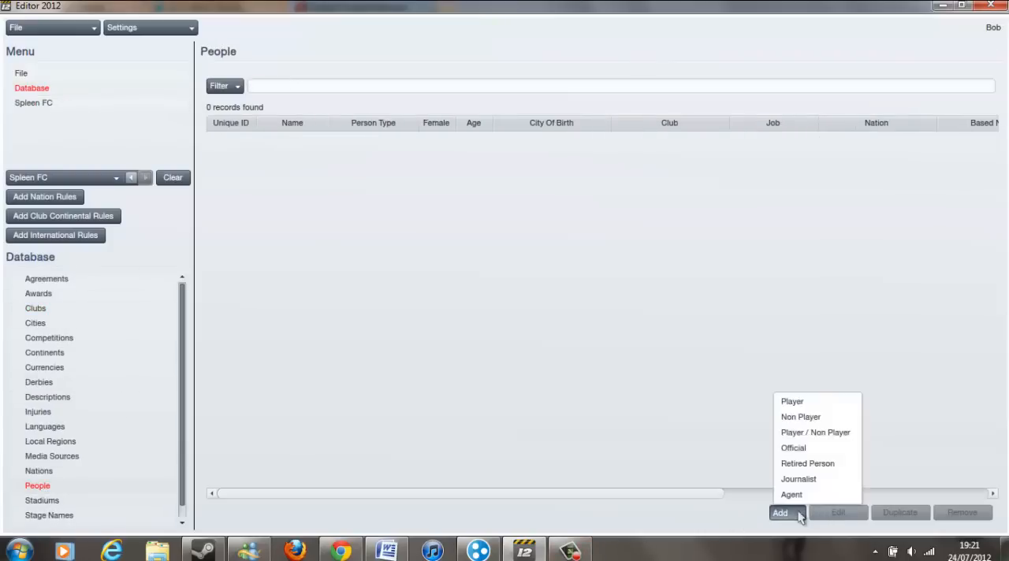
pyautogui.moveTo(815, 432)
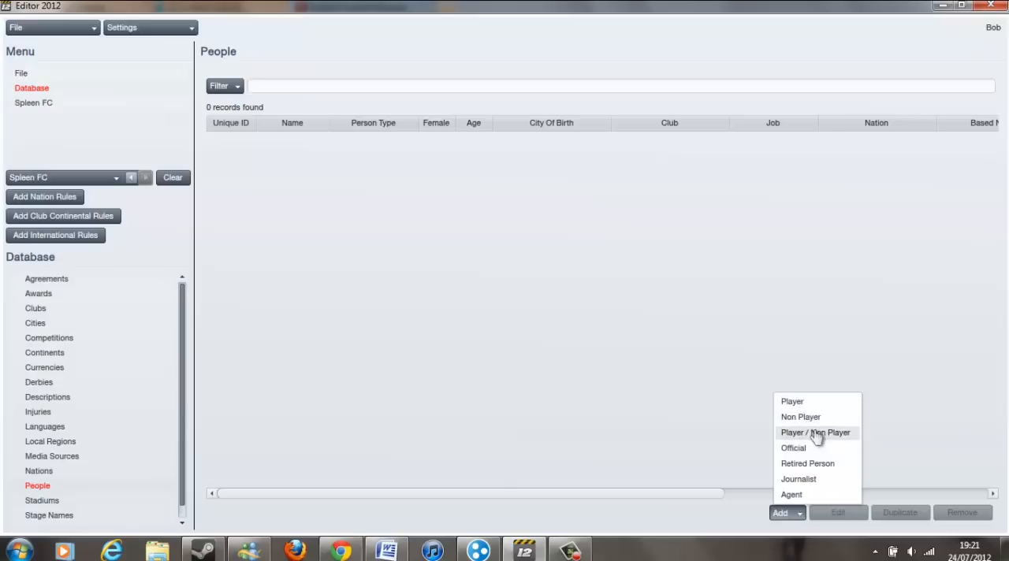
pyautogui.moveTo(831, 498)
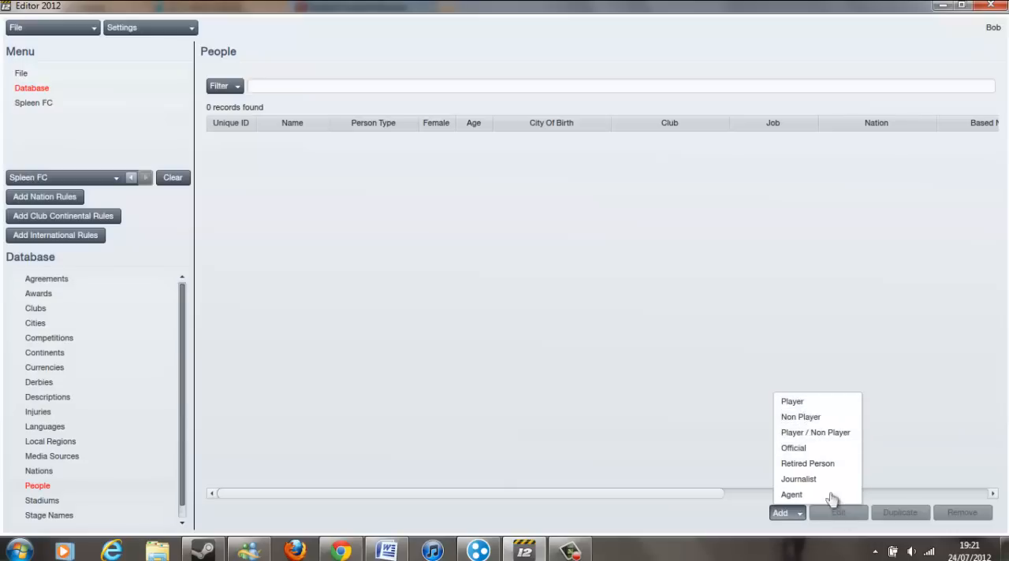
pyautogui.moveTo(801, 417)
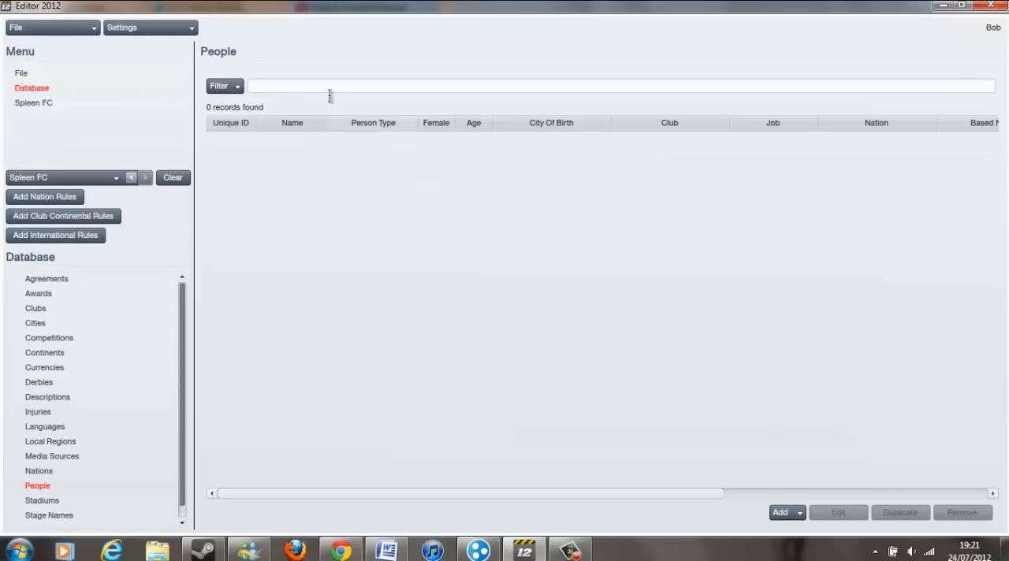
pyautogui.moveTo(779, 512)
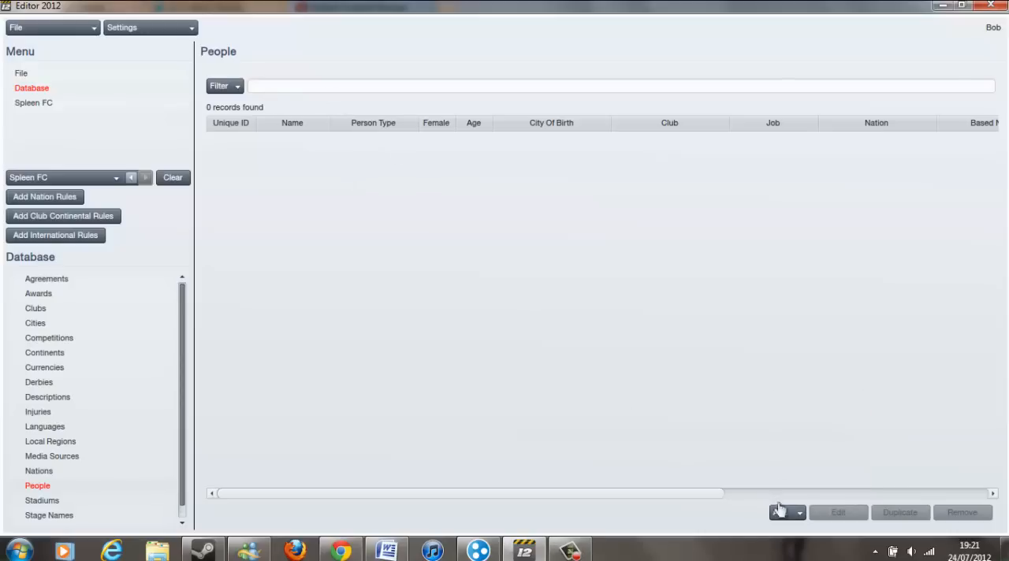
# Add a new person named Floyd Cucumber, born 1/1/1991
pyautogui.click(782, 512)
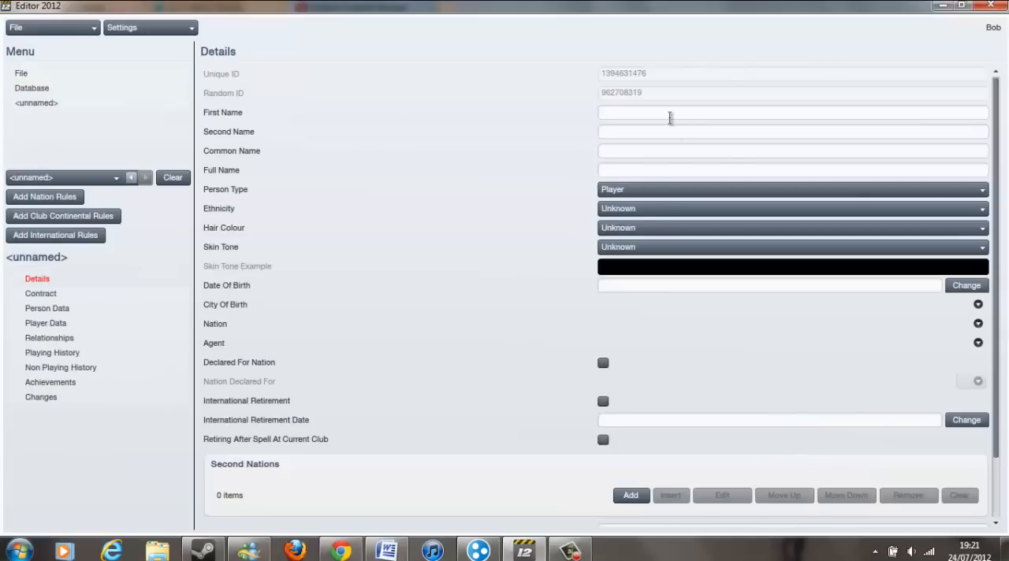
pyautogui.write('Fi')
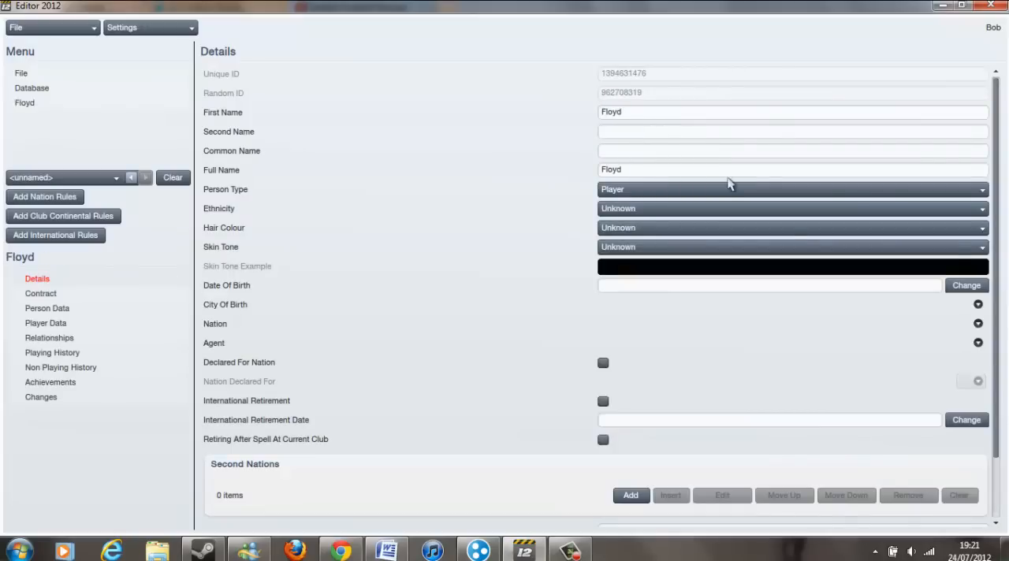
pyautogui.click(792, 131)
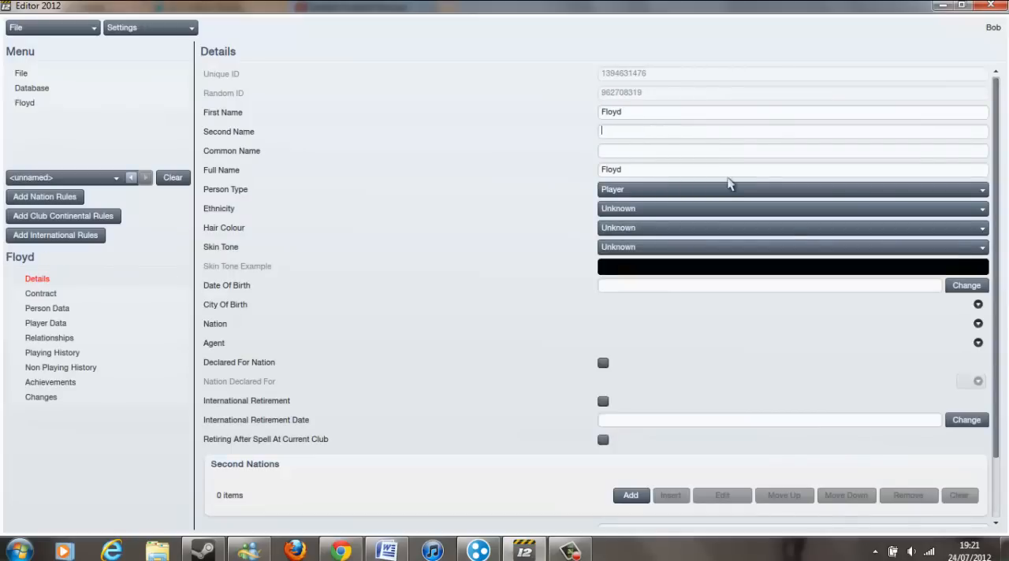
pyautogui.write('Cucumber')
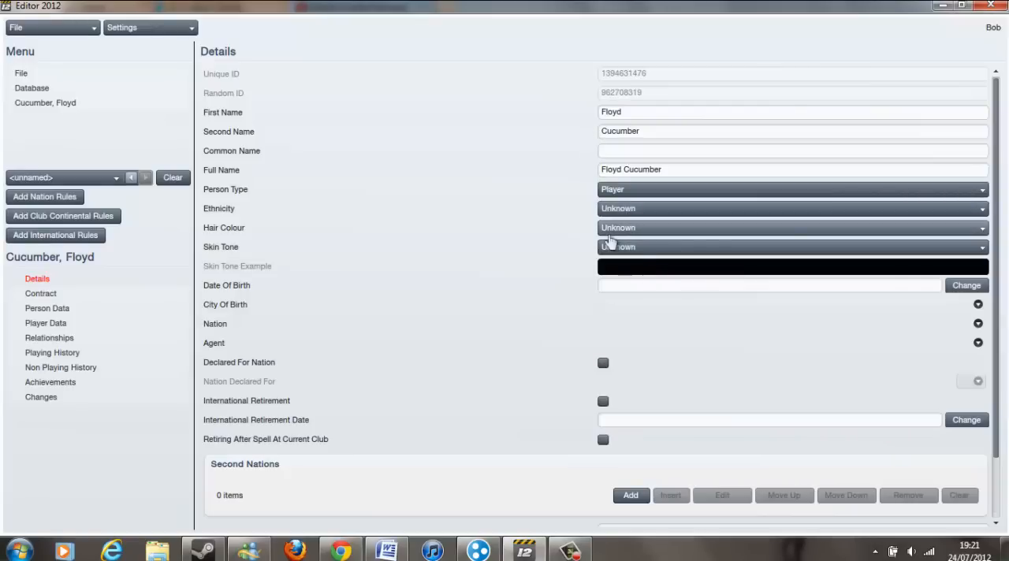
pyautogui.moveTo(588, 278)
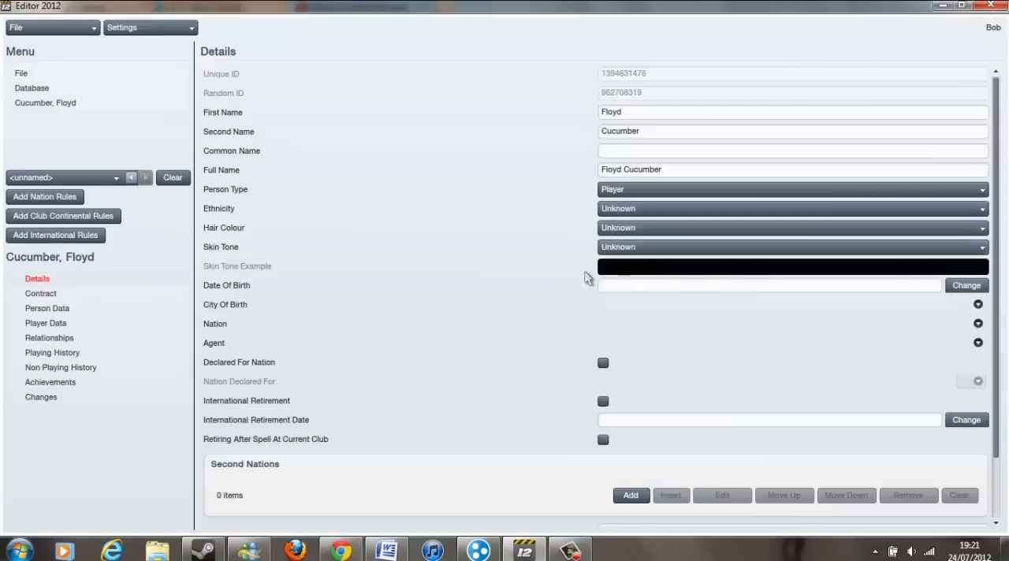
pyautogui.moveTo(687, 321)
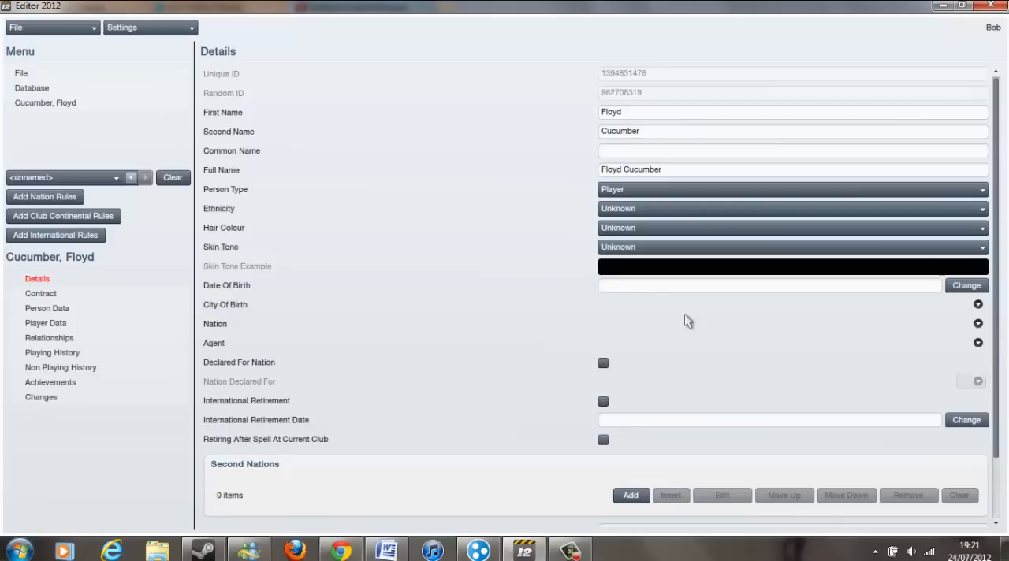
pyautogui.write('1/')
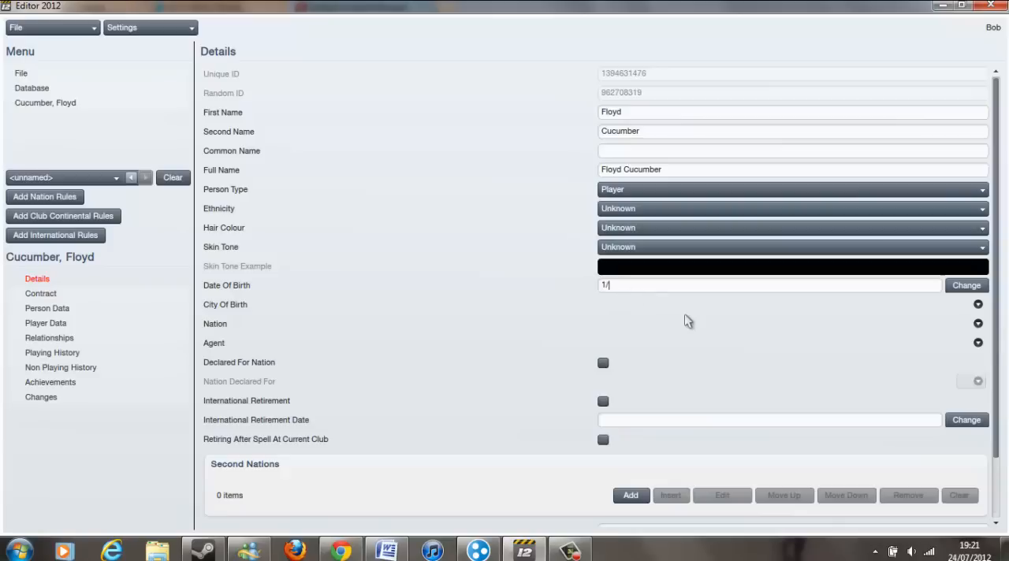
pyautogui.write('1/1')
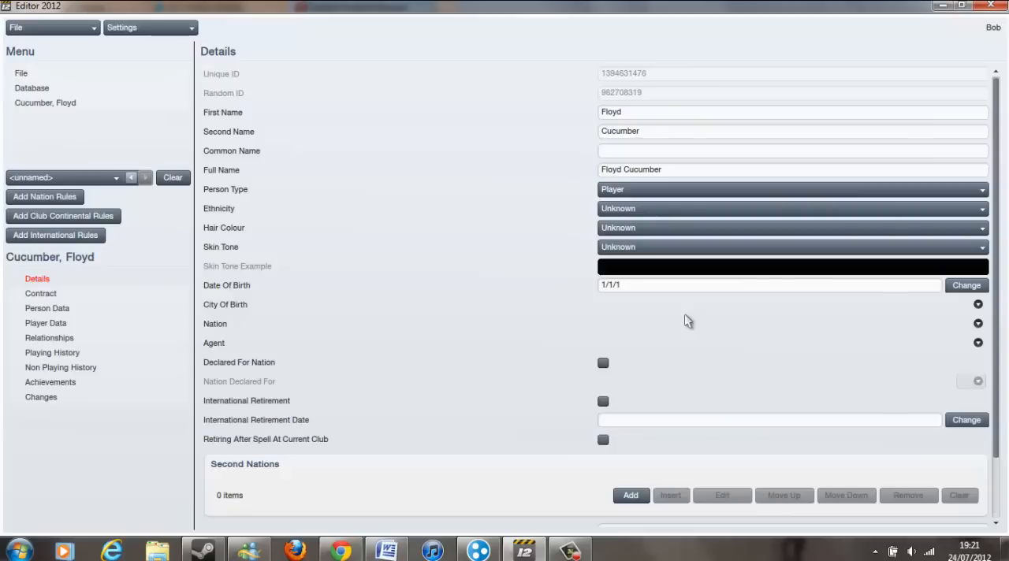
pyautogui.write('1991')
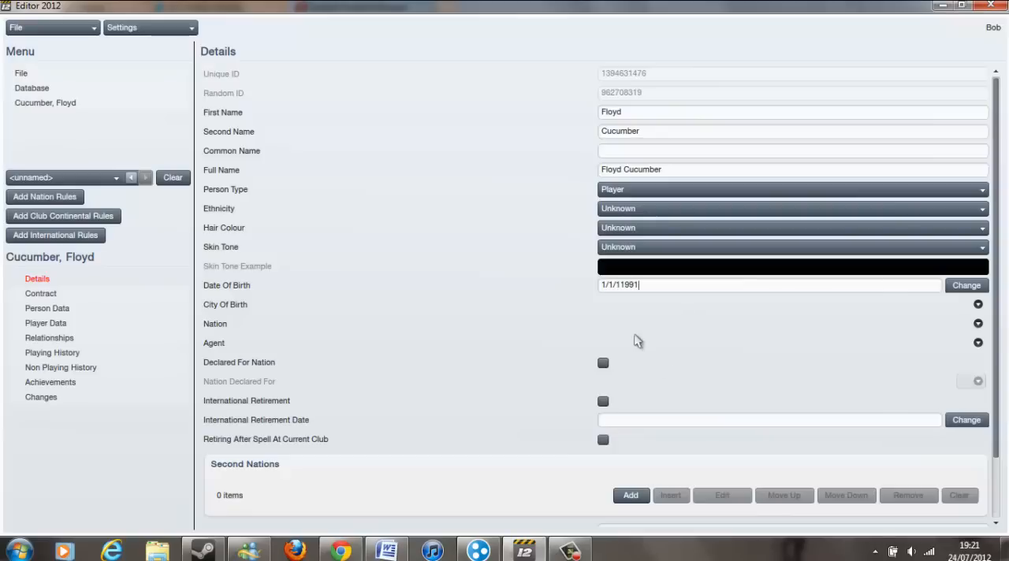
# Set his nation to Uzbekistan and mark him as declared for that nation
pyautogui.click(977, 304)
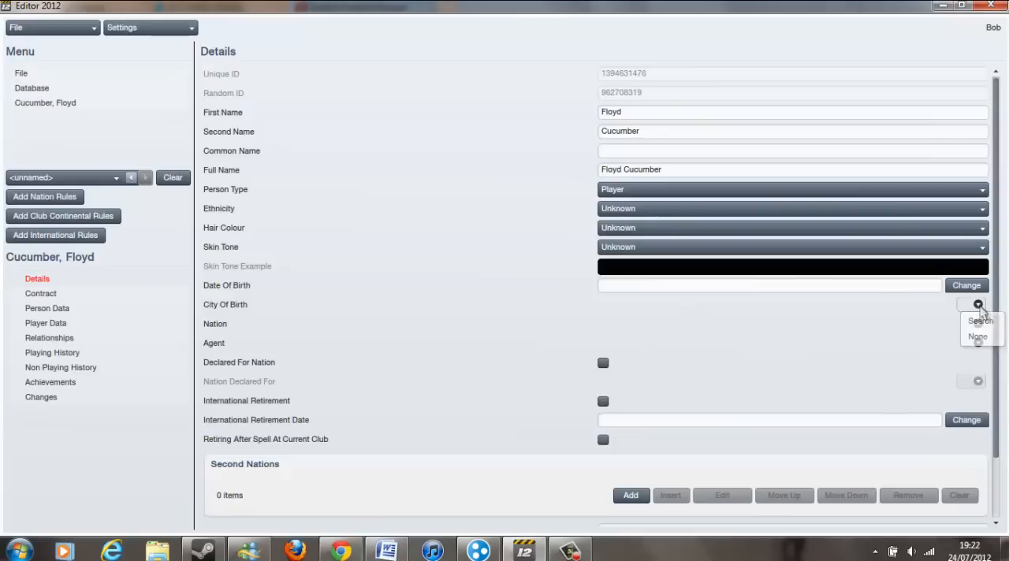
pyautogui.click(980, 321)
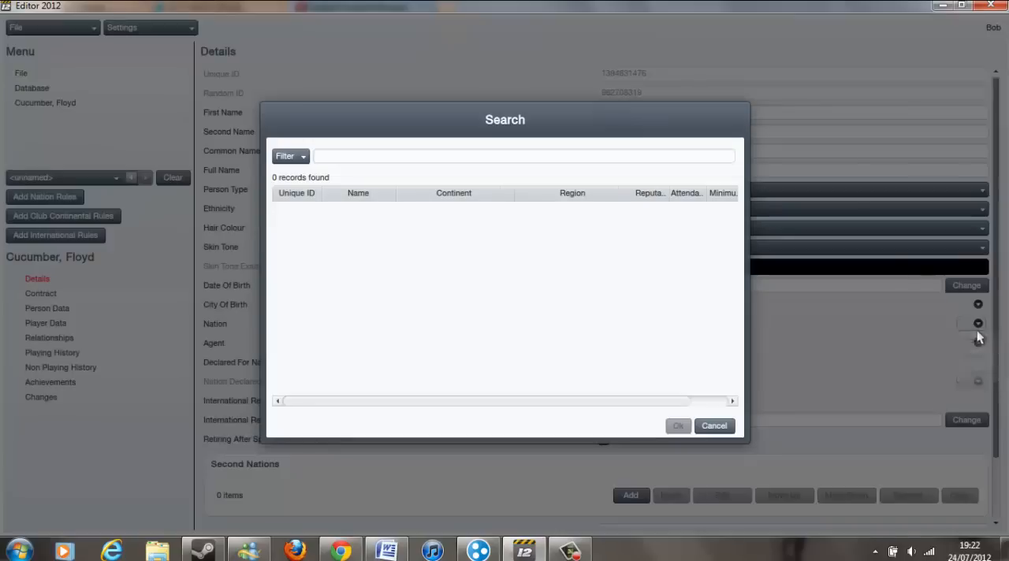
pyautogui.write('u')
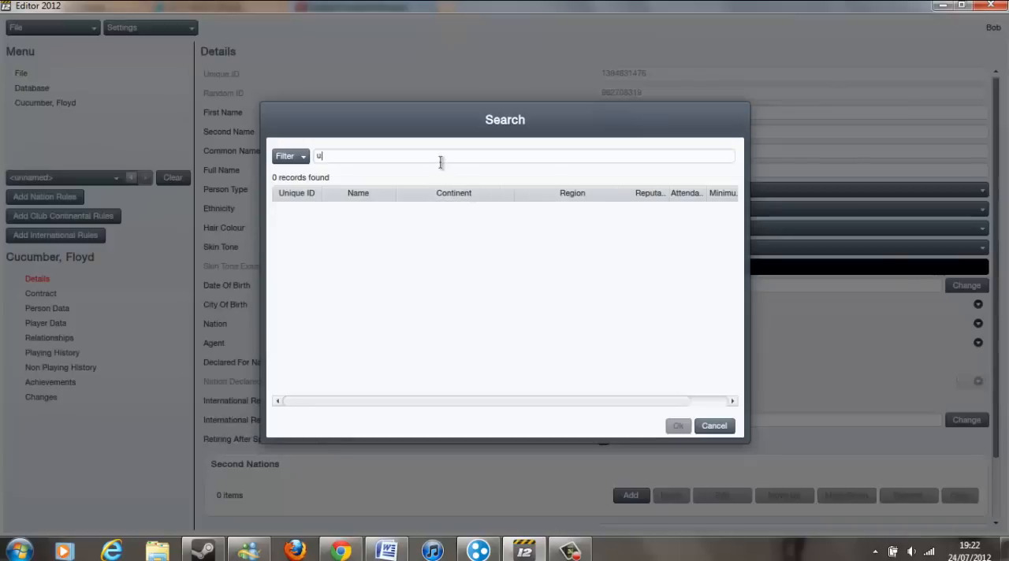
pyautogui.write('zbekistan')
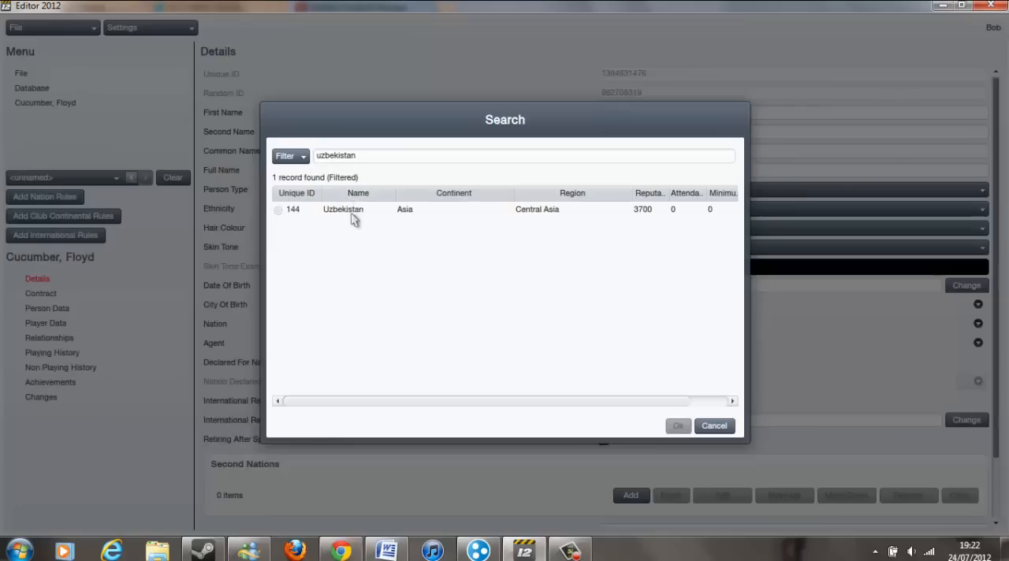
pyautogui.click(677, 426)
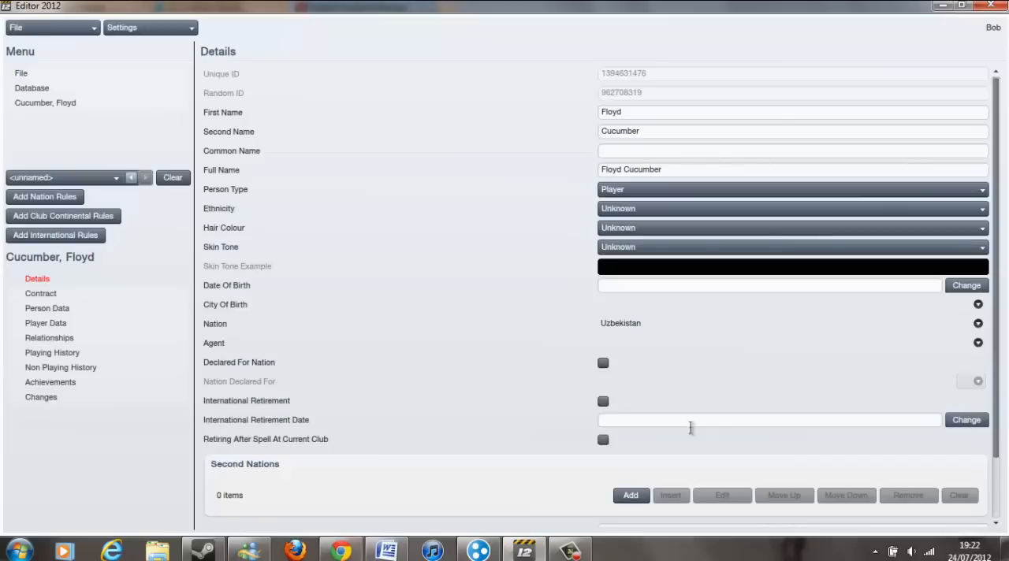
pyautogui.click(603, 363)
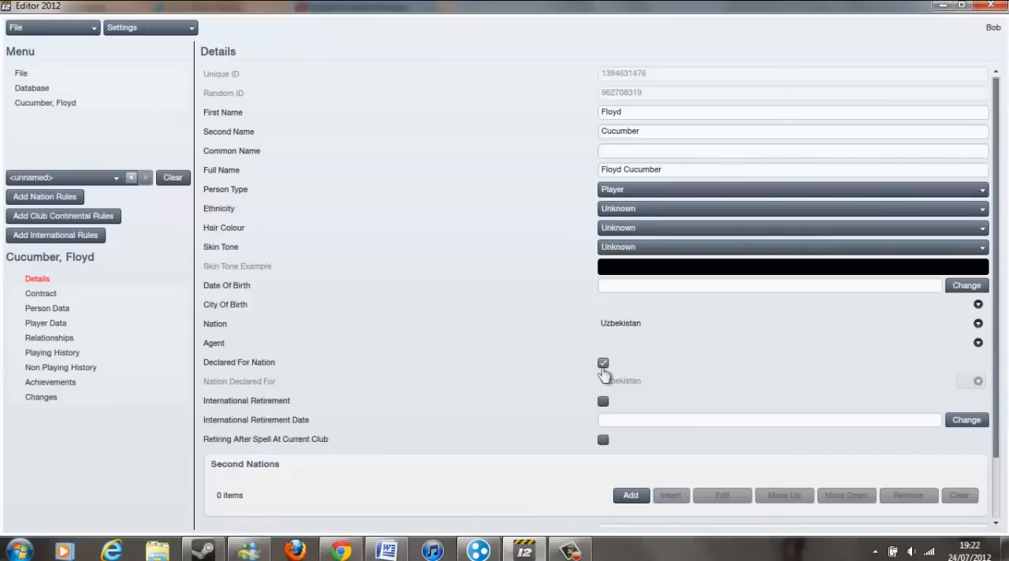
pyautogui.moveTo(92, 296)
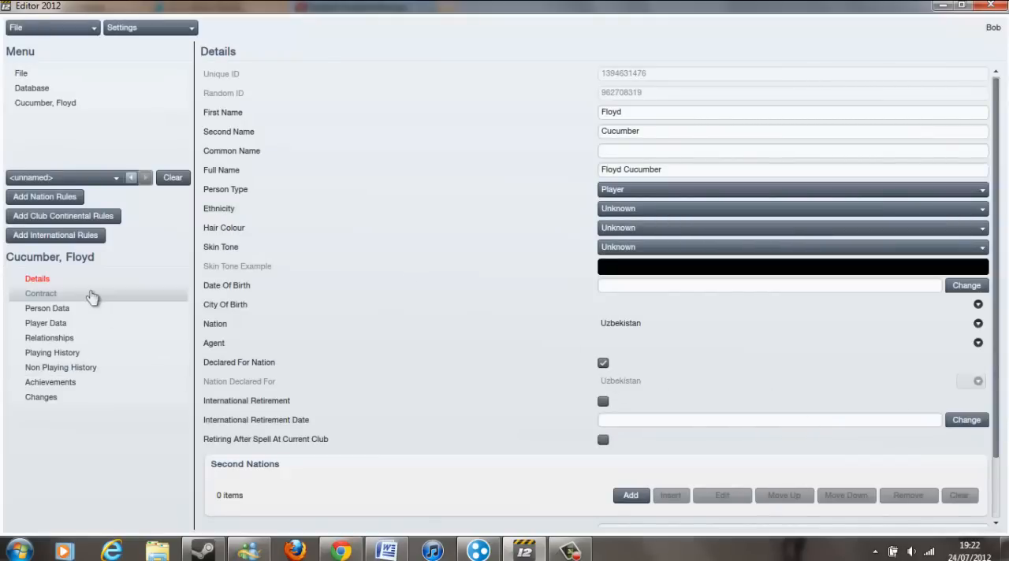
# Give Floyd Cucumber a full-time club contract with Spleen FC, checking the Nation Contract tab
pyautogui.click(40, 293)
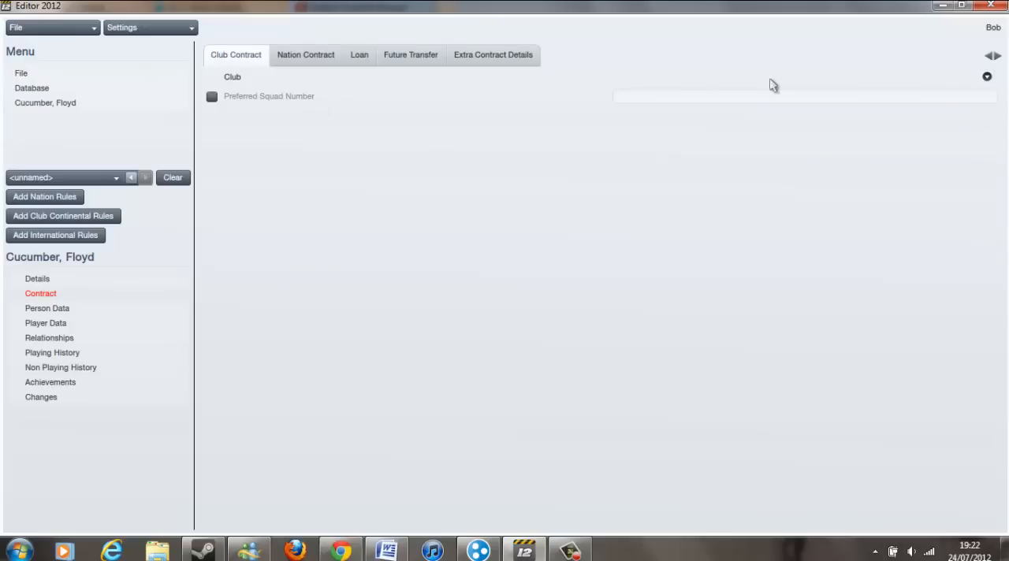
pyautogui.click(986, 77)
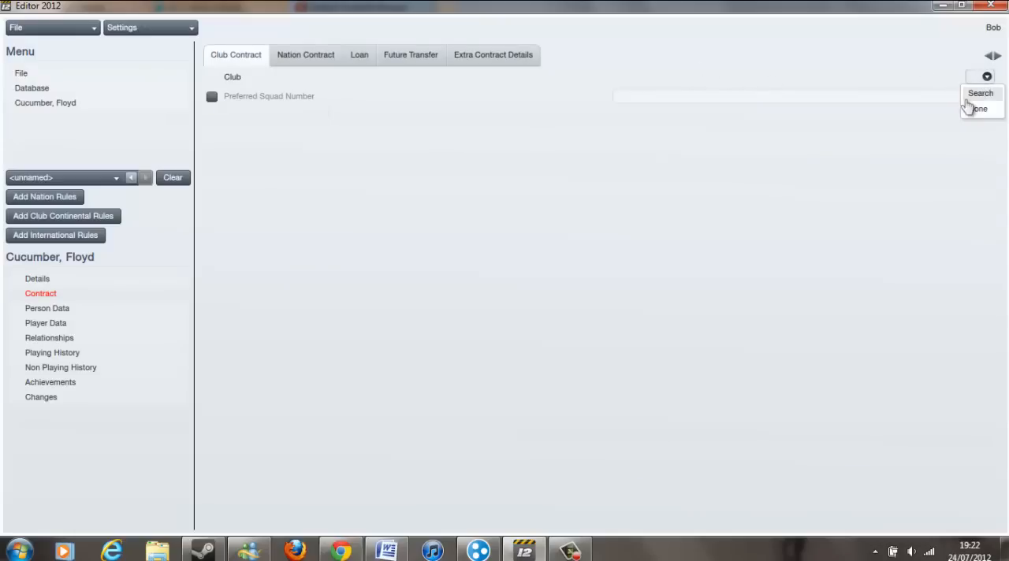
pyautogui.click(980, 93)
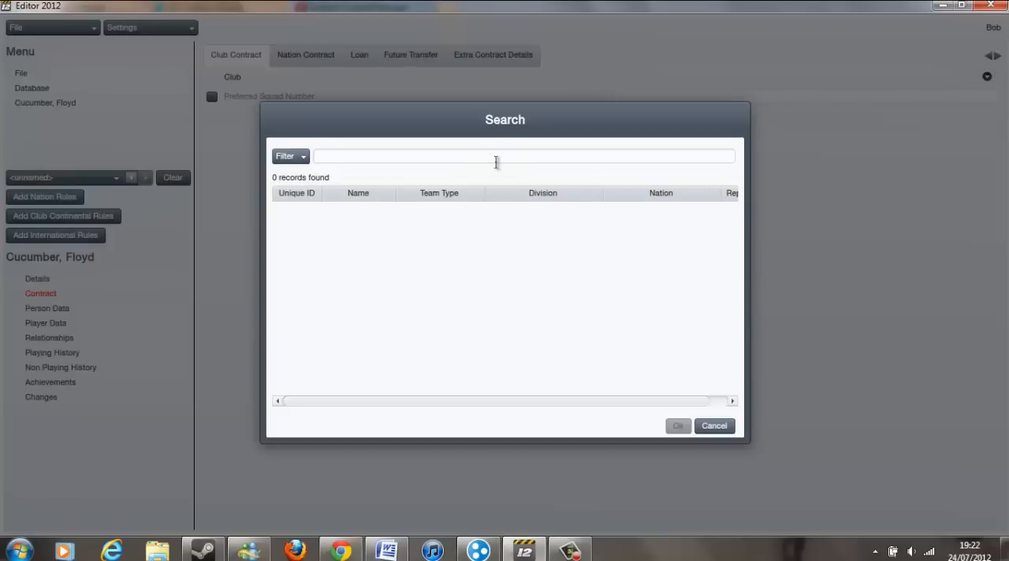
pyautogui.write('spleen fc')
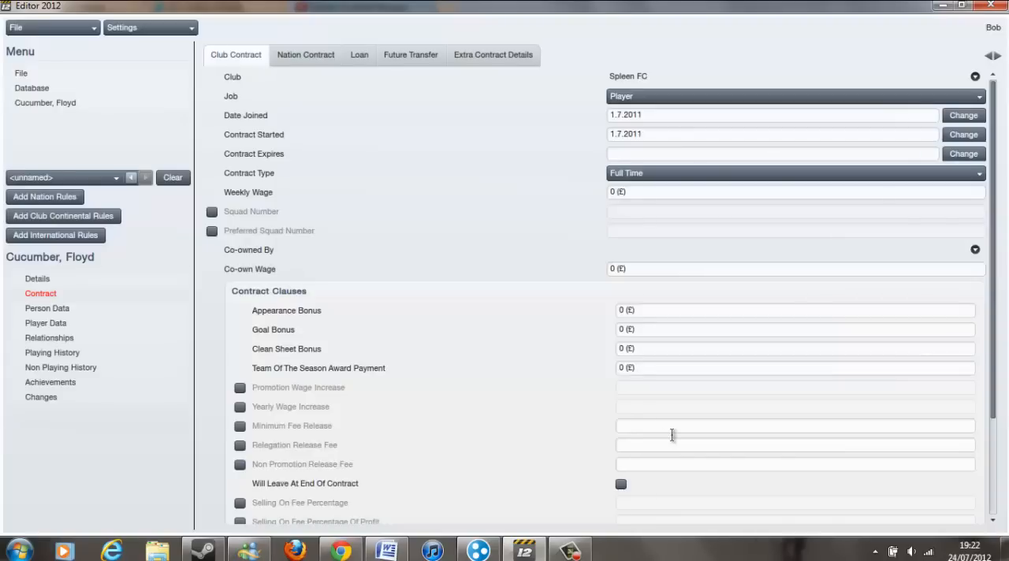
pyautogui.moveTo(294, 64)
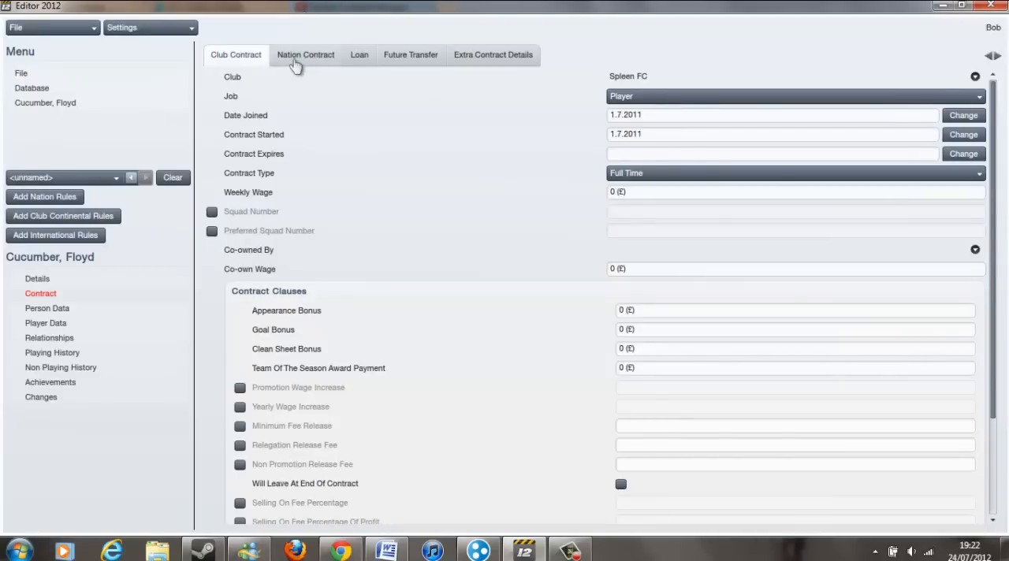
pyautogui.click(305, 54)
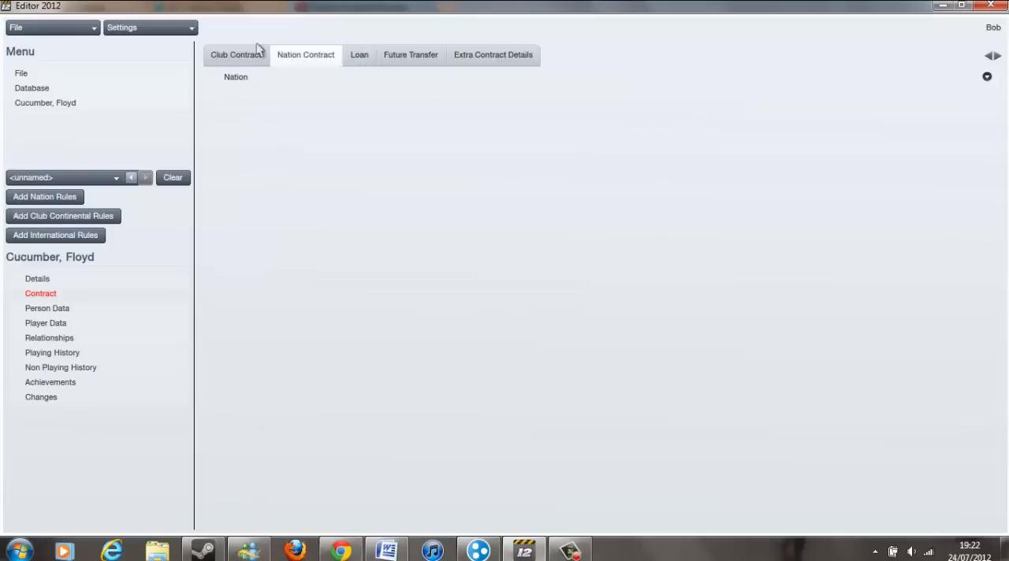
pyautogui.click(236, 55)
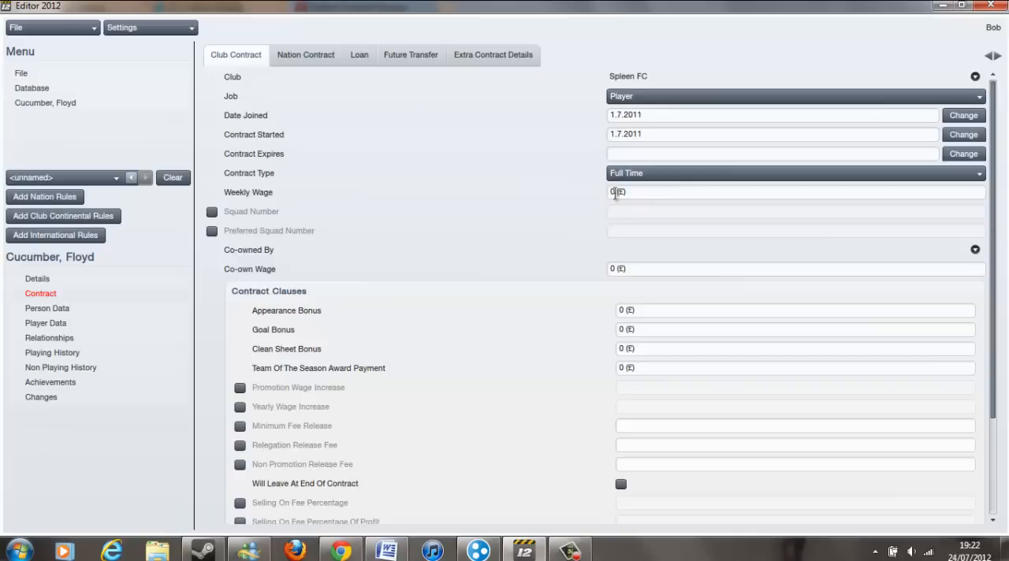
pyautogui.moveTo(443, 235)
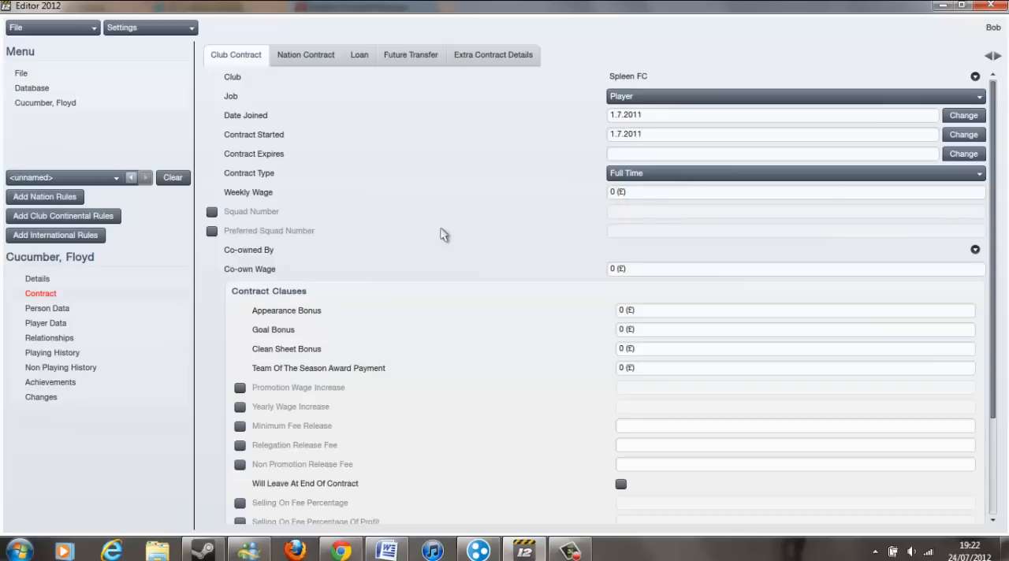
pyautogui.moveTo(439, 232)
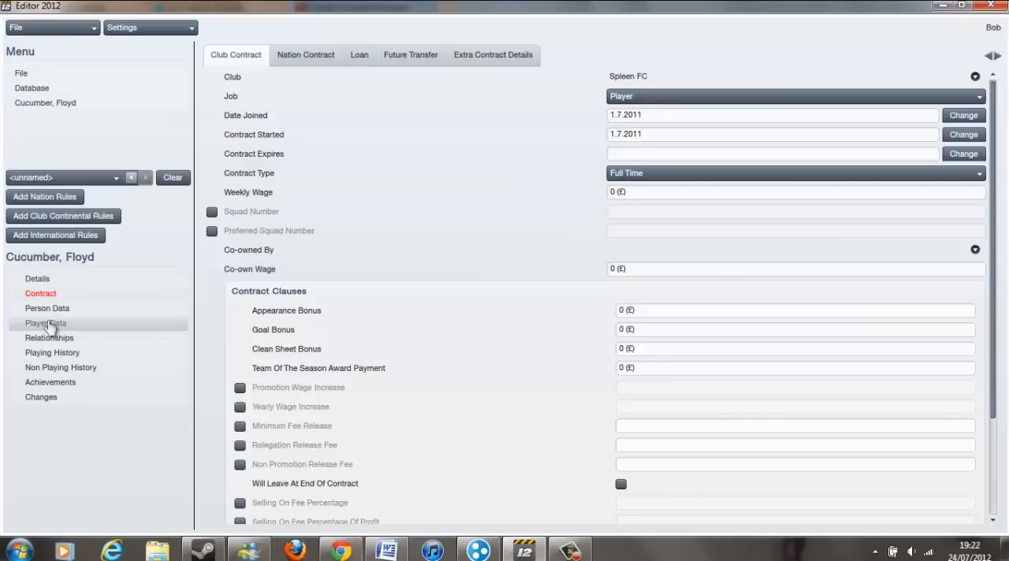
# Open Floyd Cucumber's Person Data and view his empty Languages tab
pyautogui.click(46, 308)
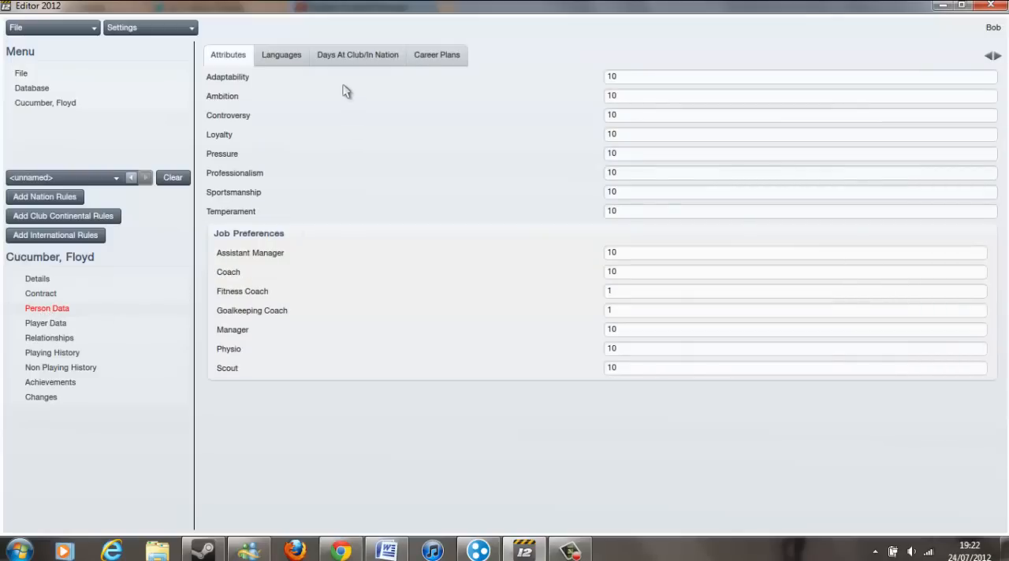
pyautogui.moveTo(319, 93)
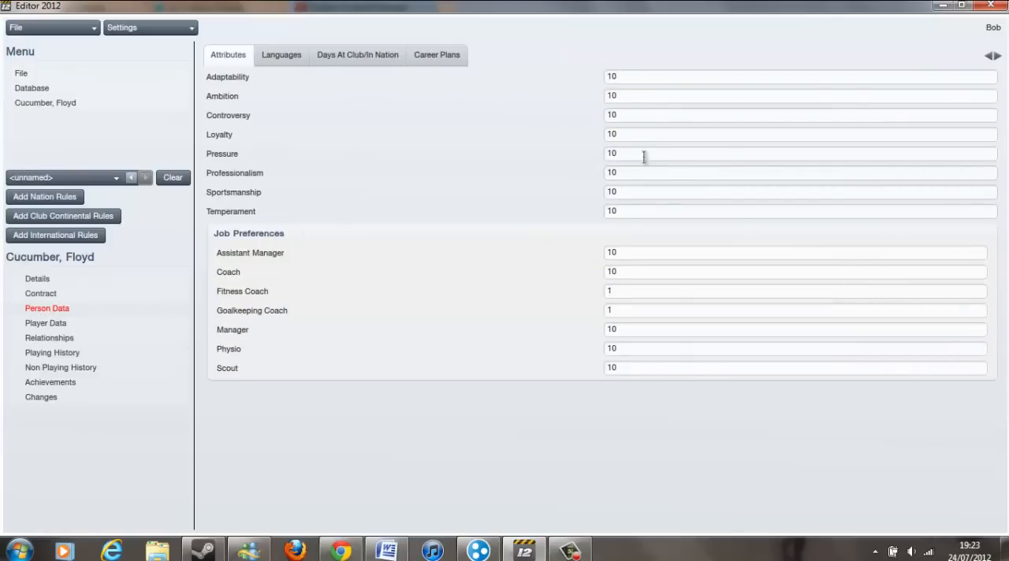
pyautogui.click(280, 54)
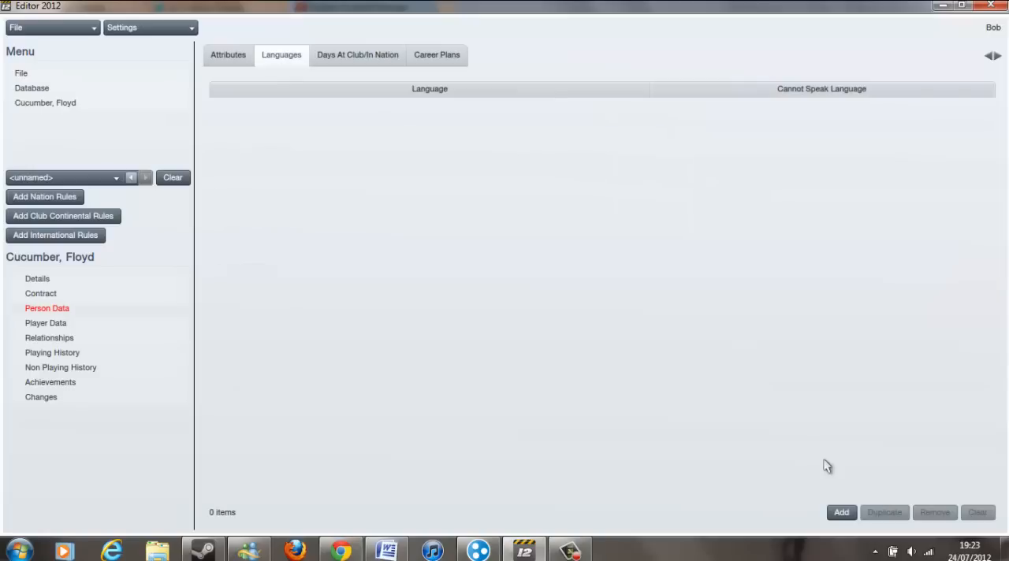
pyautogui.moveTo(394, 85)
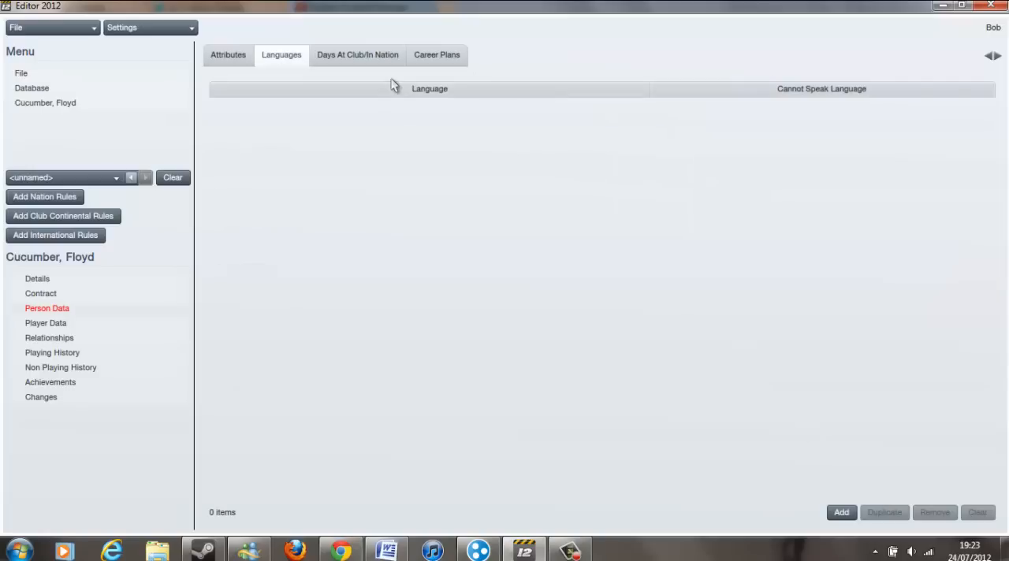
pyautogui.moveTo(357, 54)
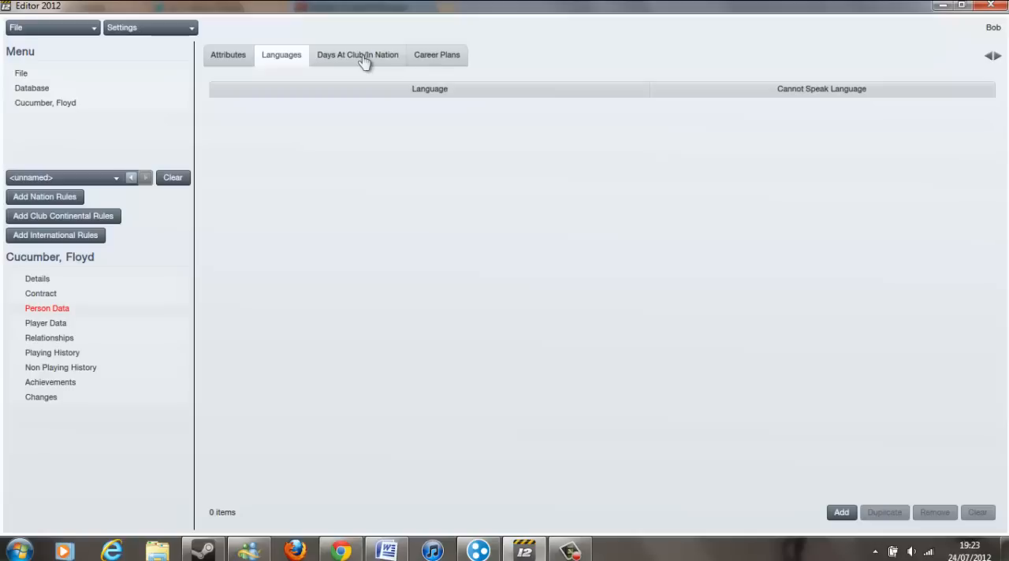
pyautogui.moveTo(46, 308)
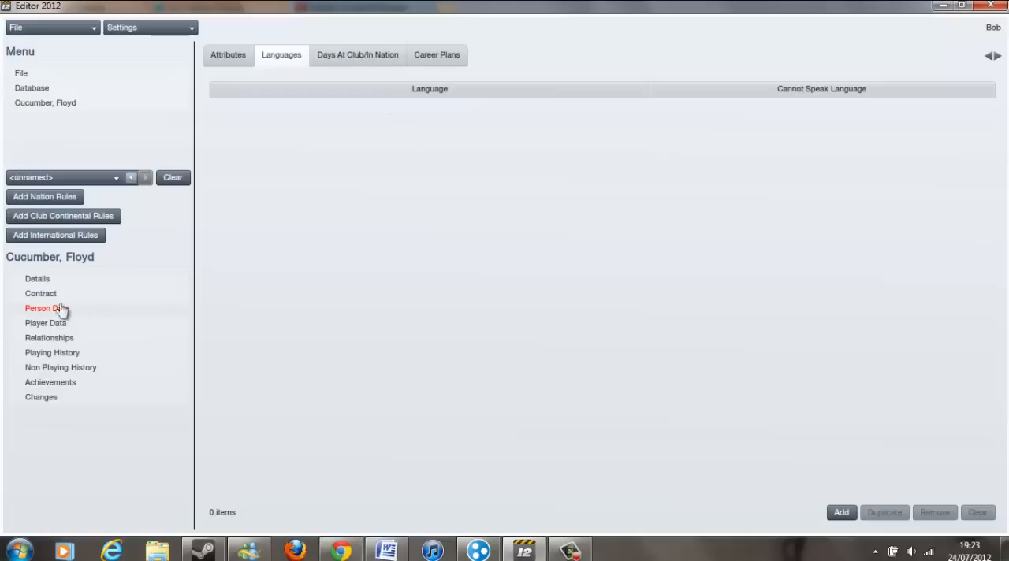
# Set Floyd's Left Foot to 20, Right Foot to 16, and national service to Completed
pyautogui.click(45, 324)
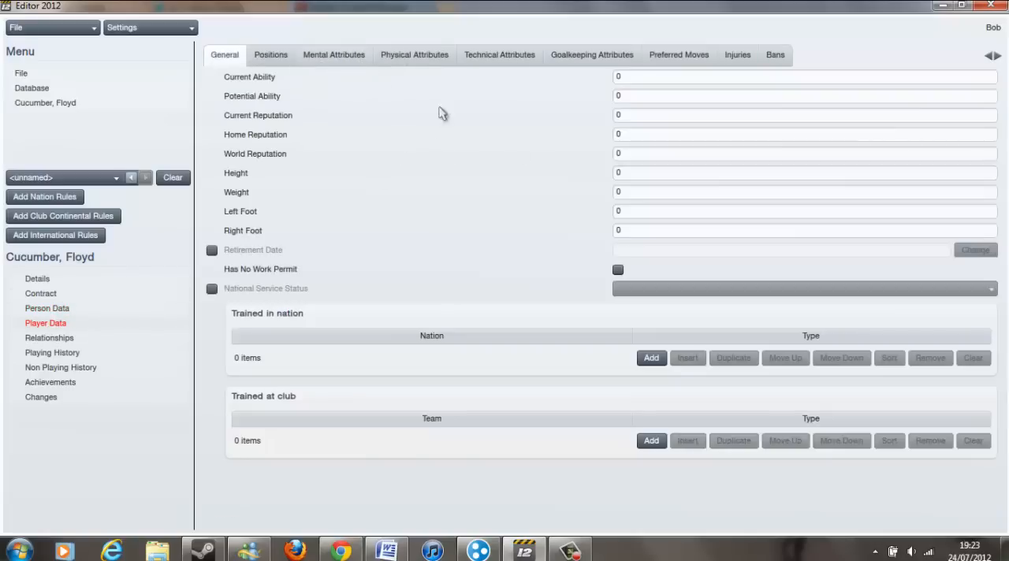
pyautogui.moveTo(645, 85)
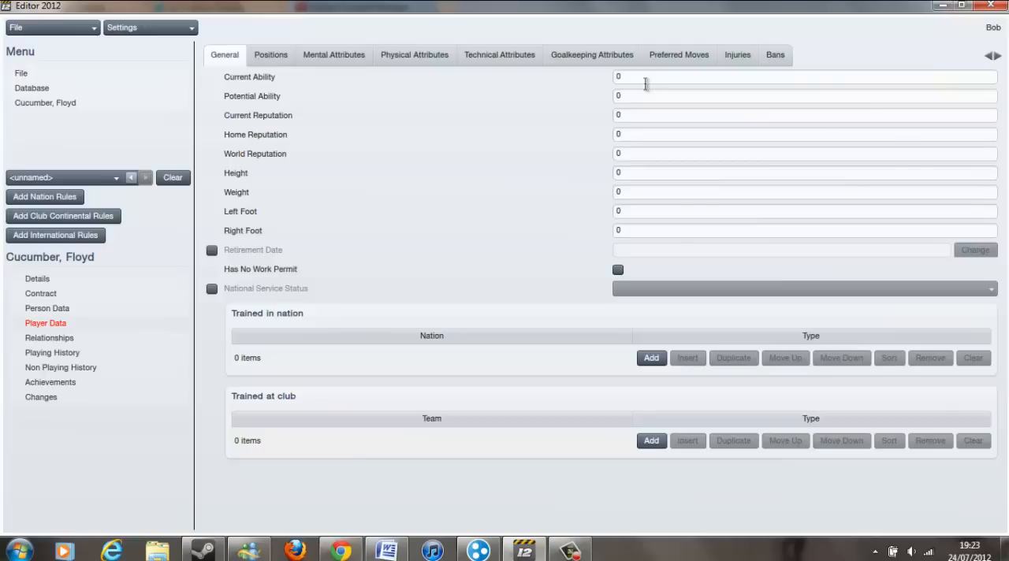
pyautogui.moveTo(635, 95)
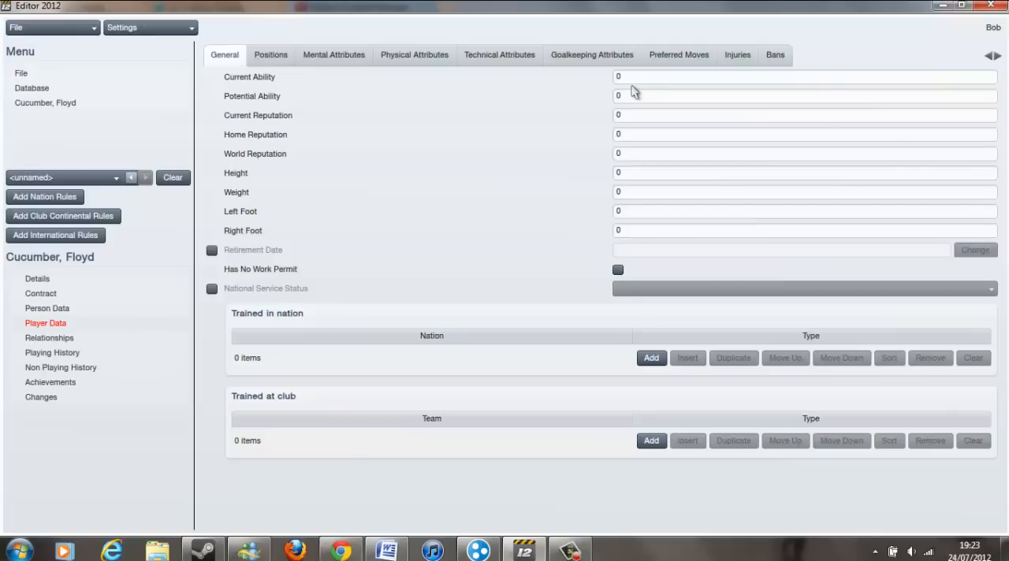
pyautogui.moveTo(635, 163)
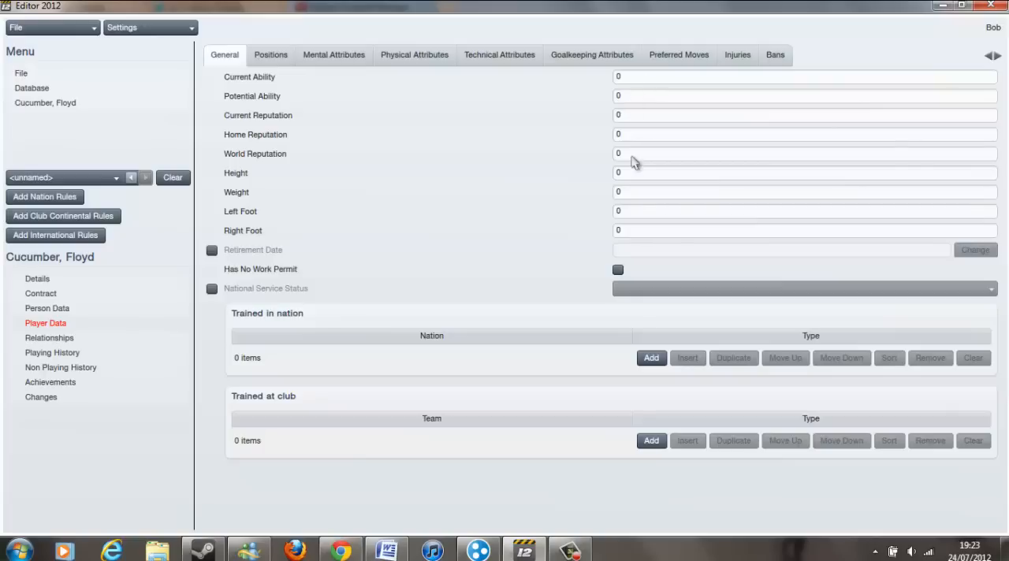
pyautogui.click(788, 172)
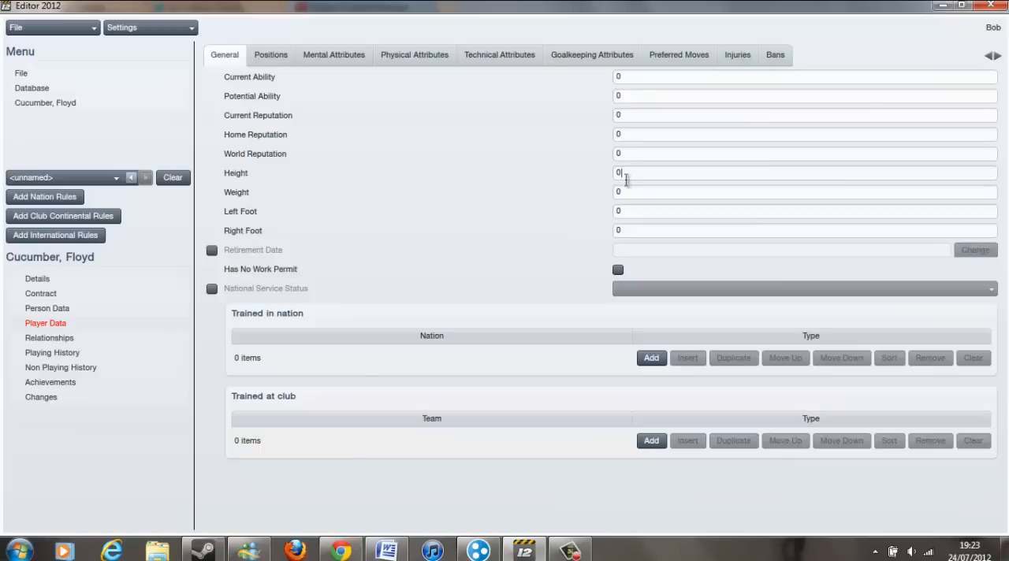
pyautogui.click(788, 211)
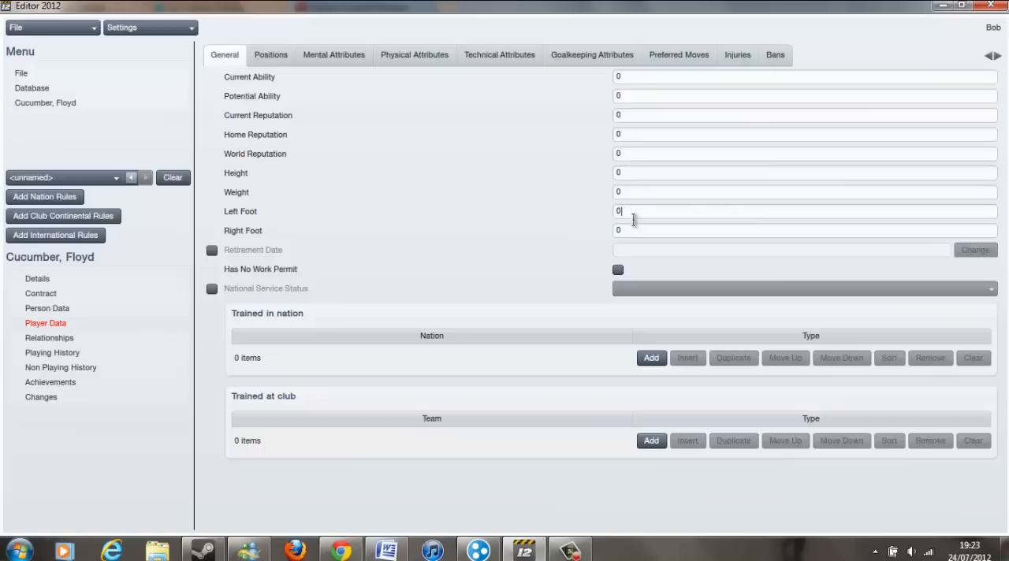
pyautogui.write('20')
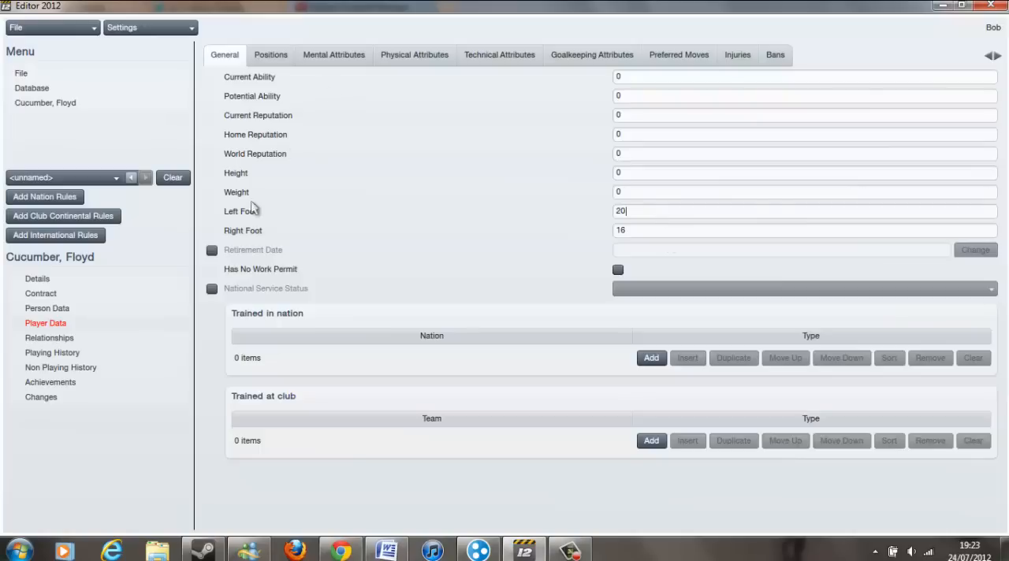
pyautogui.click(212, 288)
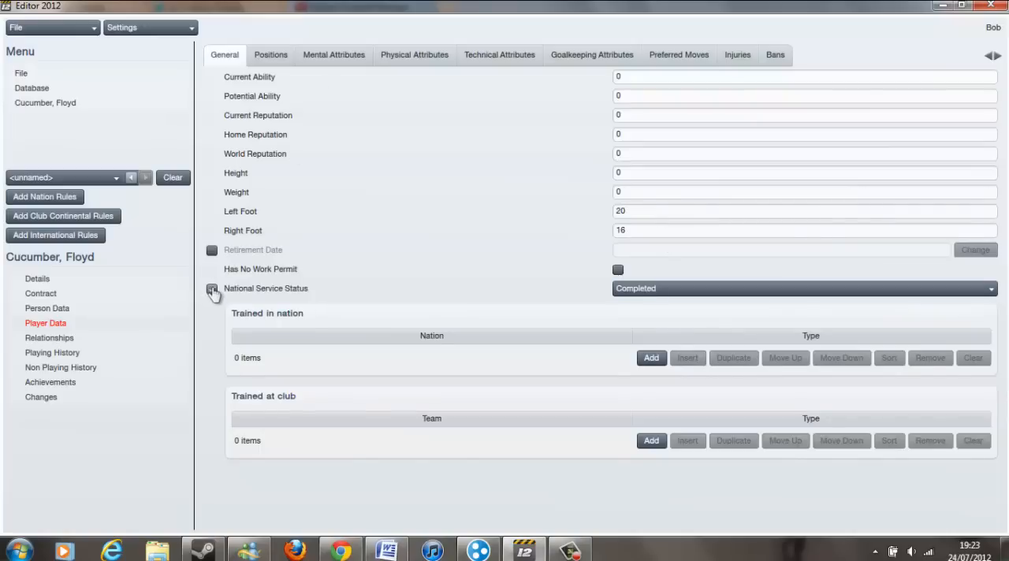
# Rate Floyd 20 at Wing Back Right and 17 at Midfielder Right
pyautogui.click(270, 54)
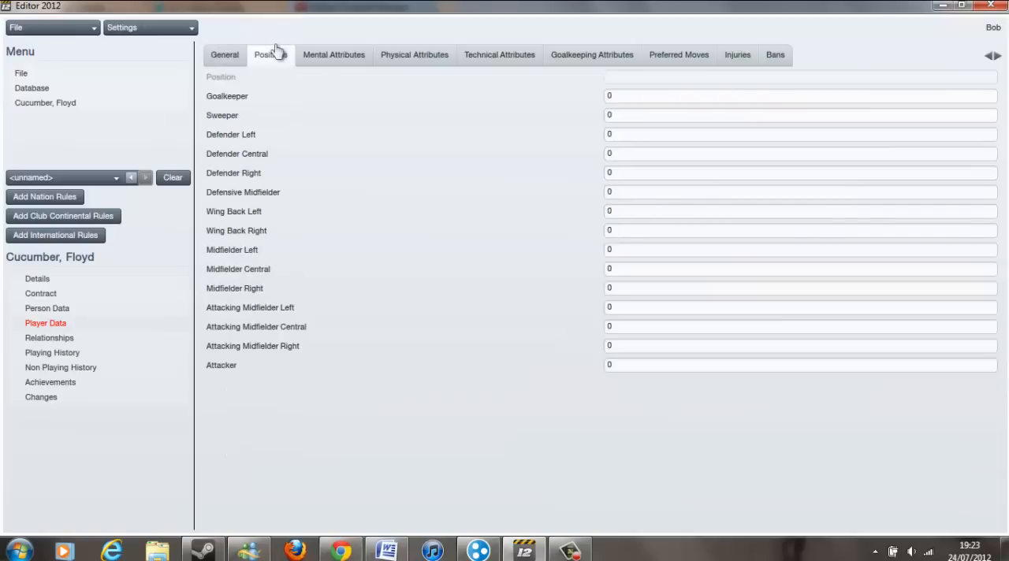
pyautogui.moveTo(685, 257)
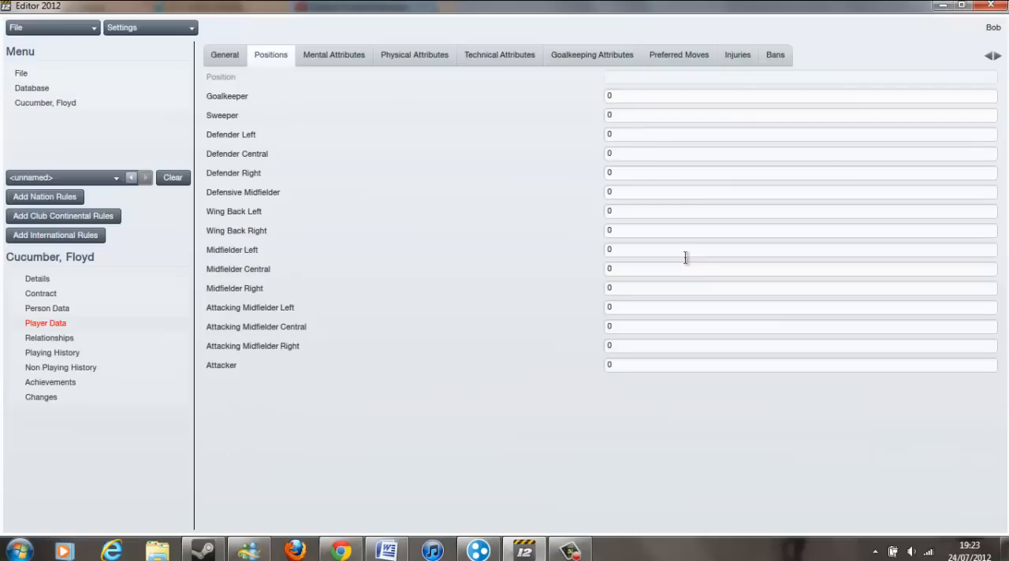
pyautogui.moveTo(659, 250)
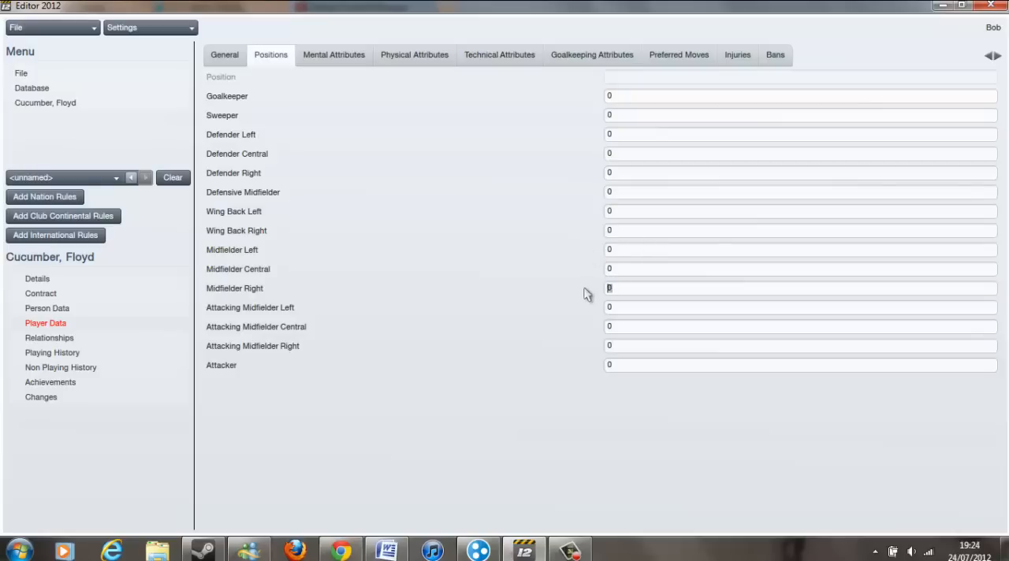
pyautogui.write('17')
pyautogui.click(800, 231)
pyautogui.write('20')
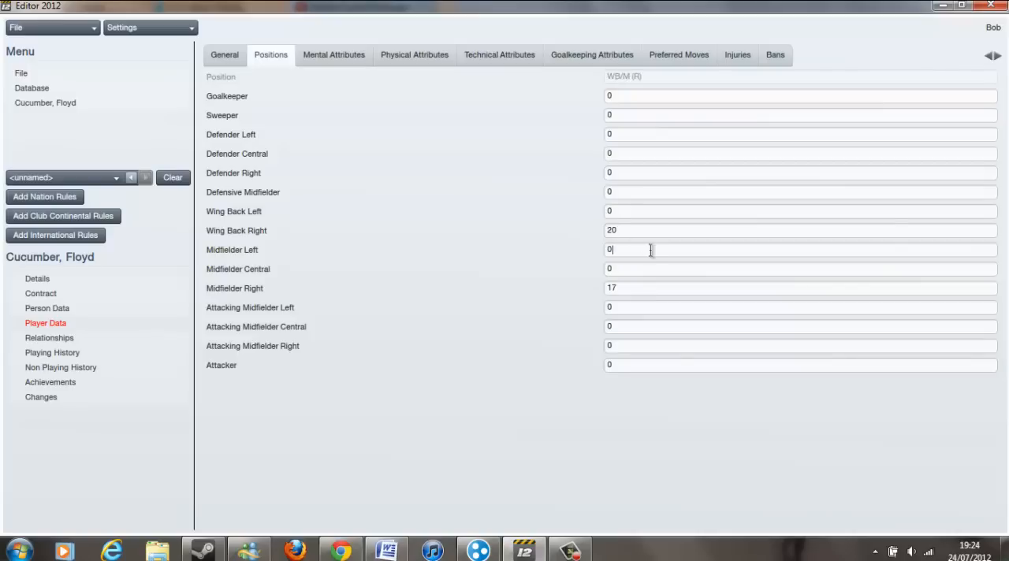
# Tick Gets Into Opposition Area and Argues With Officials as Floyd's preferred moves
pyautogui.click(333, 54)
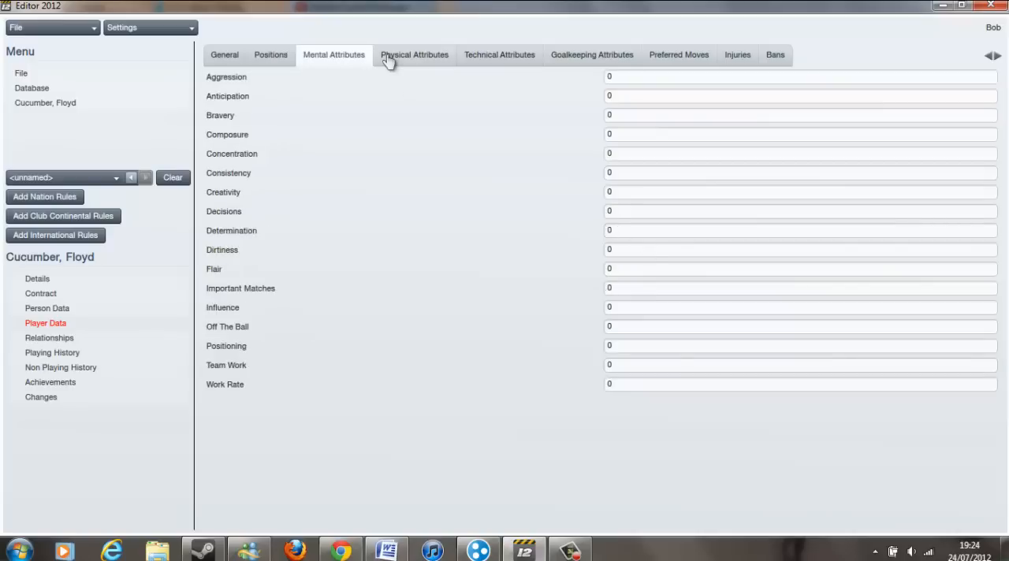
pyautogui.click(414, 54)
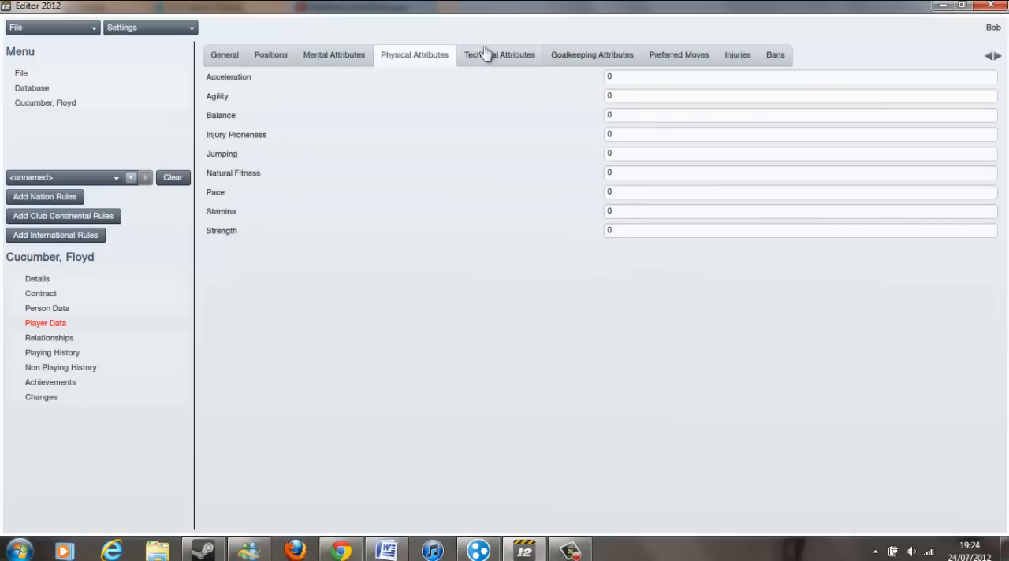
pyautogui.click(591, 55)
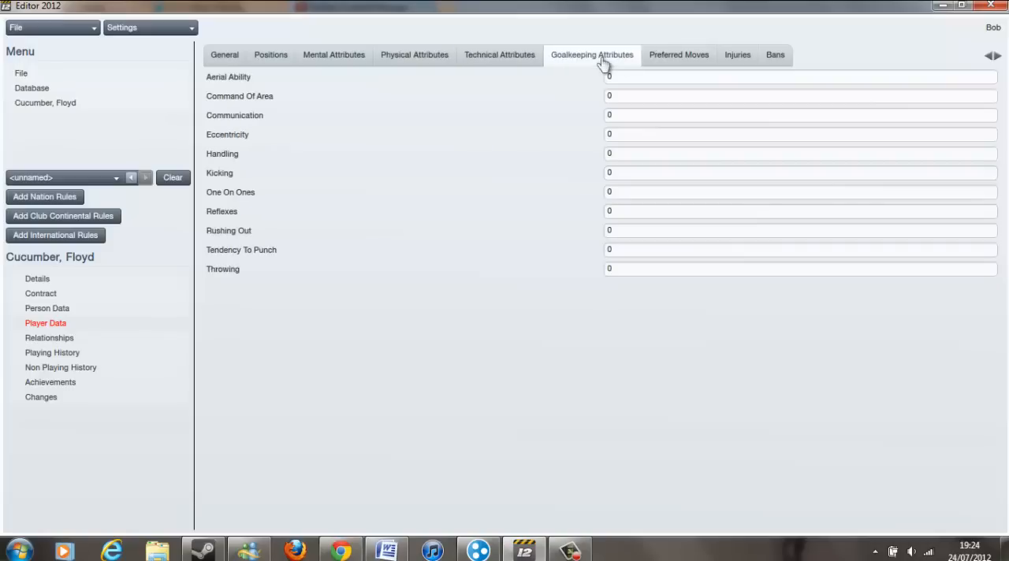
pyautogui.click(678, 55)
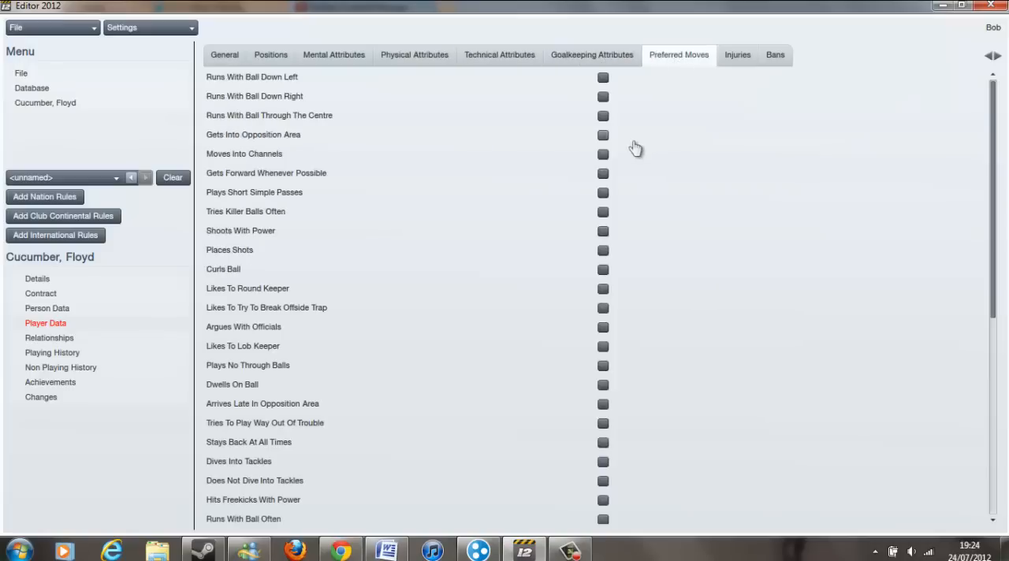
pyautogui.click(603, 135)
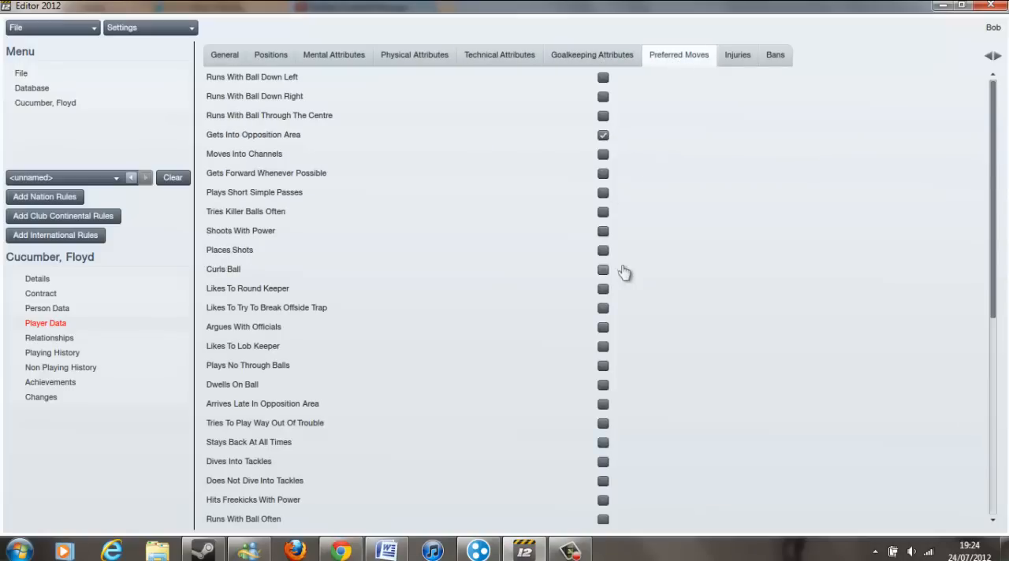
pyautogui.click(603, 327)
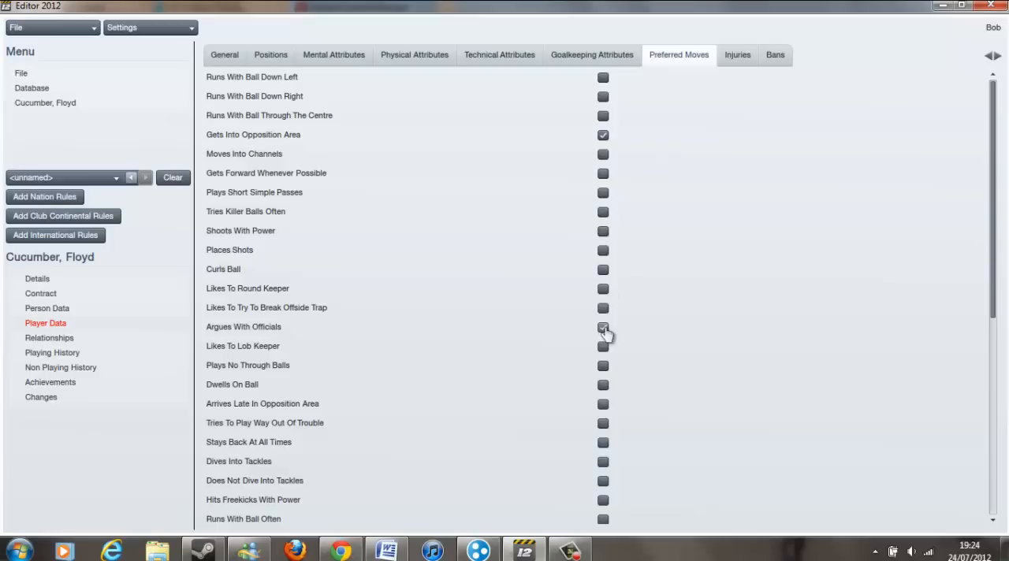
# Browse the injury, technical and physical tabs, ending on Mental Attributes
pyautogui.click(737, 54)
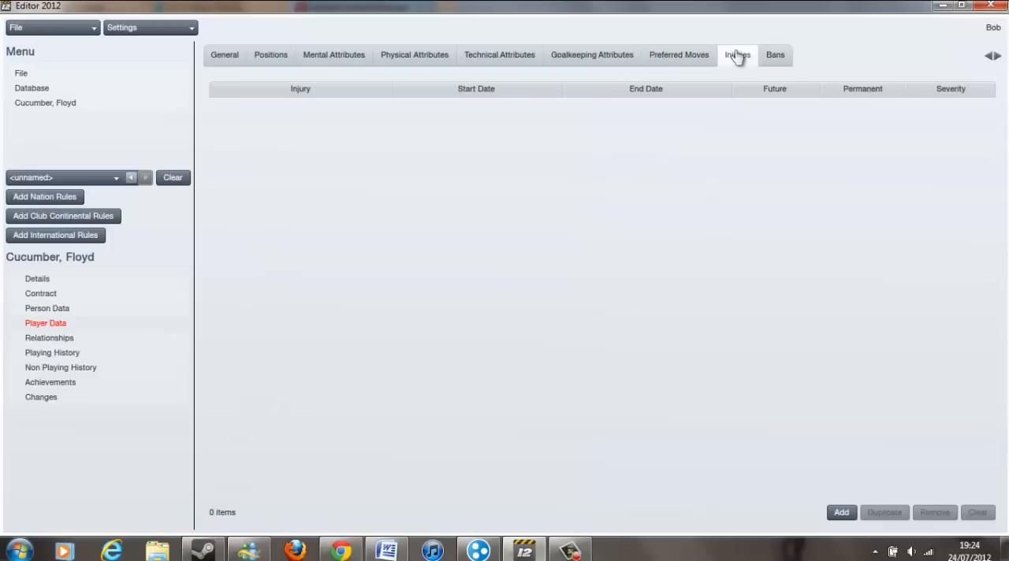
pyautogui.click(775, 55)
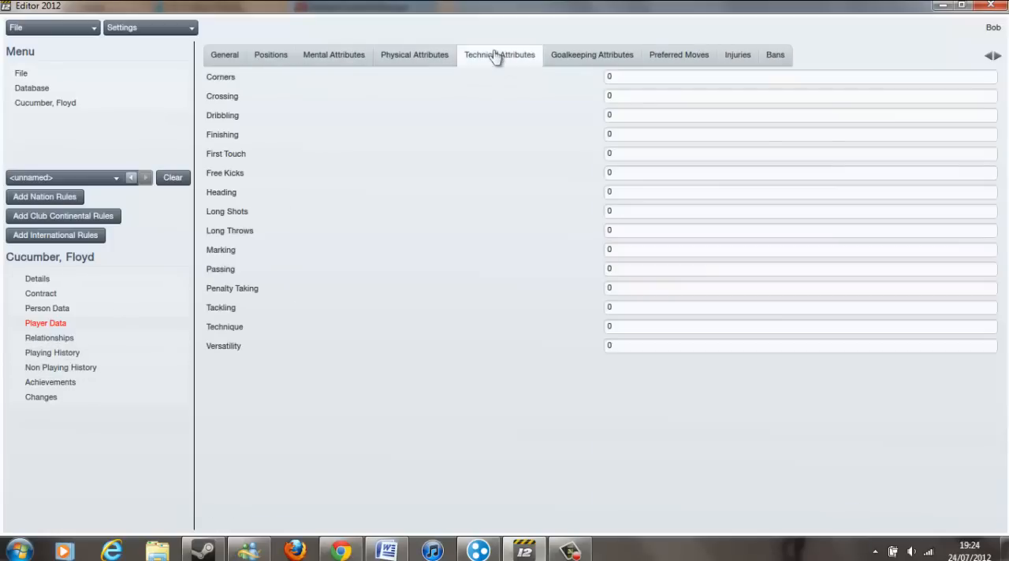
pyautogui.moveTo(457, 59)
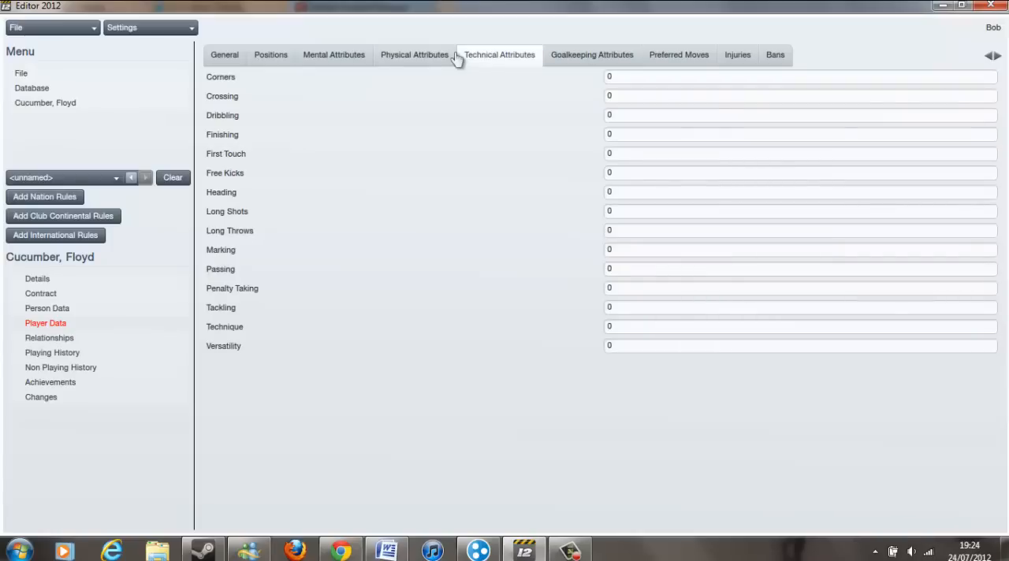
pyautogui.moveTo(409, 60)
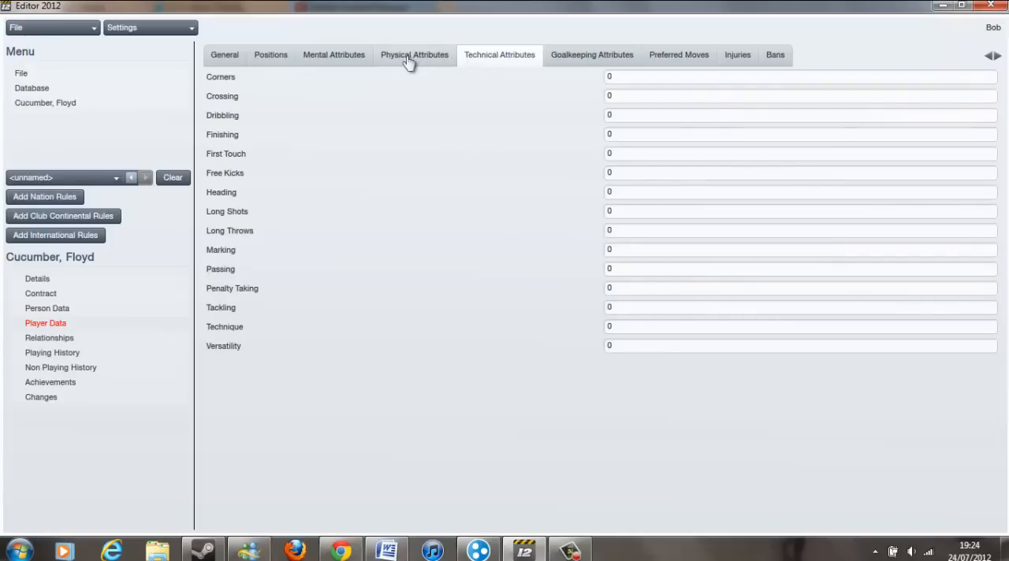
pyautogui.click(333, 55)
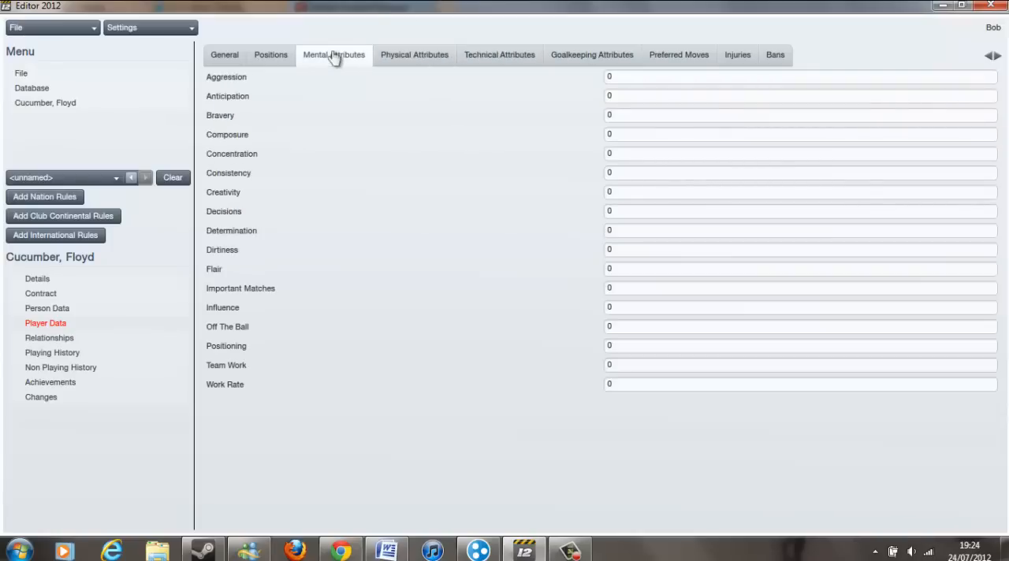
pyautogui.click(414, 54)
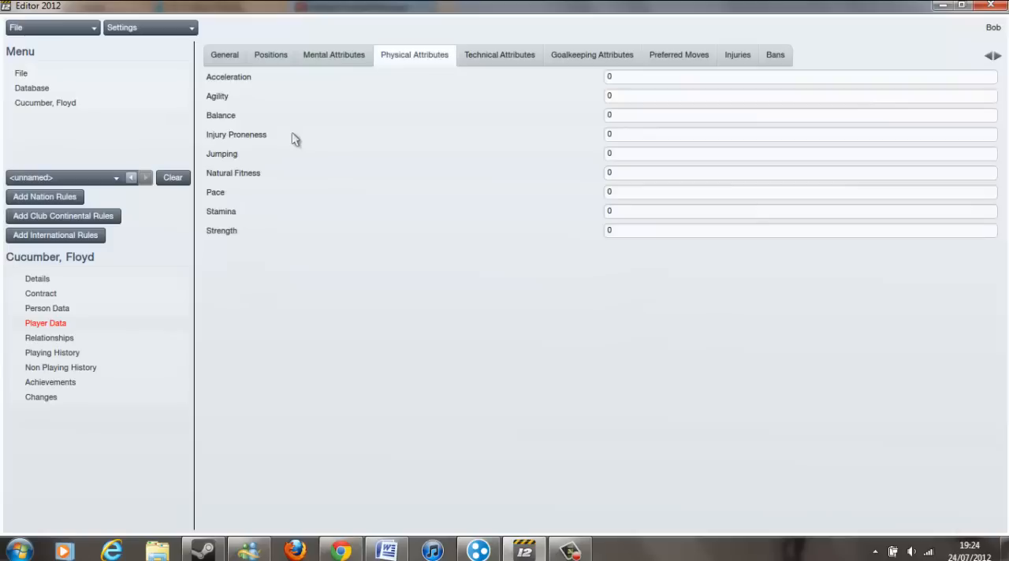
pyautogui.moveTo(333, 54)
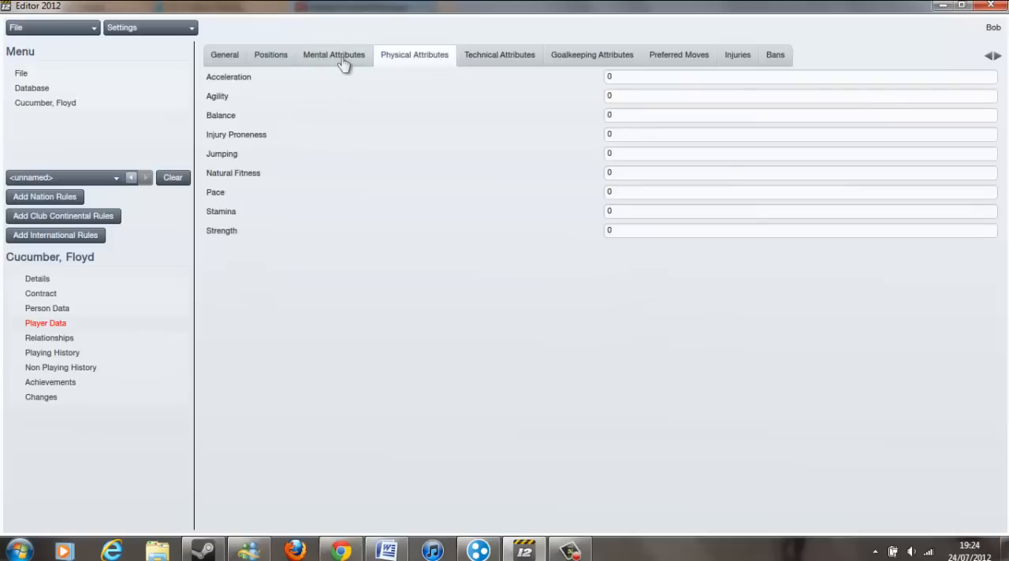
pyautogui.click(333, 54)
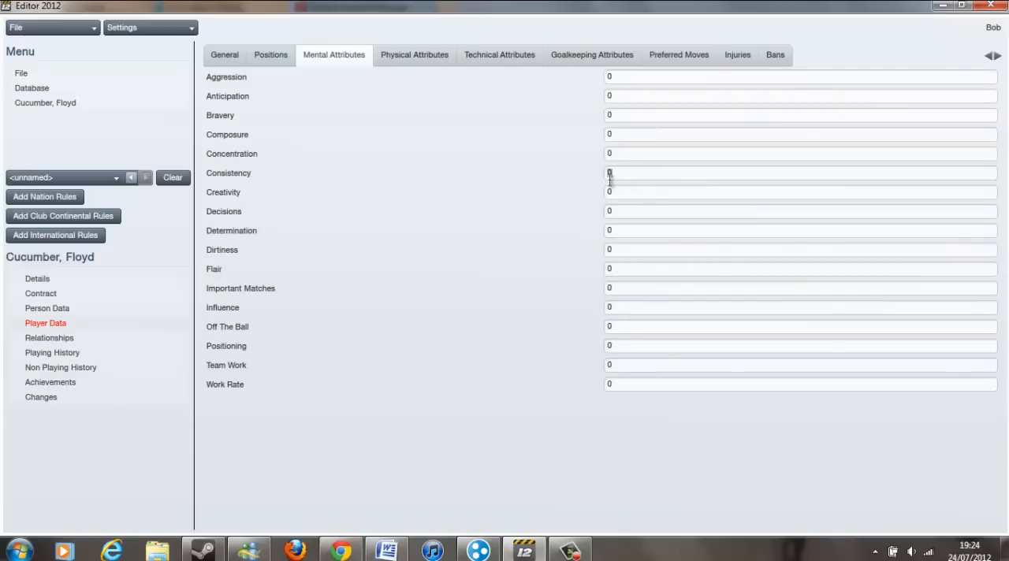
pyautogui.moveTo(49, 338)
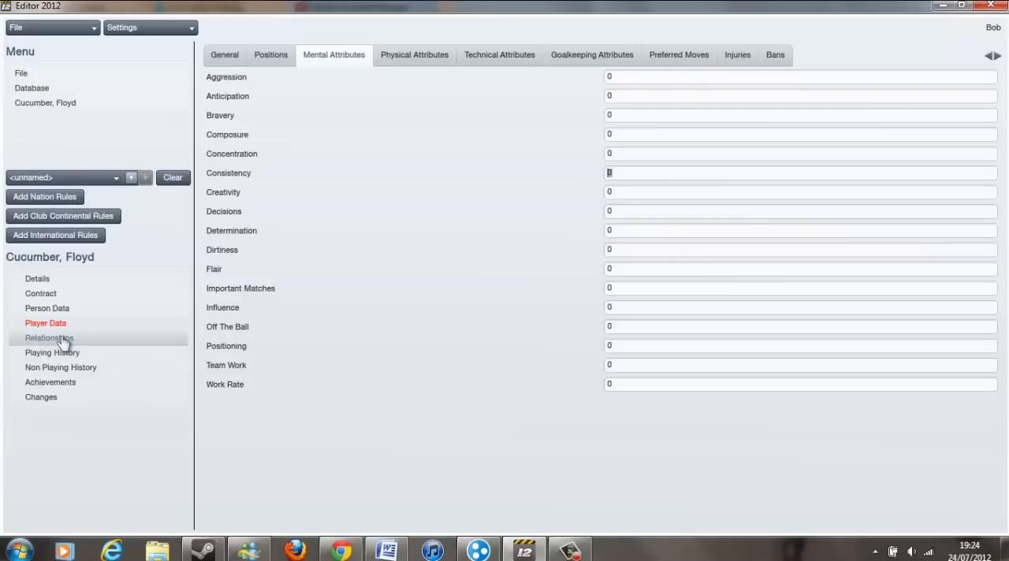
# View Floyd Cucumber's relationships and achievements, then go back to the People list
pyautogui.click(48, 338)
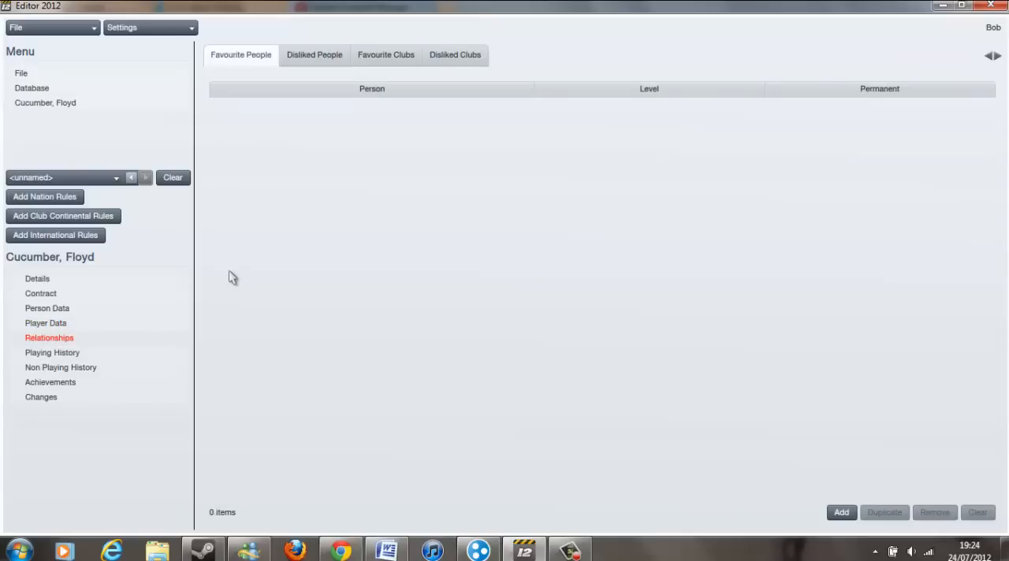
pyautogui.moveTo(142, 367)
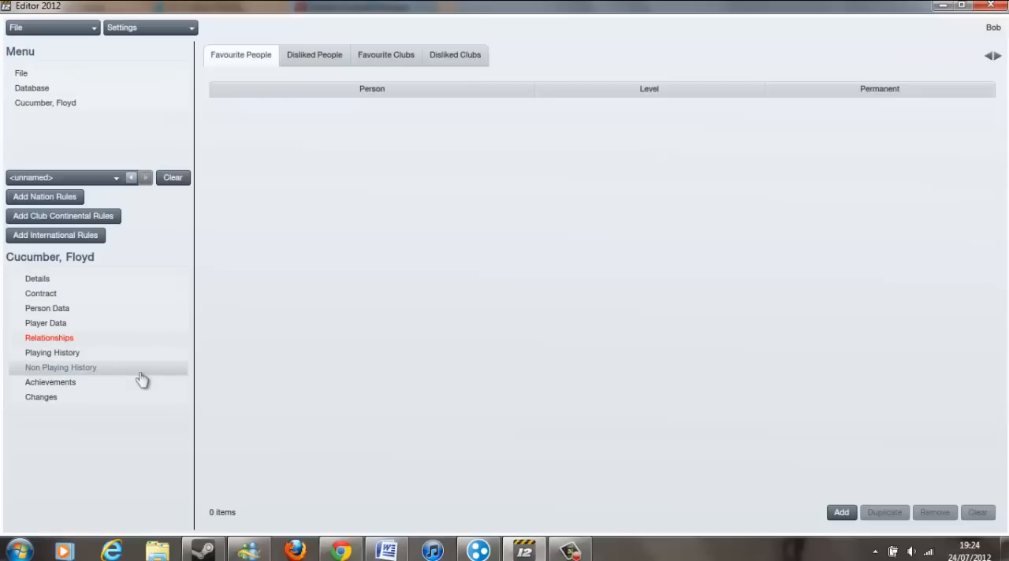
pyautogui.moveTo(115, 352)
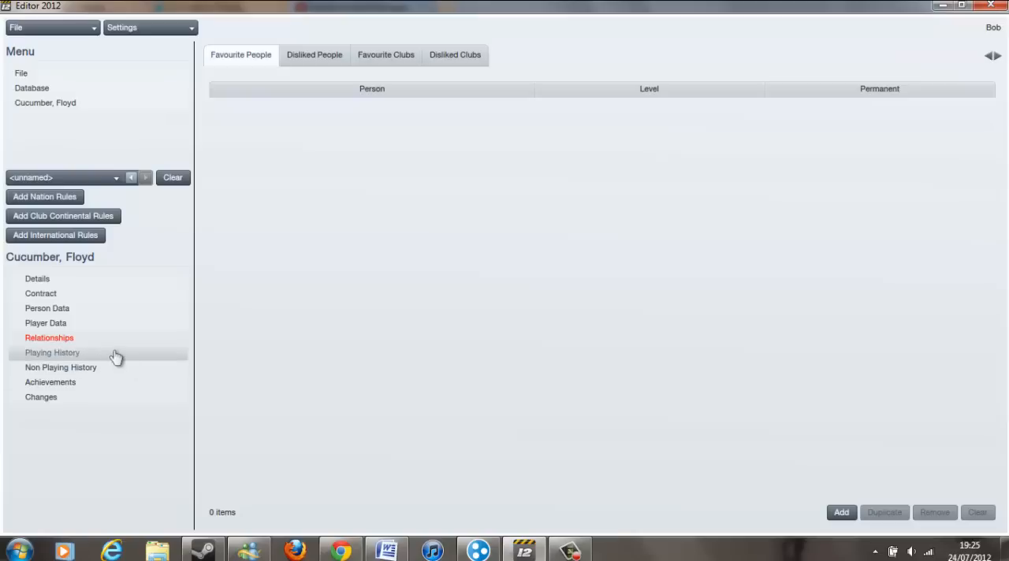
pyautogui.click(49, 382)
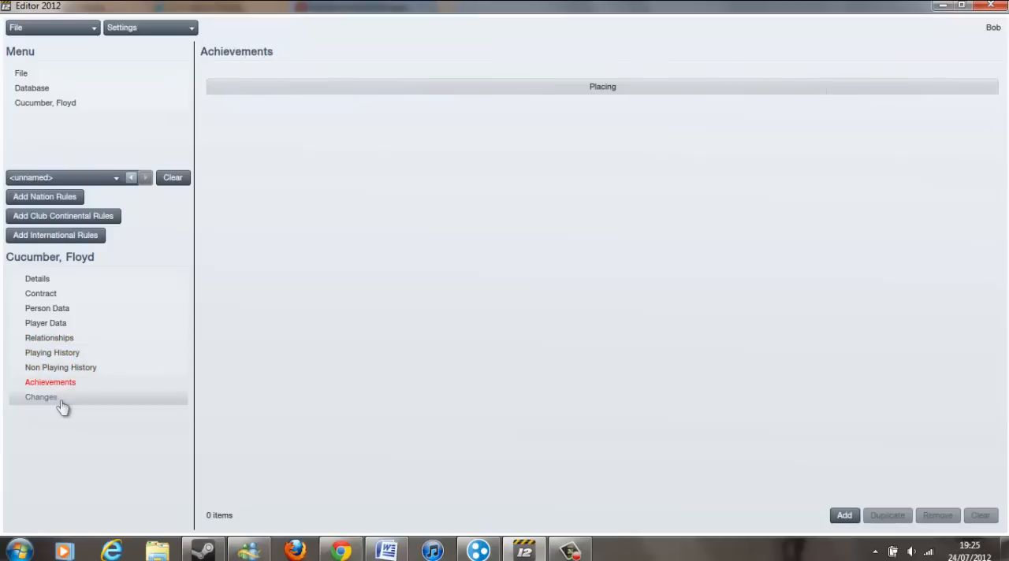
pyautogui.moveTo(81, 259)
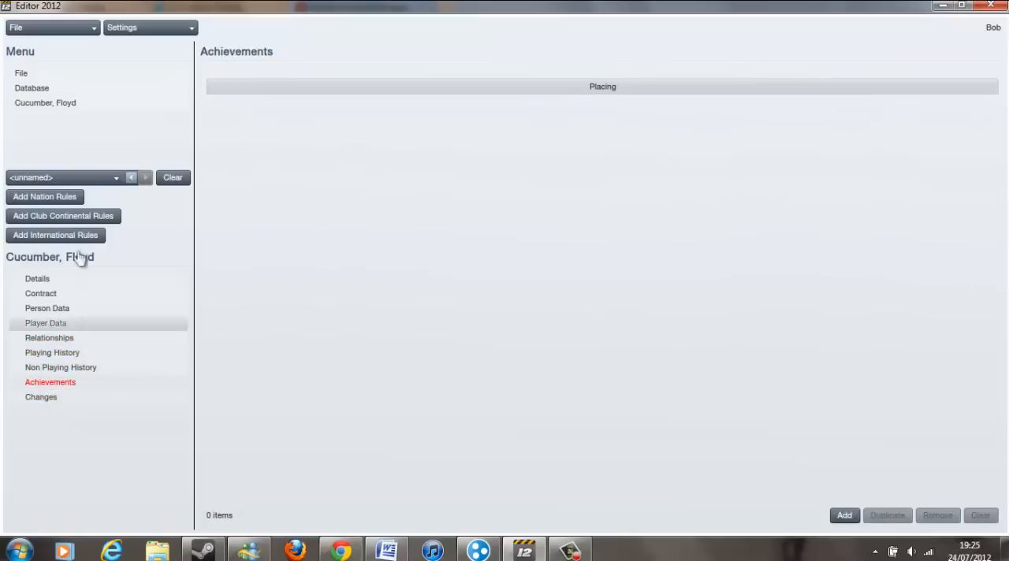
pyautogui.click(32, 88)
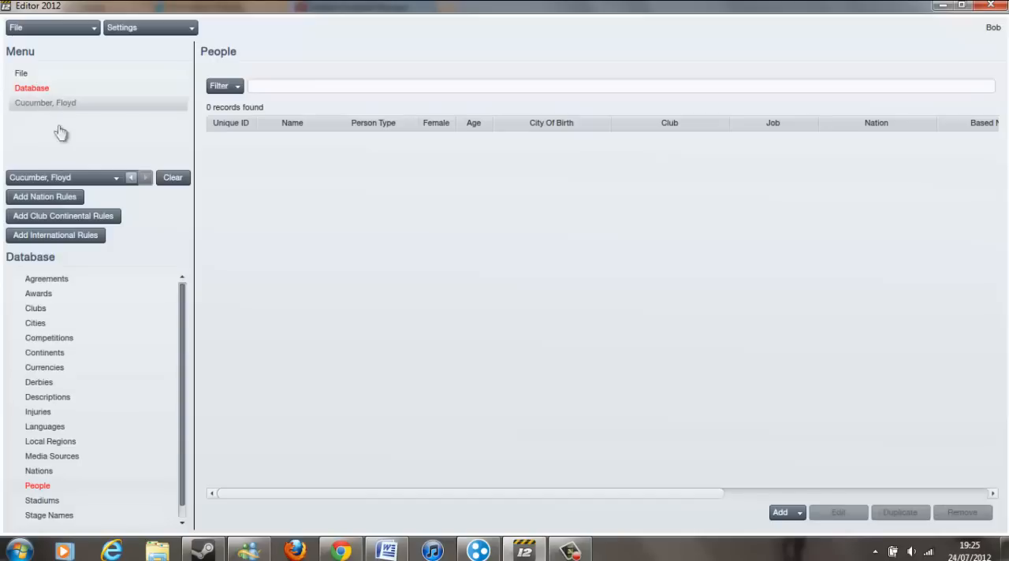
# Open Spleen FC from recent items and check its Players, Scouts and Physios, Captains and Board tabs
pyautogui.click(115, 177)
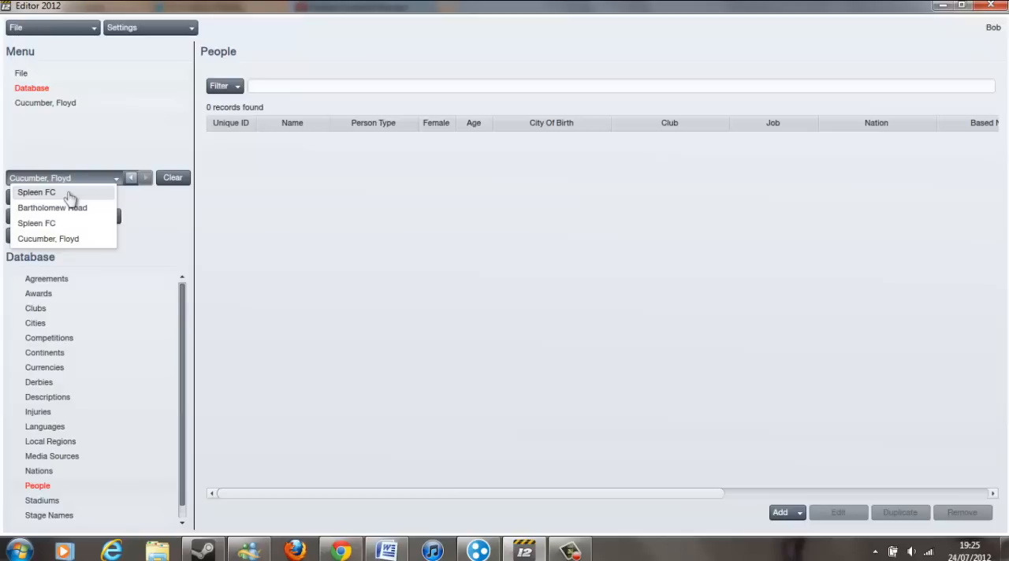
pyautogui.click(36, 192)
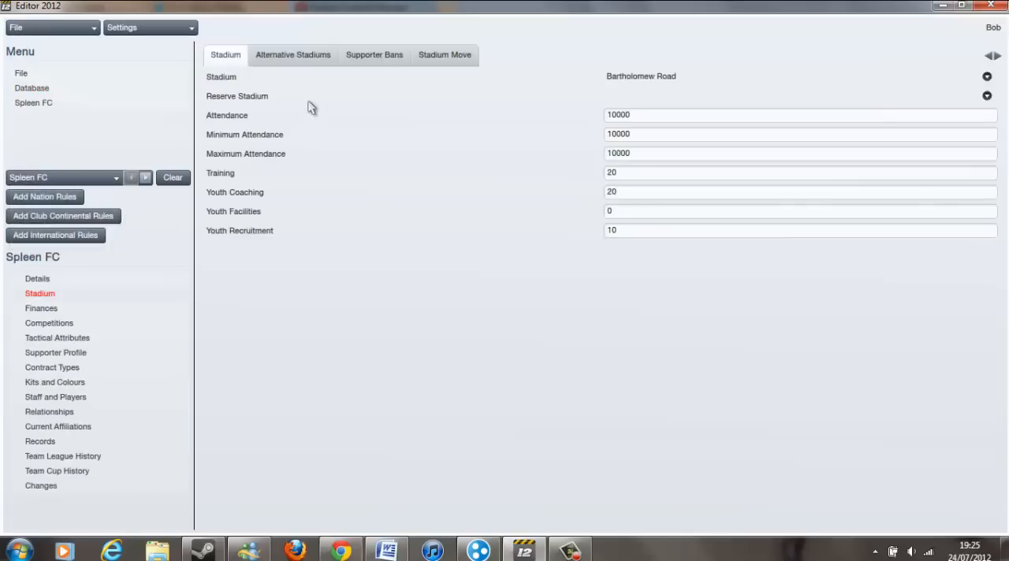
pyautogui.click(55, 397)
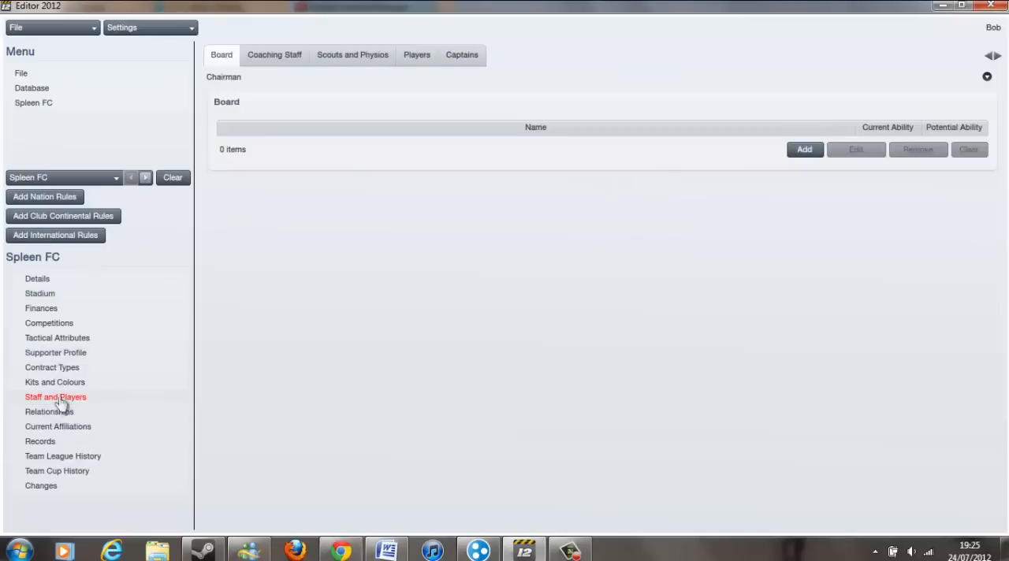
pyautogui.click(416, 54)
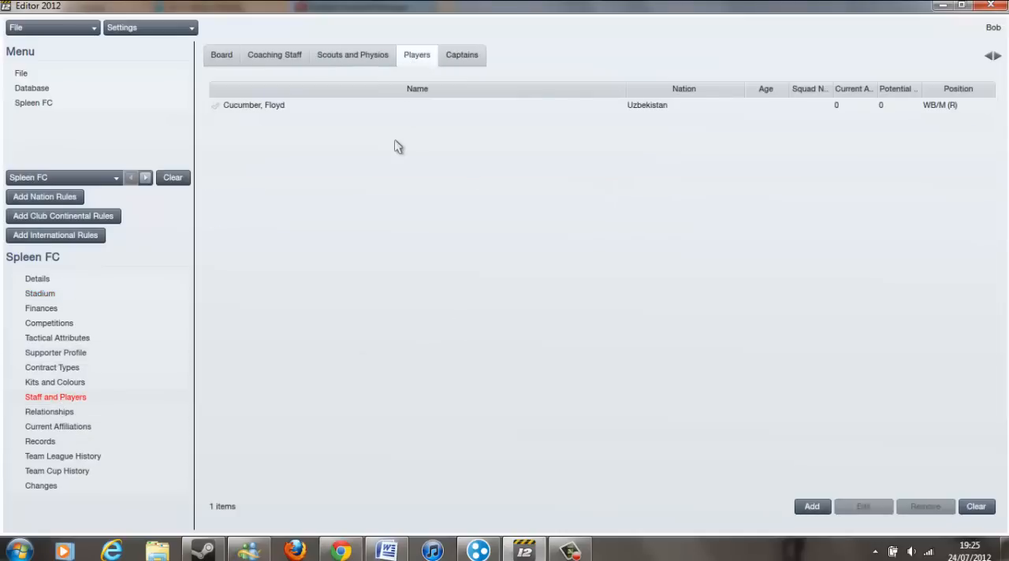
pyautogui.moveTo(160, 364)
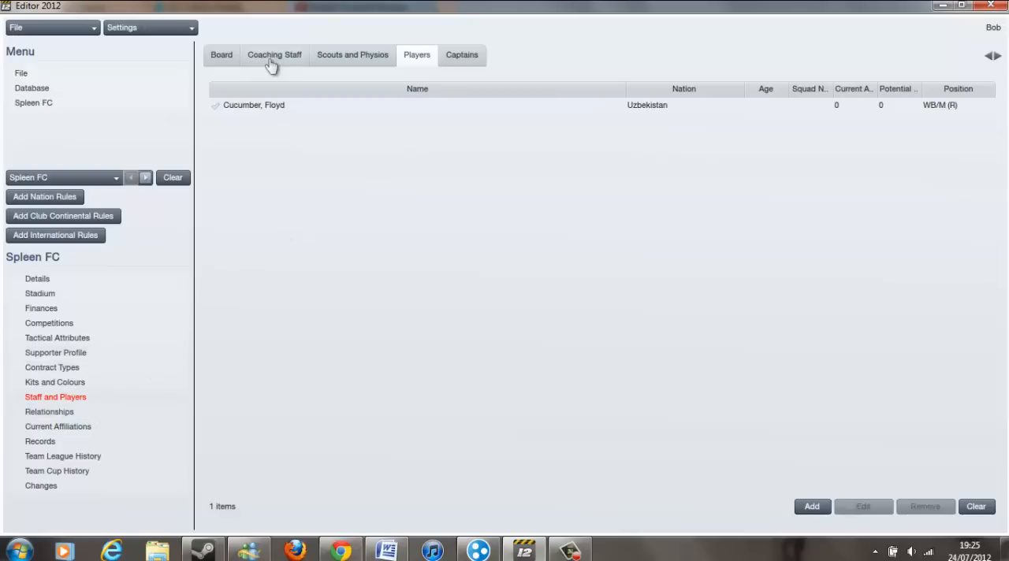
pyautogui.click(353, 54)
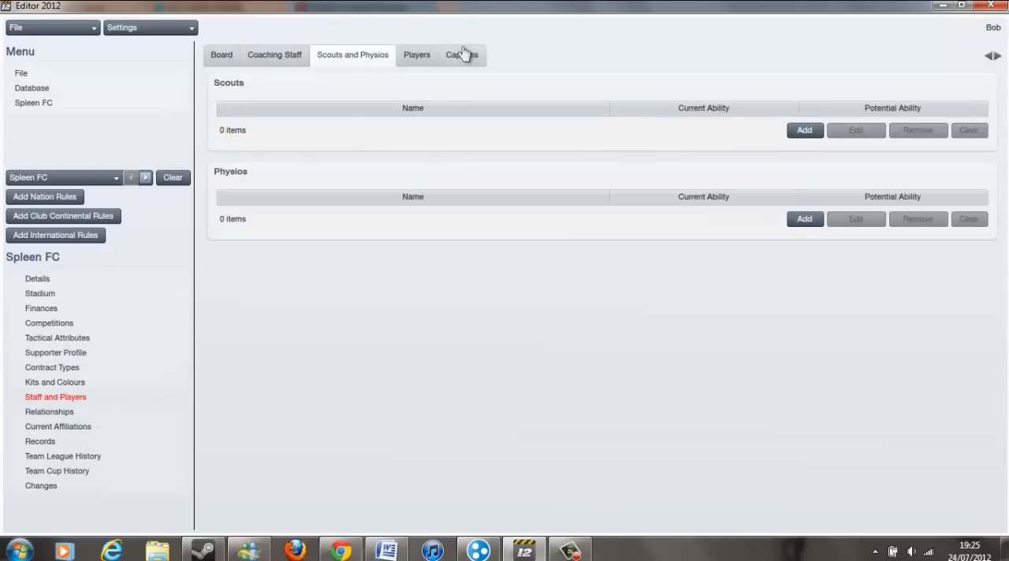
pyautogui.click(462, 54)
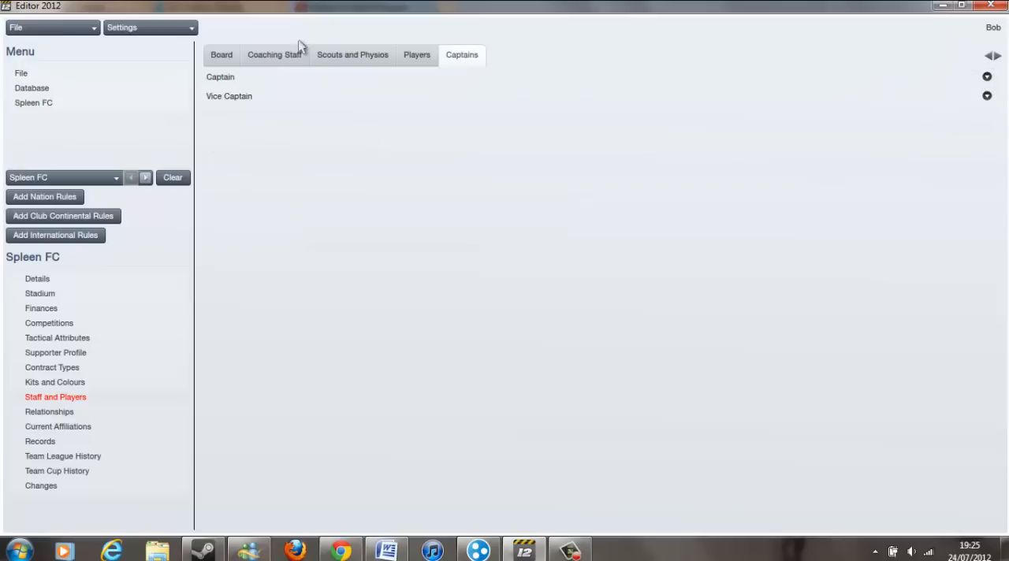
pyautogui.click(220, 54)
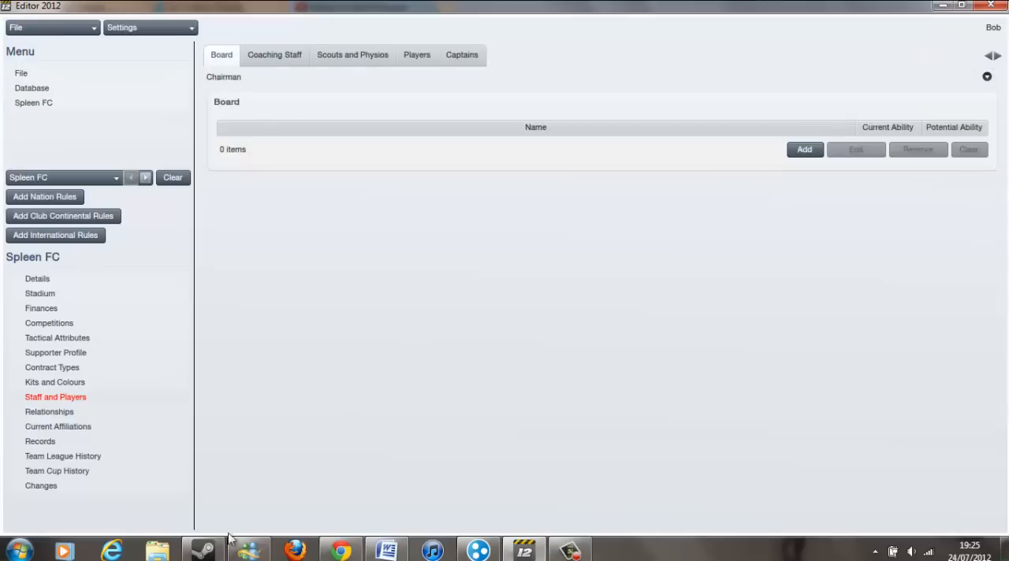
# Switch Spleen FC's side menu from Relationships to Current Affiliations
pyautogui.click(48, 412)
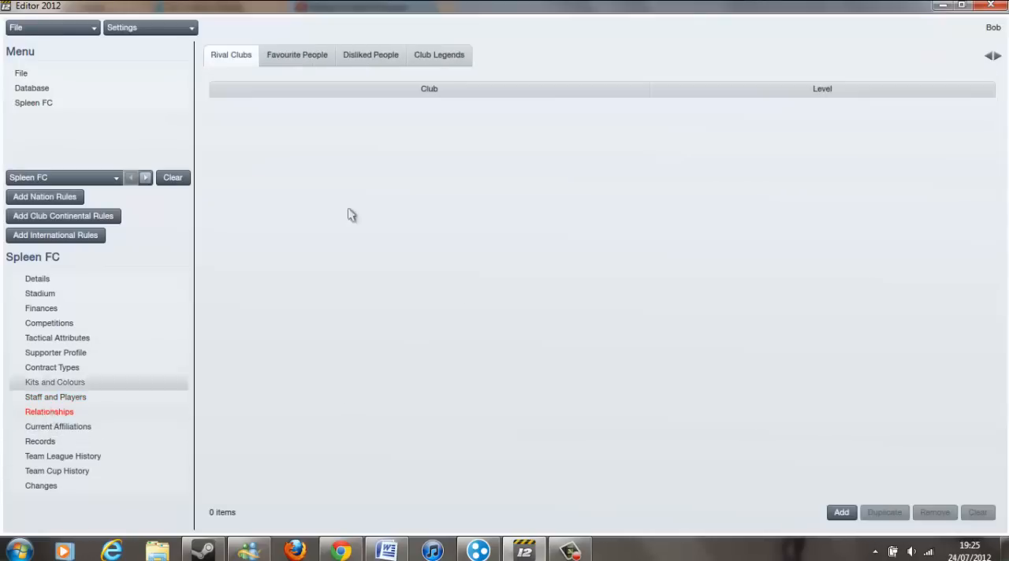
pyautogui.moveTo(331, 65)
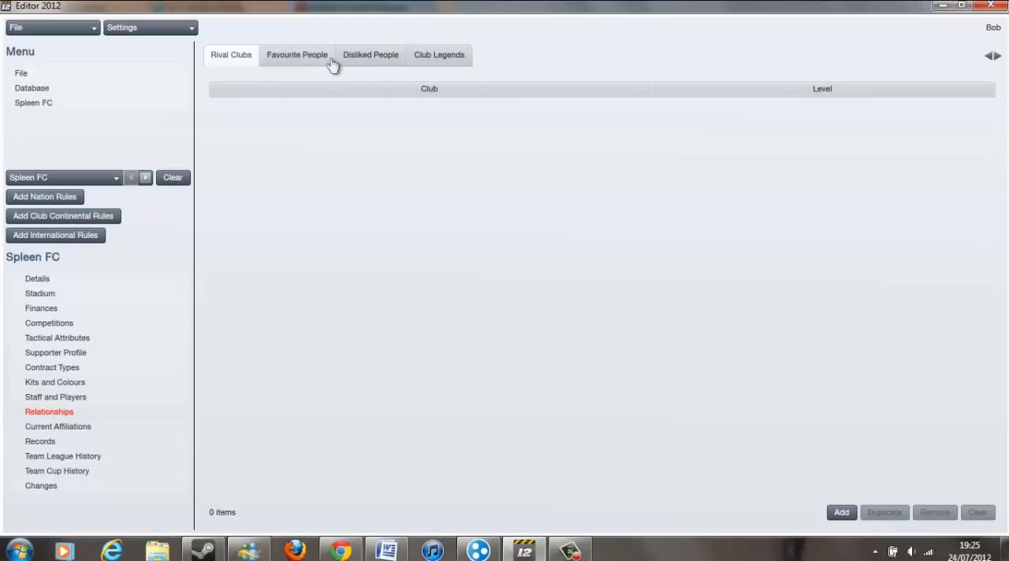
pyautogui.moveTo(138, 405)
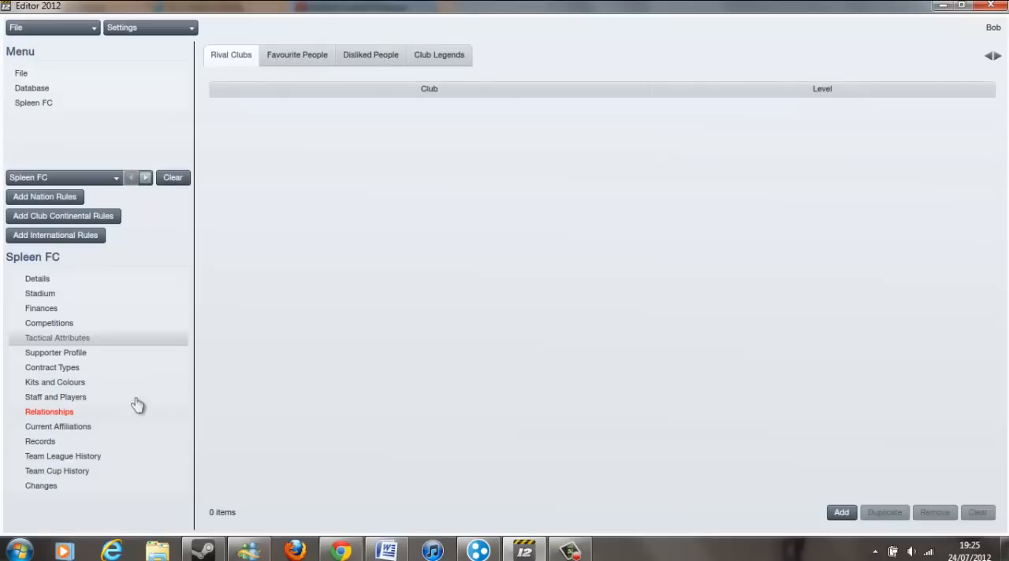
pyautogui.click(58, 427)
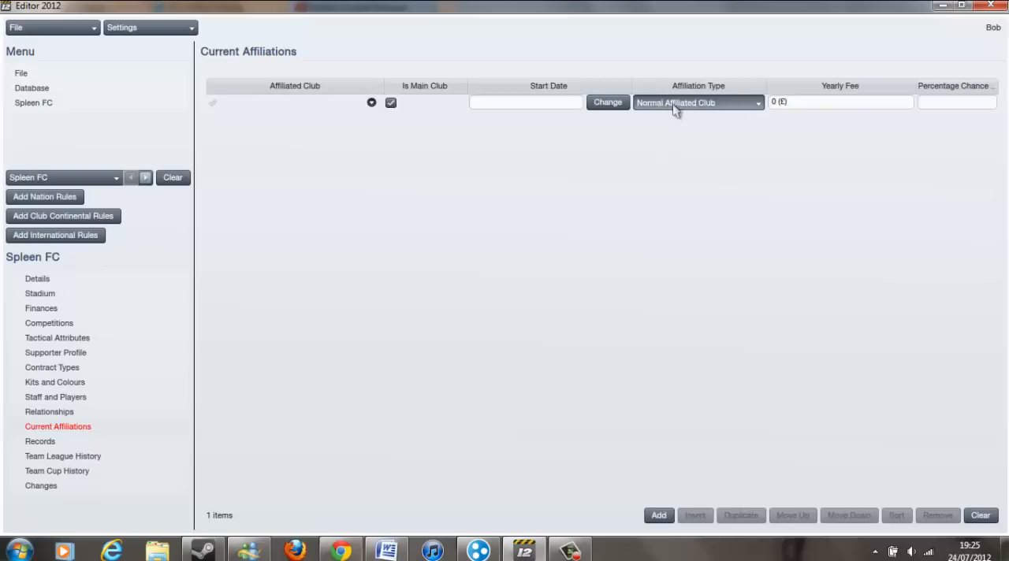
# Affiliate Spleen FC with Wellington (H), found via a 'hereford' search, as a Feeder Team
pyautogui.click(697, 102)
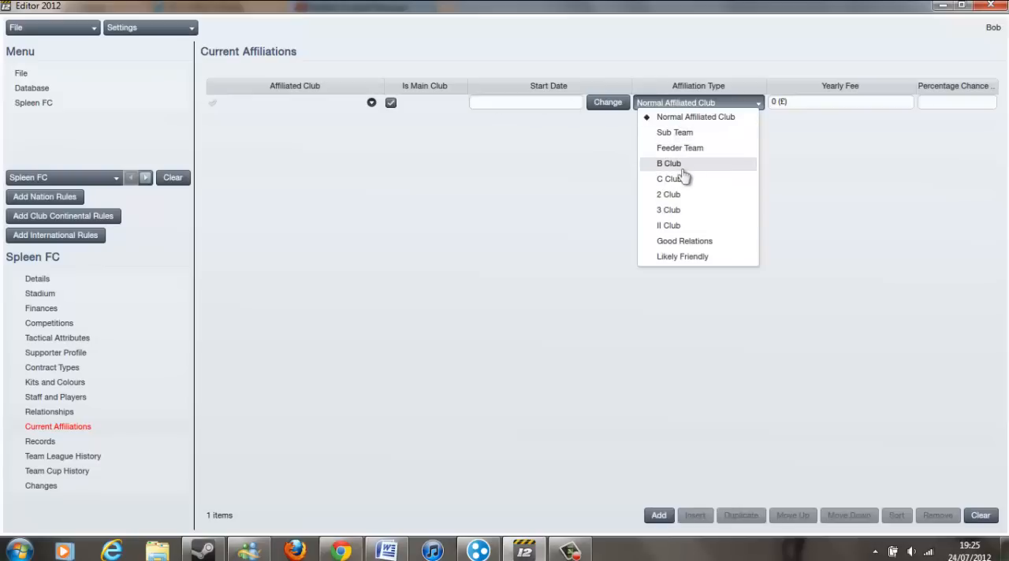
pyautogui.moveTo(670, 179)
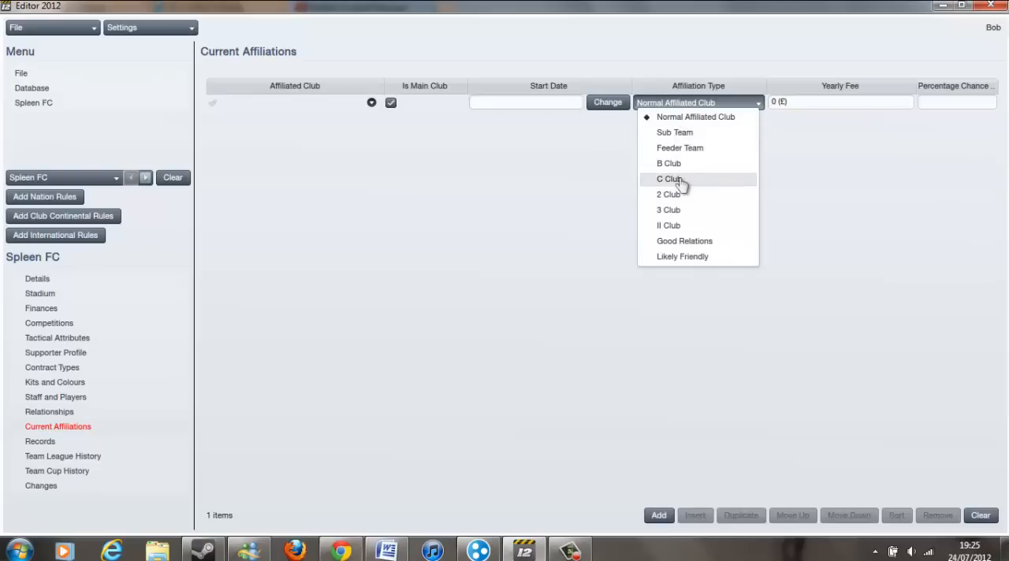
pyautogui.click(669, 179)
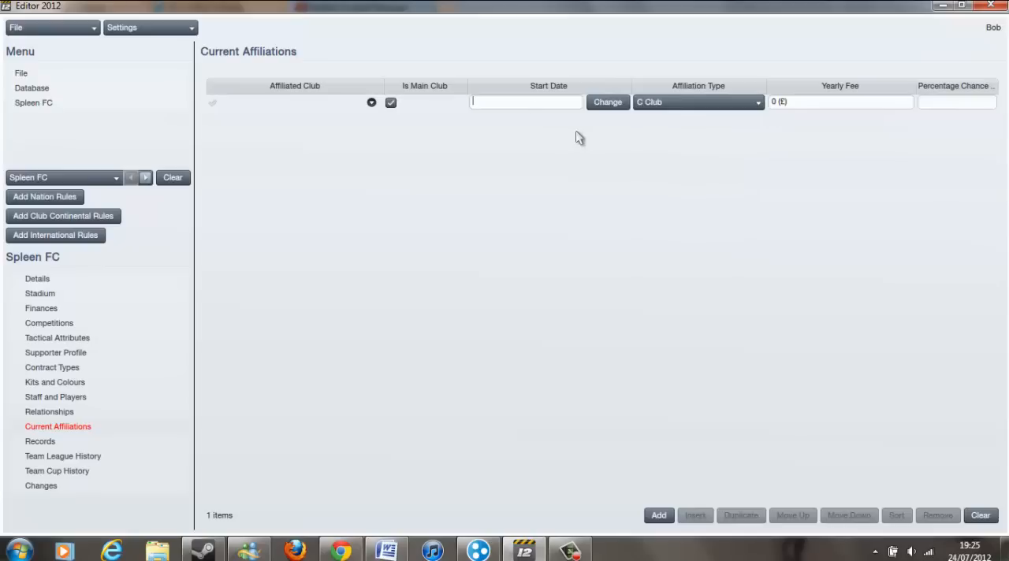
pyautogui.write('hereford')
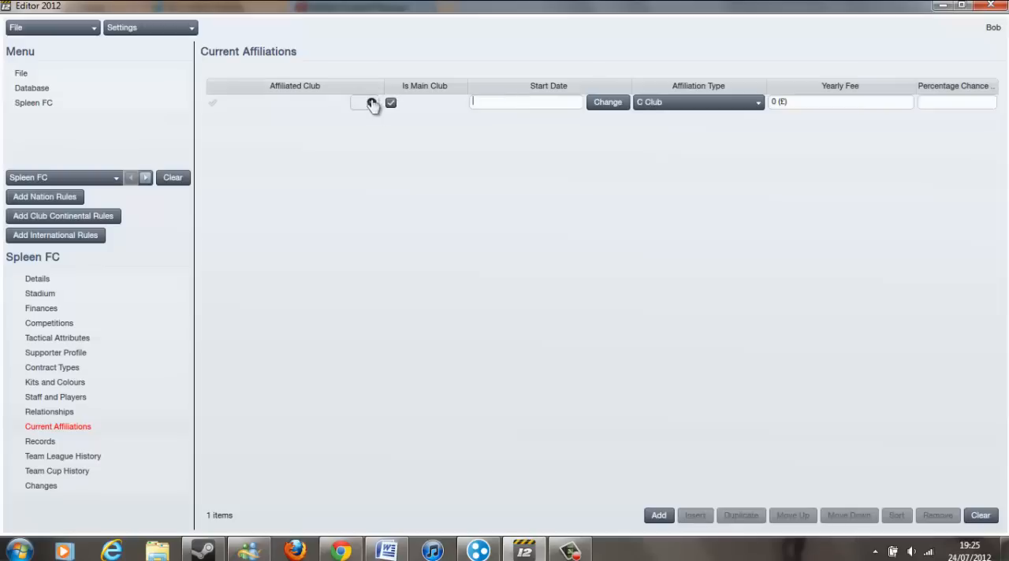
pyautogui.click(371, 102)
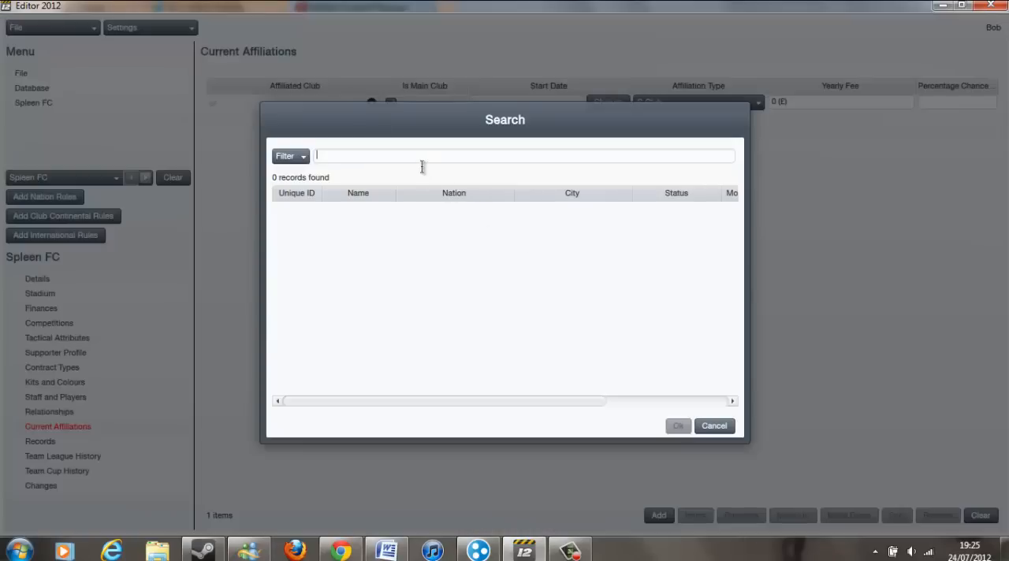
pyautogui.write('hereford')
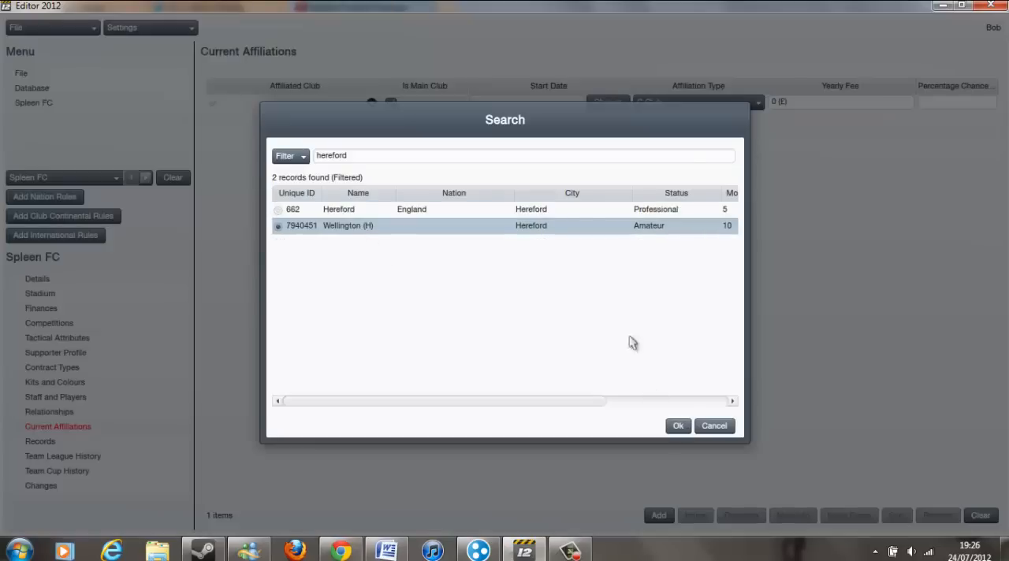
pyautogui.click(678, 426)
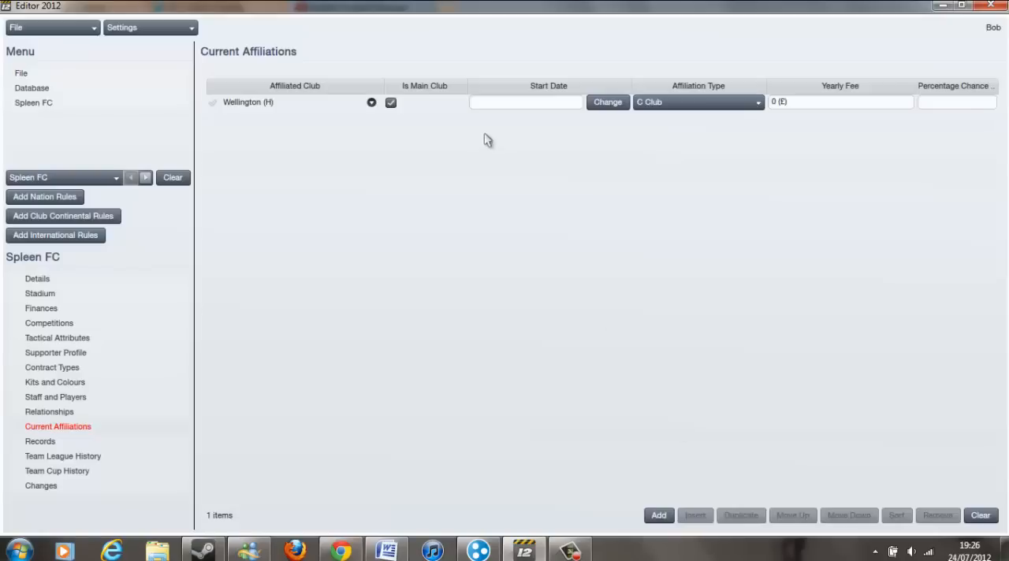
pyautogui.moveTo(554, 106)
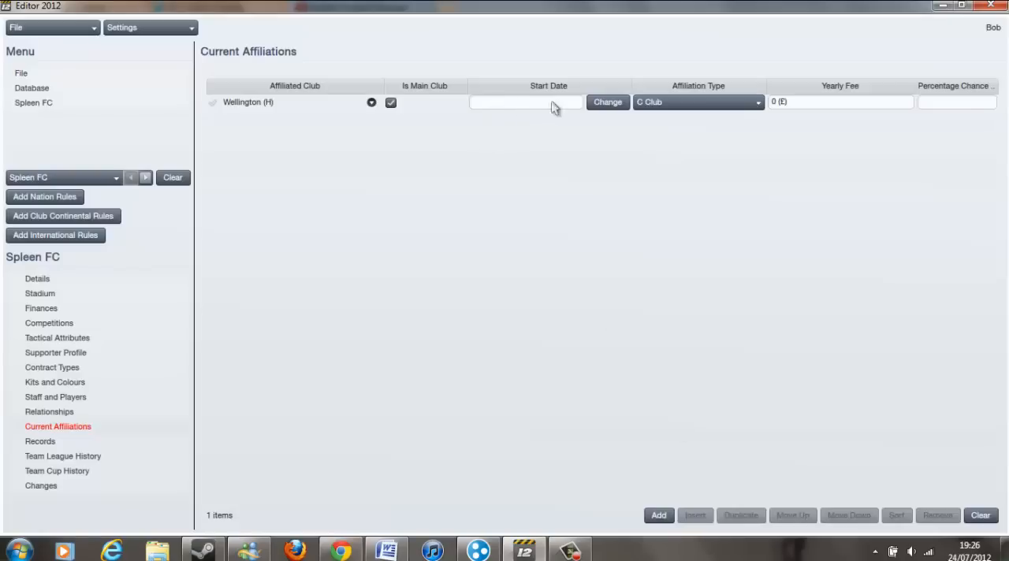
pyautogui.click(696, 102)
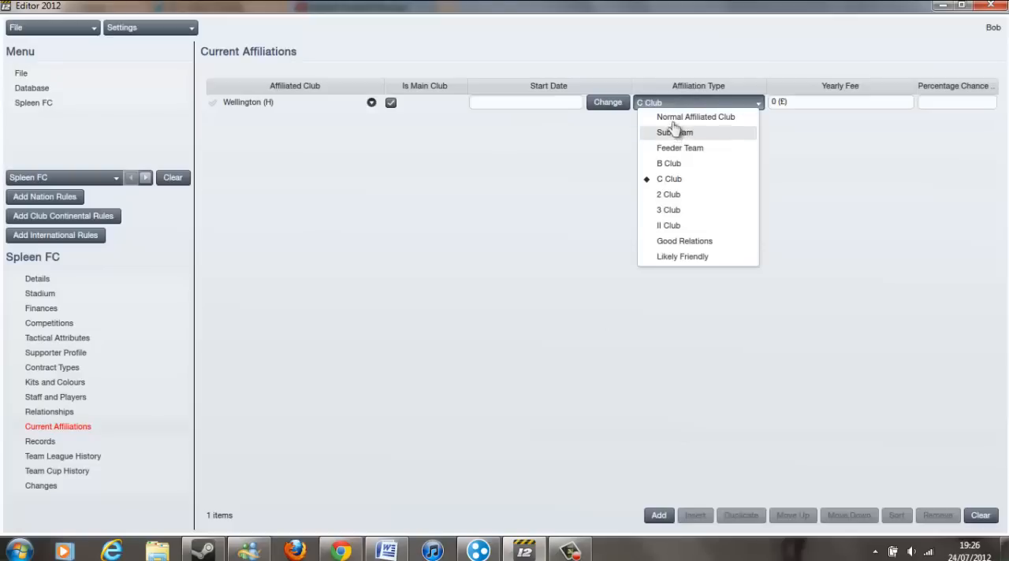
pyautogui.click(679, 148)
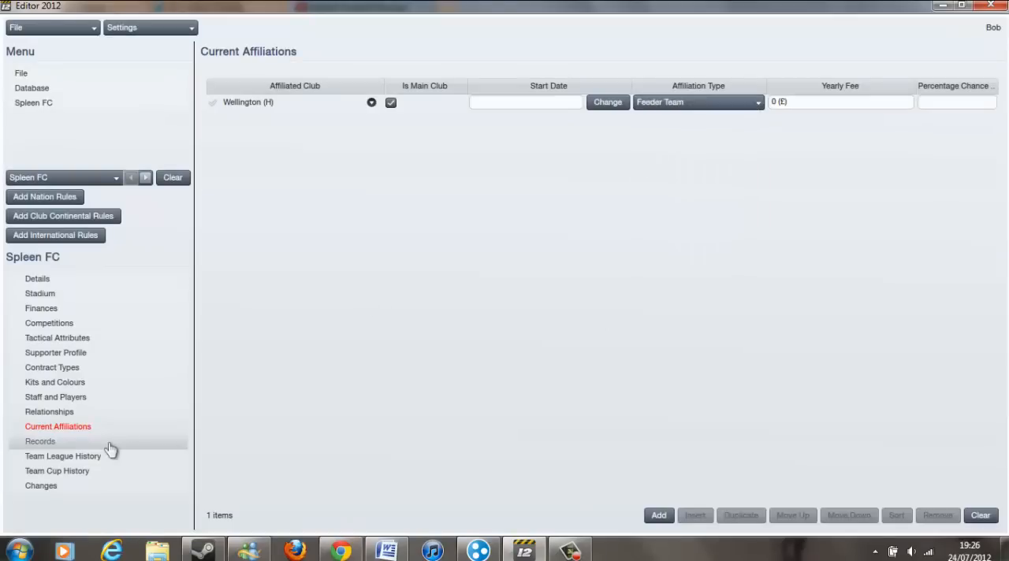
# Check Spleen FC's Team League History, Changes and Details pages, then go to the People list
pyautogui.click(62, 456)
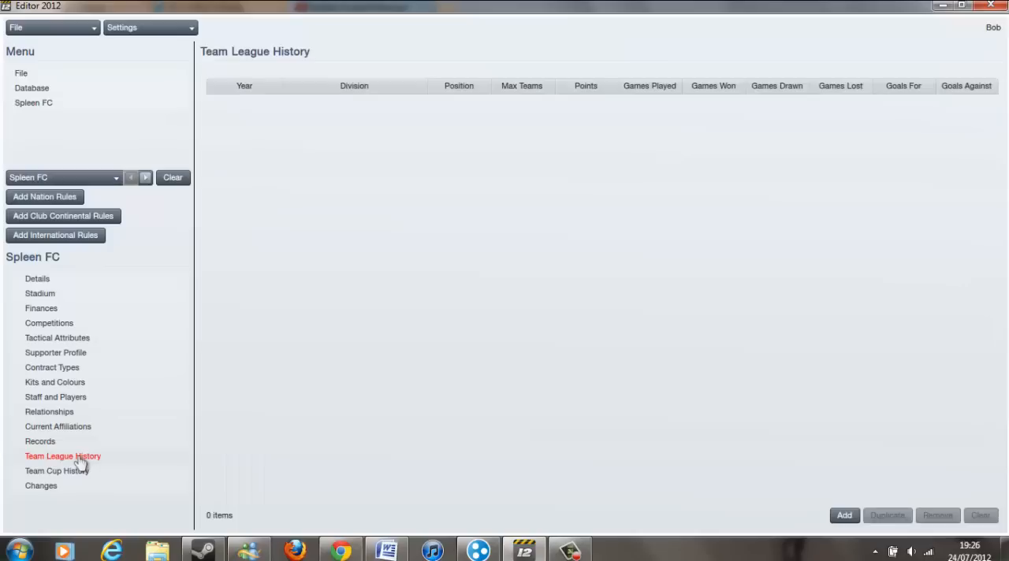
pyautogui.click(41, 486)
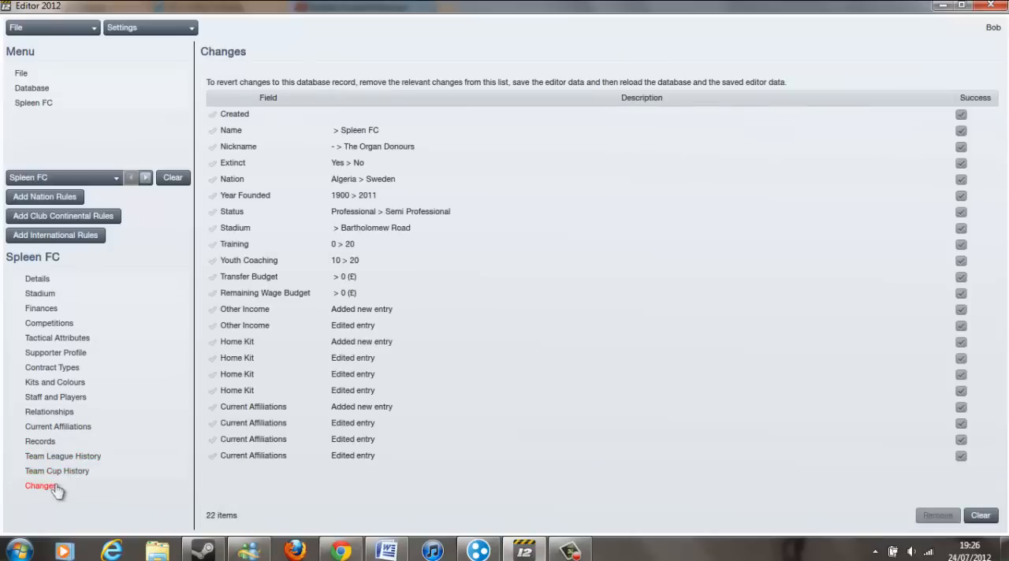
pyautogui.click(37, 278)
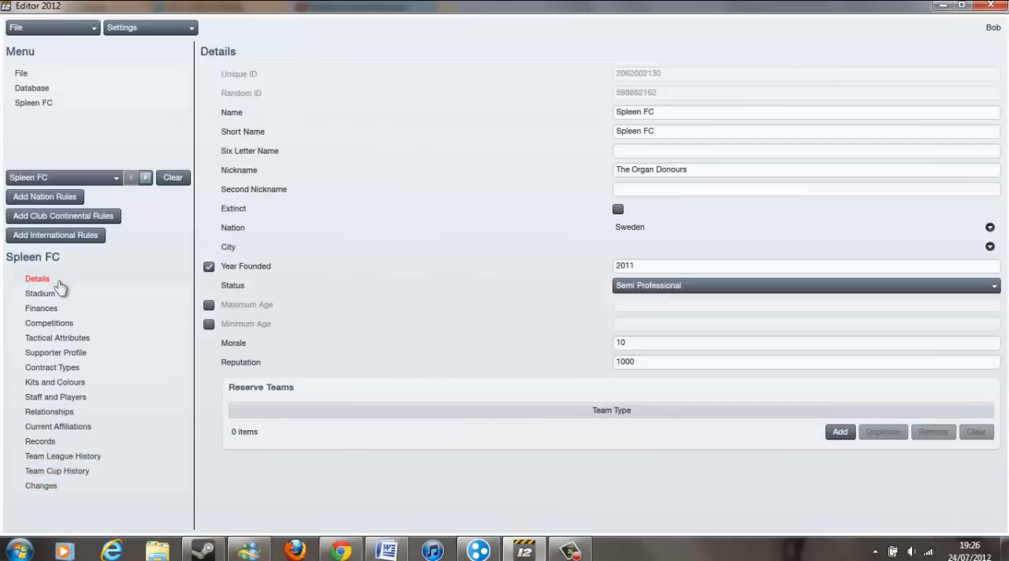
pyautogui.click(31, 88)
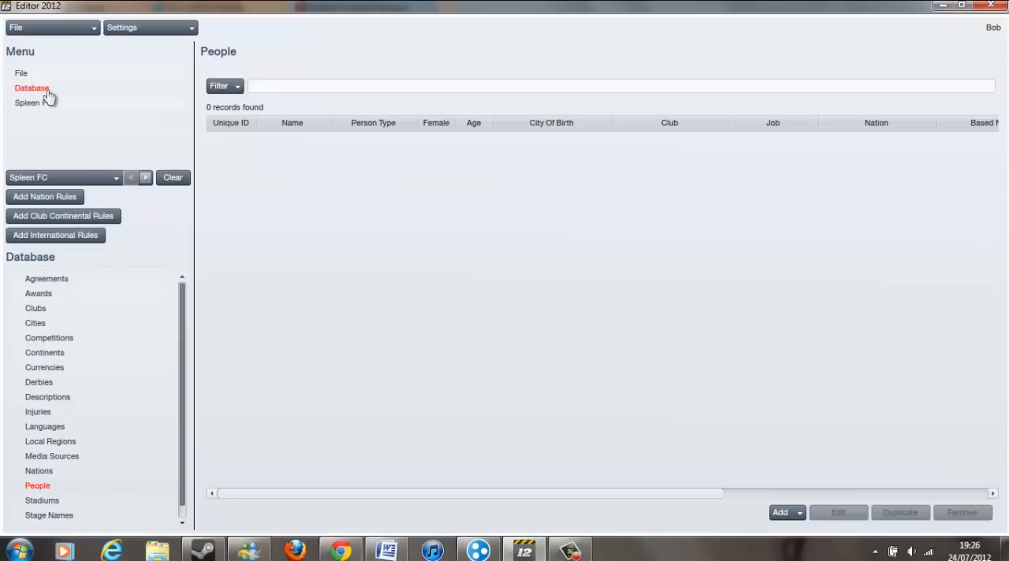
pyautogui.moveTo(266, 67)
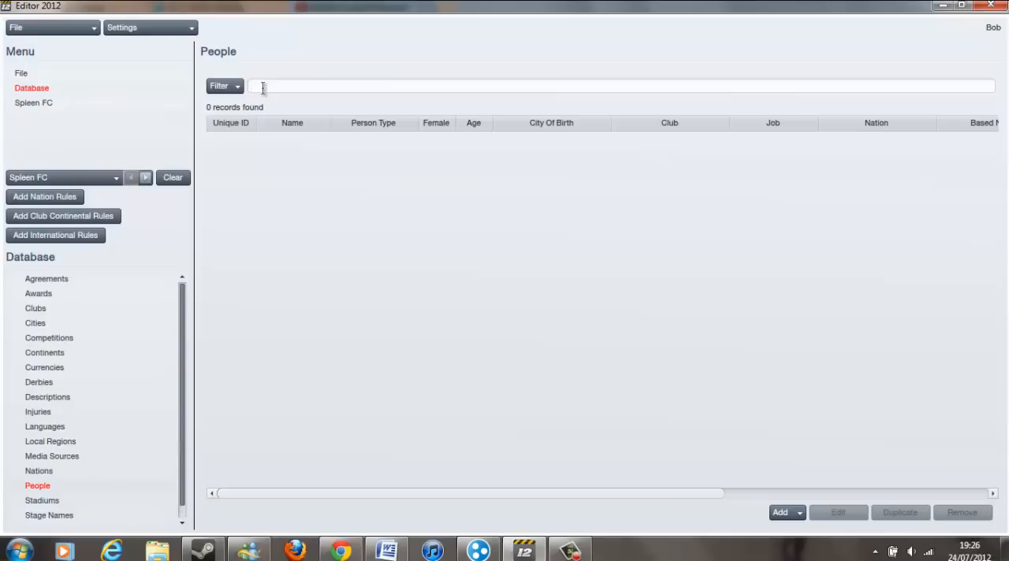
# Search the People list for 'kompany'
pyautogui.write('kompany')
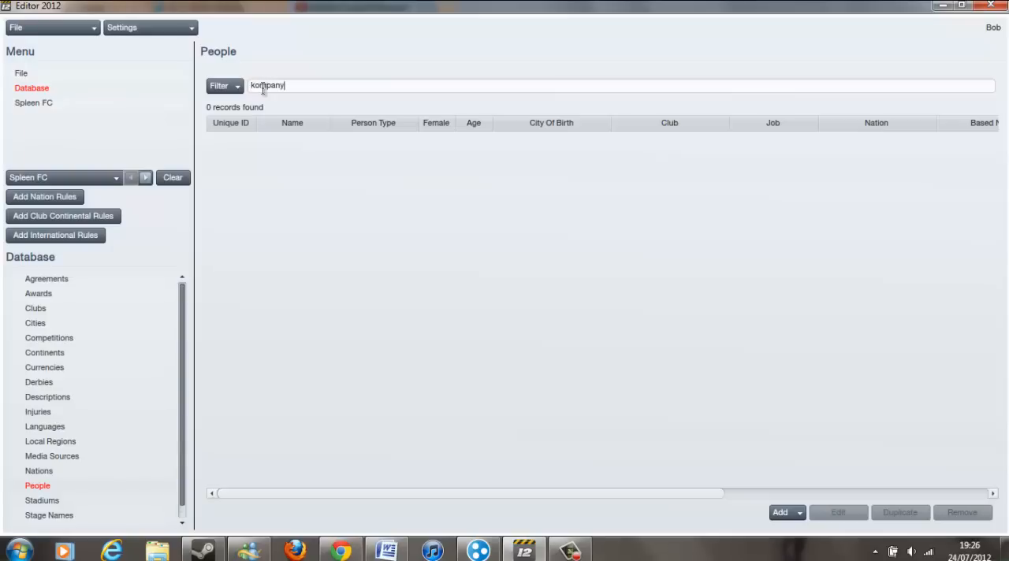
pyautogui.press('Return')
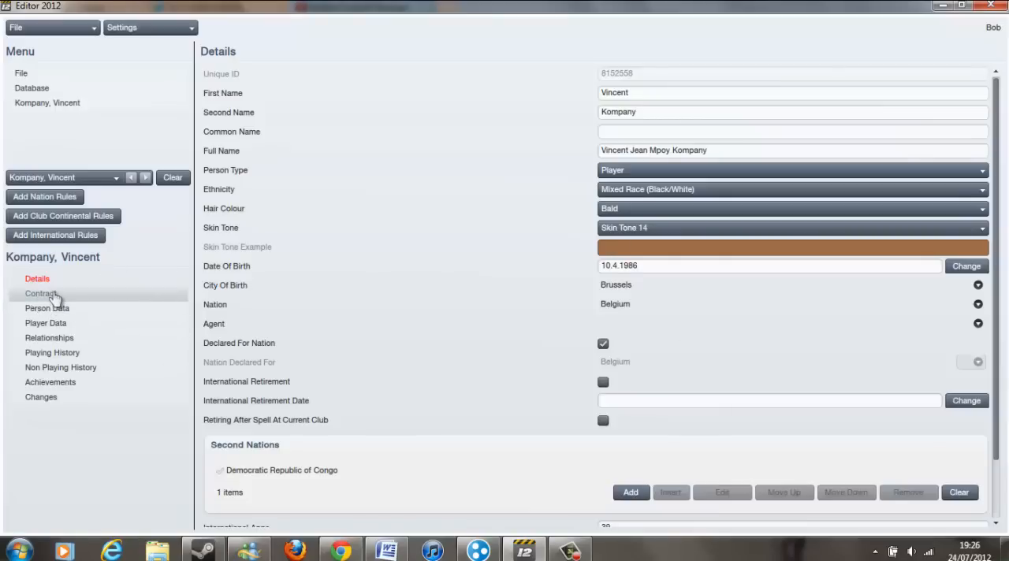
# Browse Kompany's Mental Attributes, Positions and Physical Attributes tabs, then return to the 'kompany' results
pyautogui.click(46, 323)
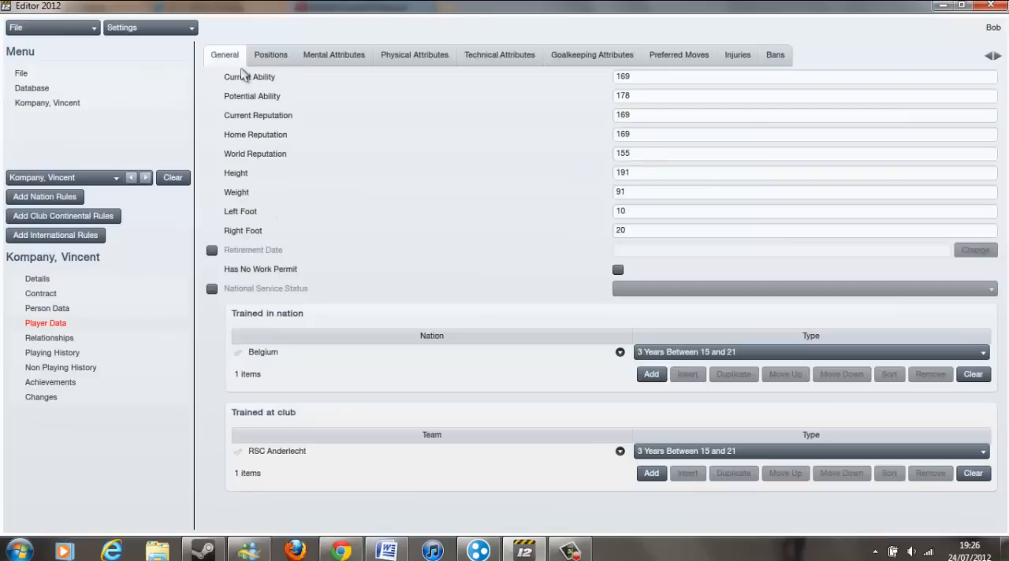
pyautogui.click(334, 54)
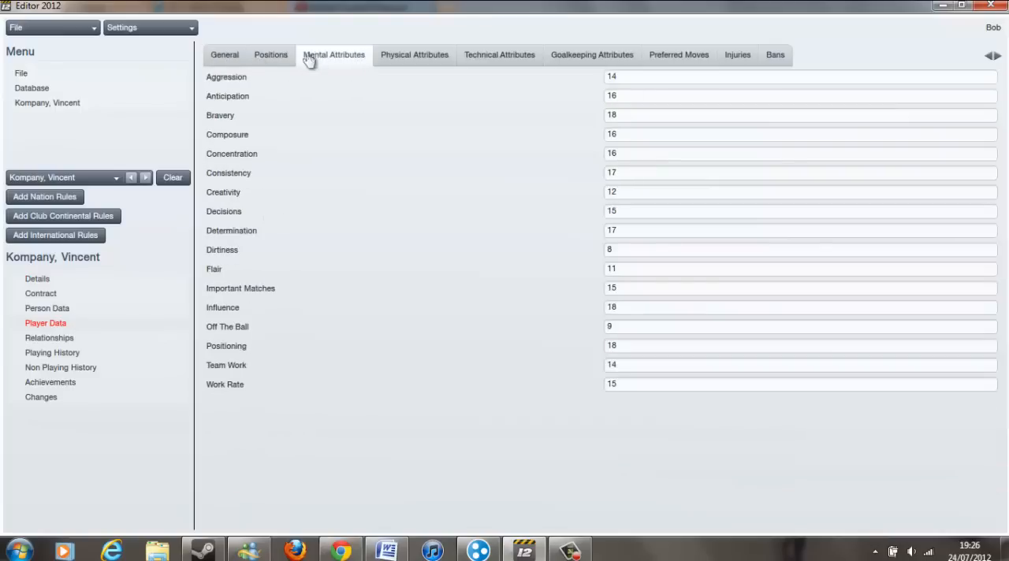
pyautogui.click(271, 54)
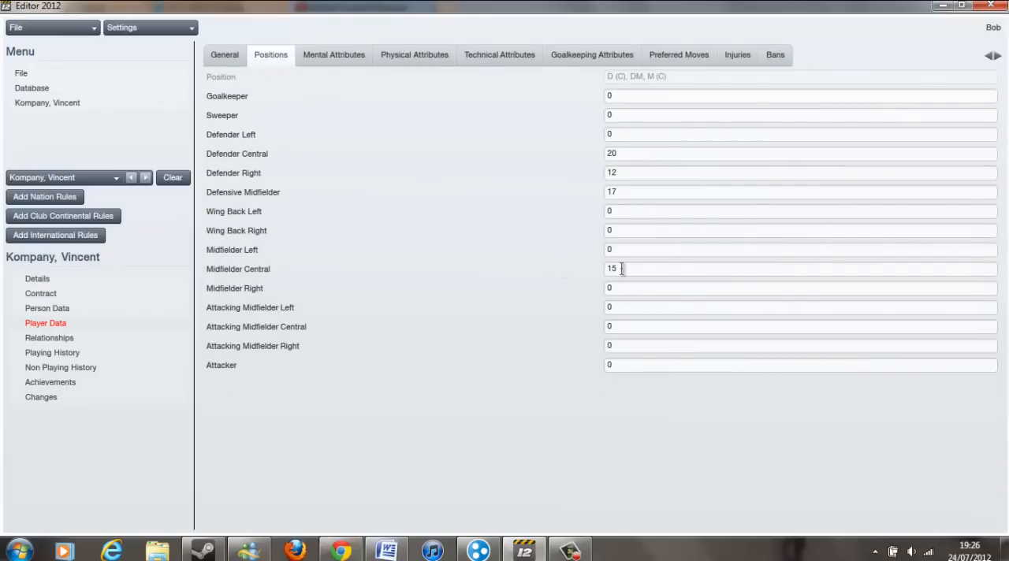
pyautogui.click(334, 54)
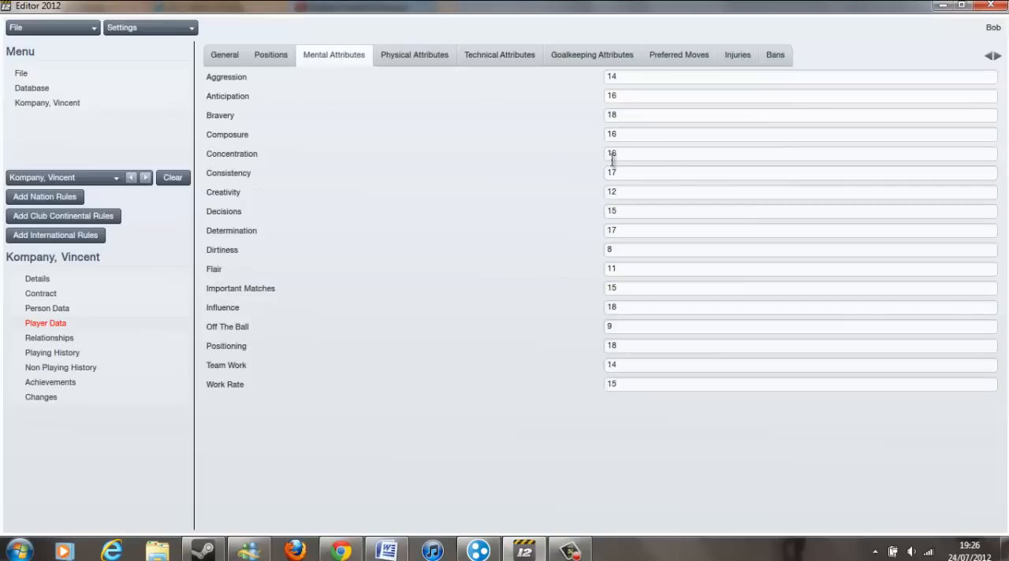
pyautogui.moveTo(620, 325)
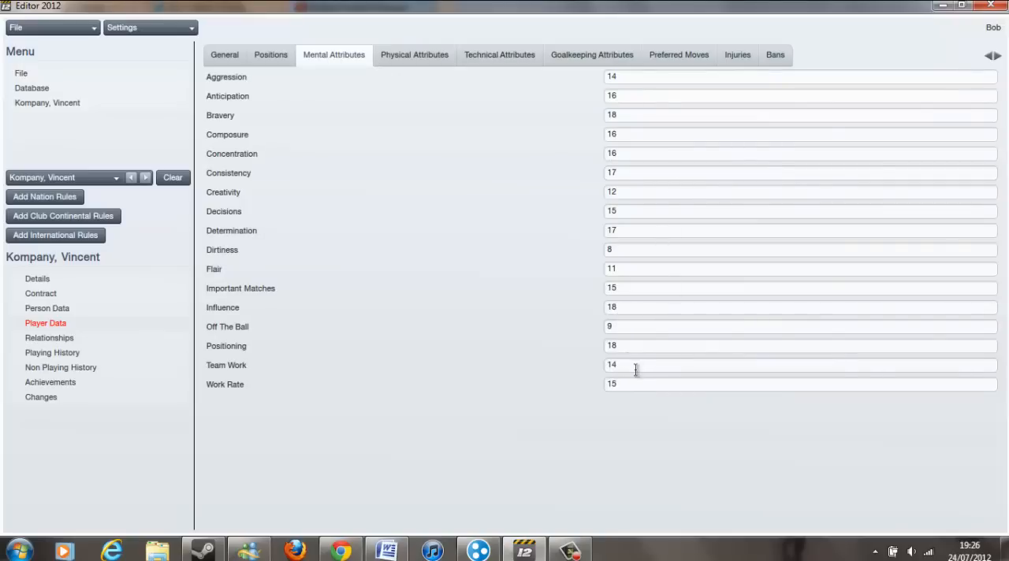
pyautogui.click(414, 54)
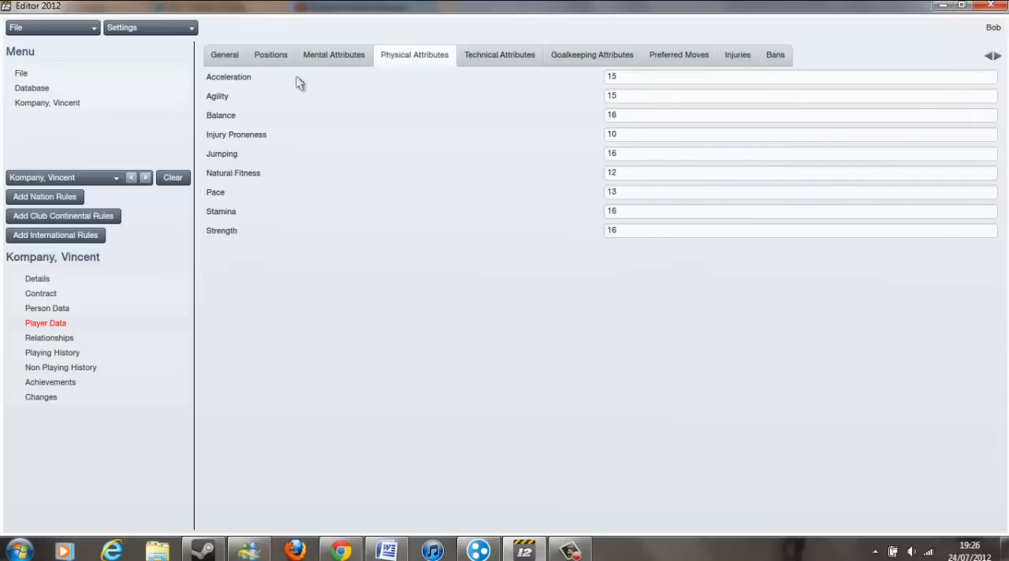
pyautogui.click(225, 54)
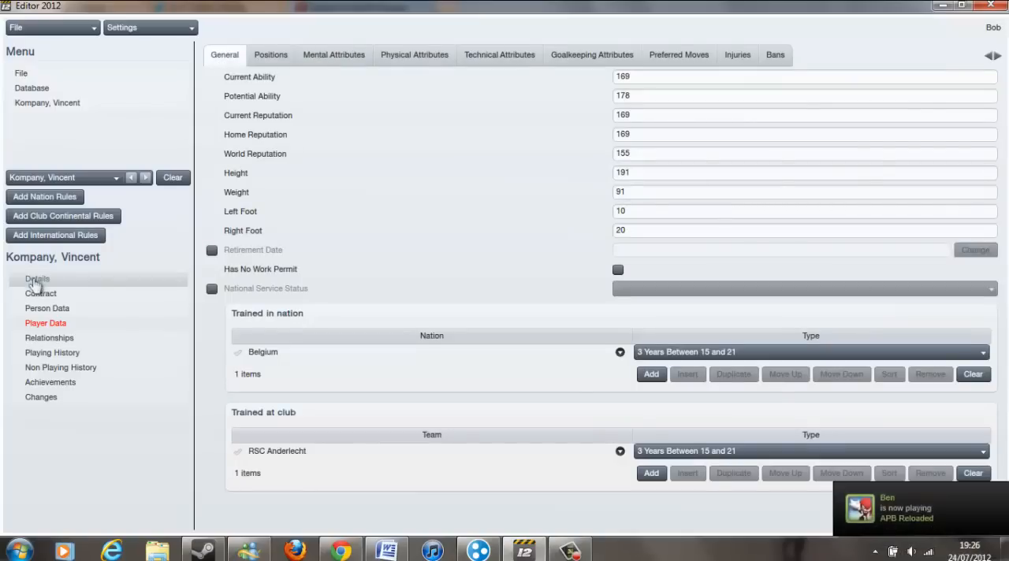
pyautogui.click(37, 278)
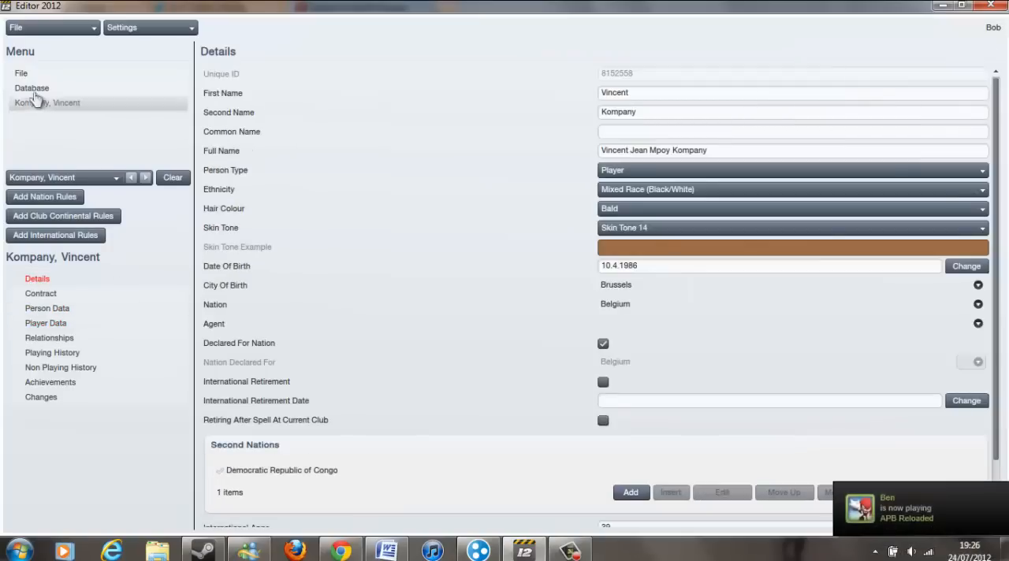
pyautogui.click(31, 87)
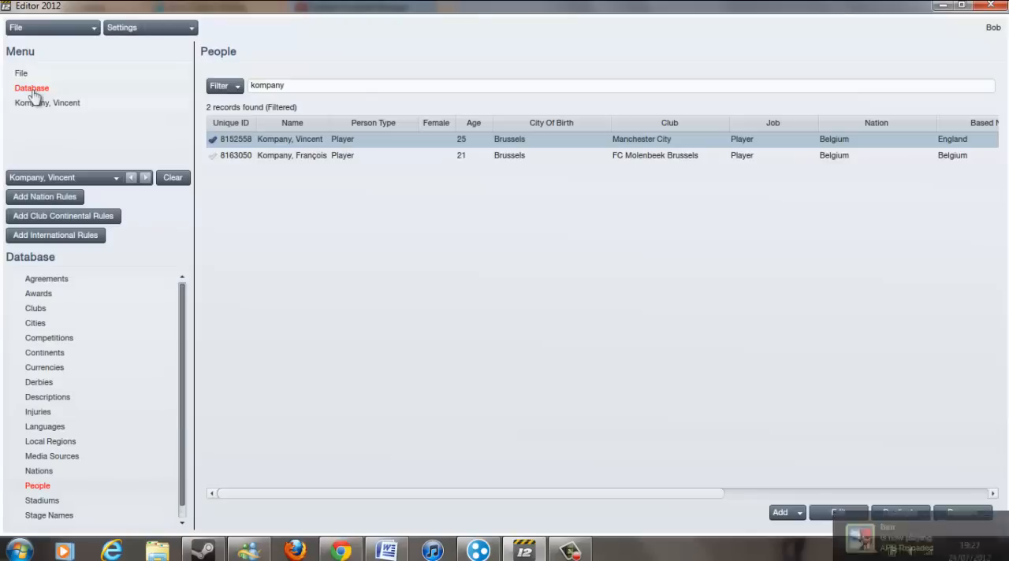
pyautogui.moveTo(284, 257)
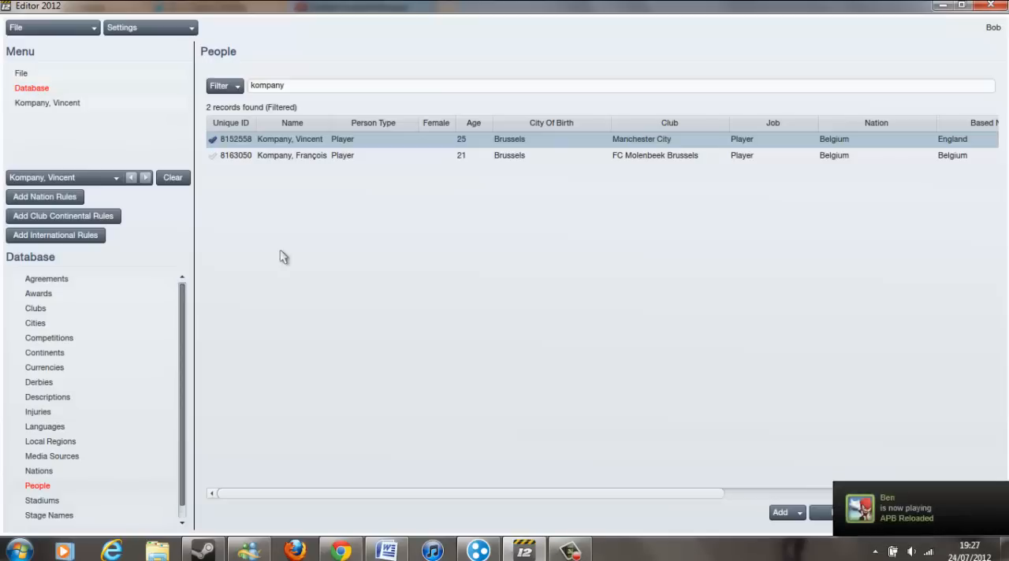
pyautogui.moveTo(556, 376)
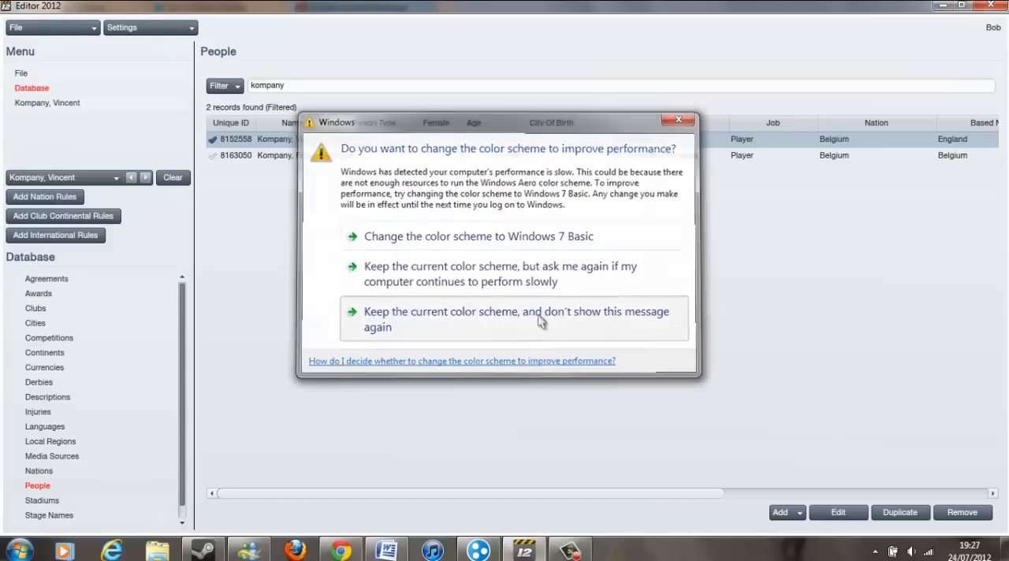
pyautogui.click(516, 319)
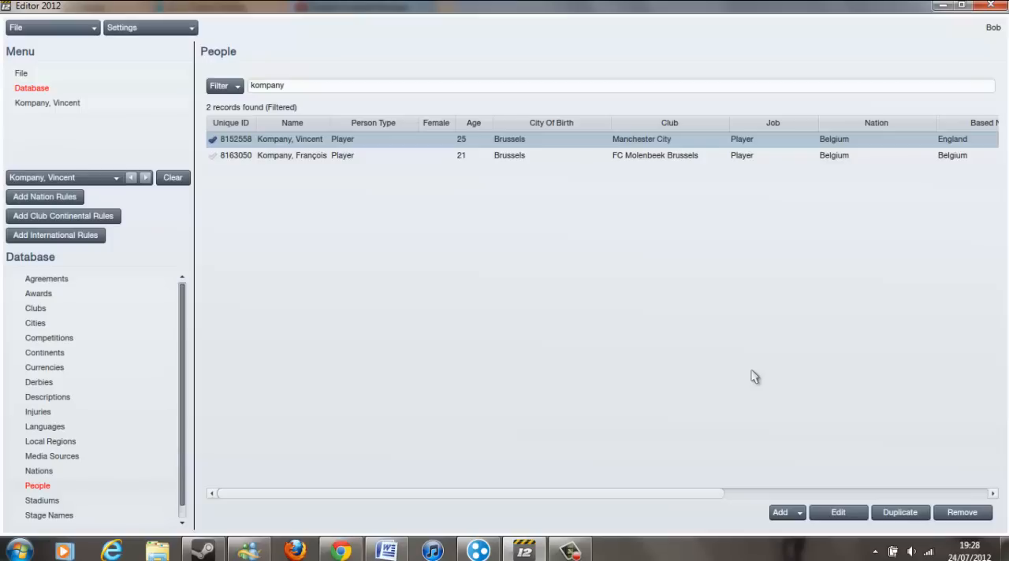
pyautogui.moveTo(55, 108)
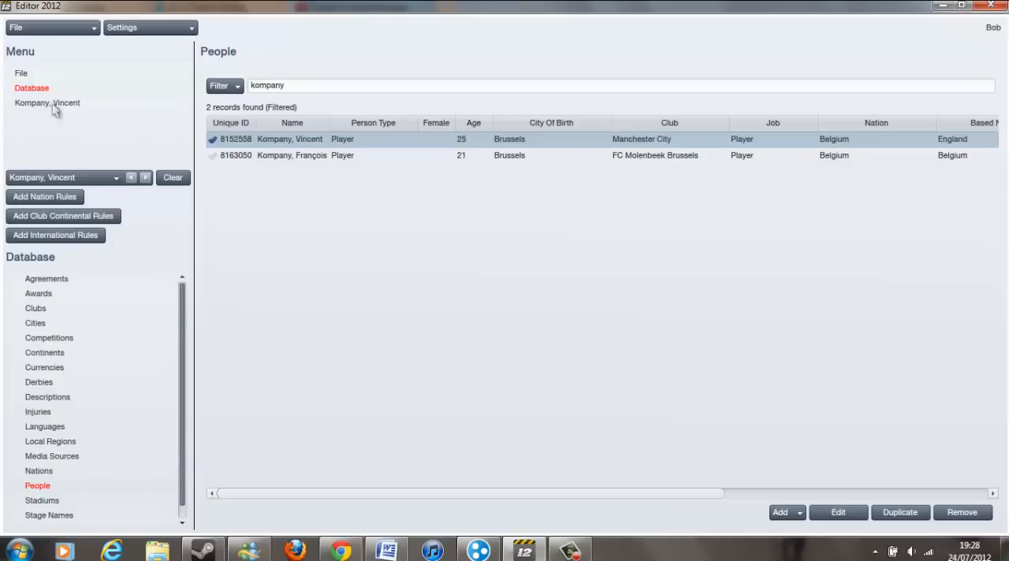
pyautogui.moveTo(49, 337)
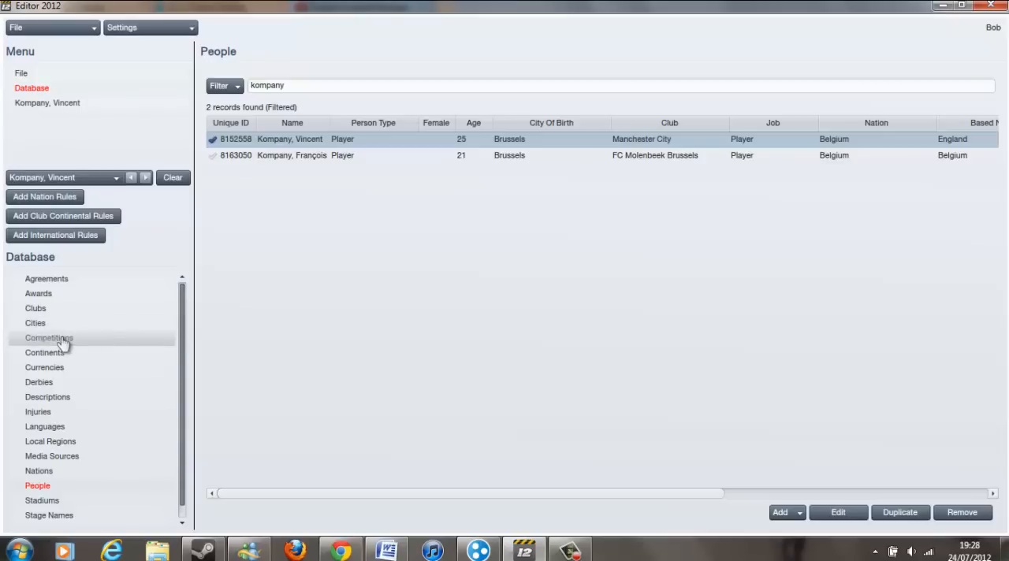
# Search competitions for 'league 1' and open npower League 1
pyautogui.click(49, 338)
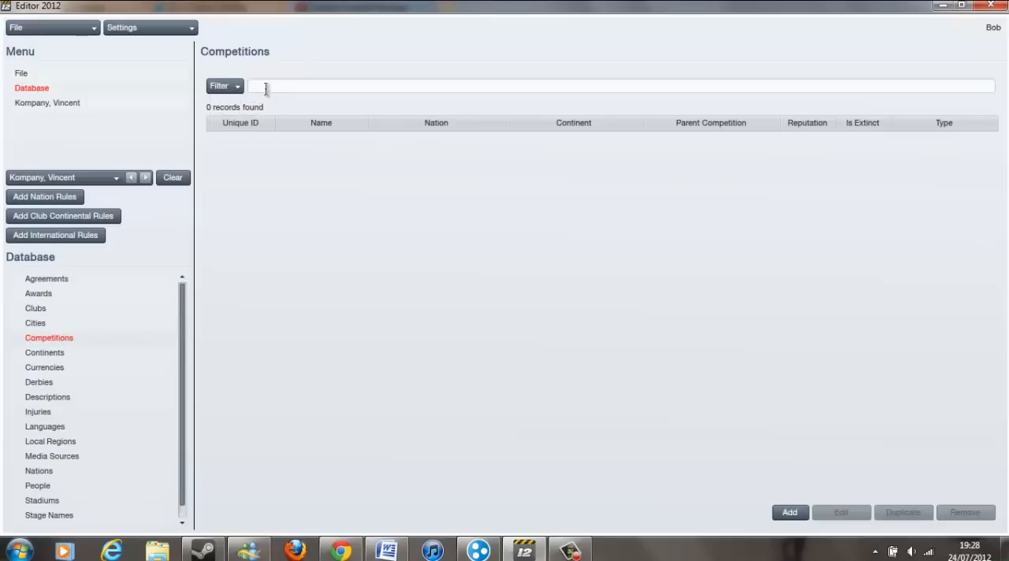
pyautogui.write('league 1')
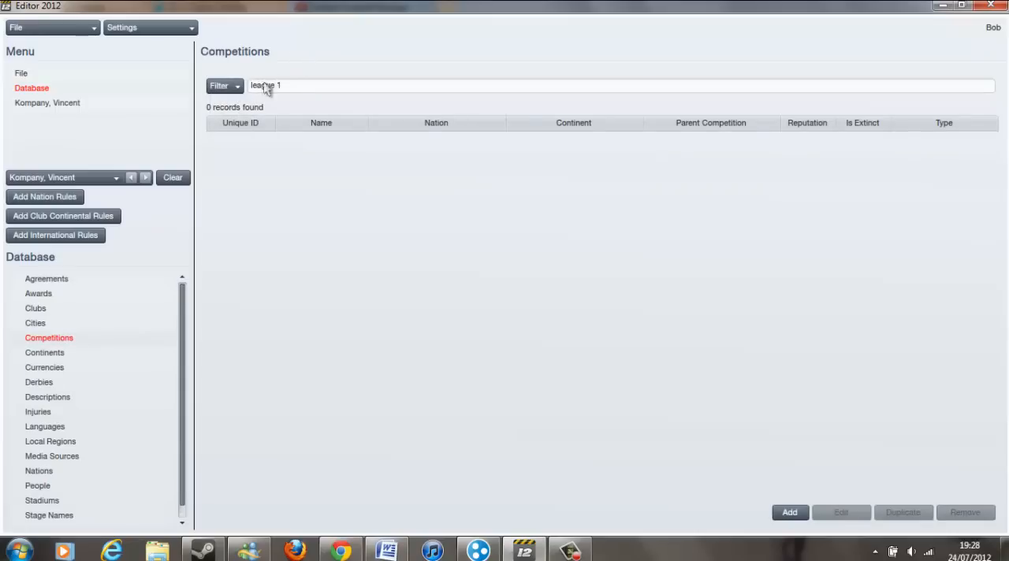
pyautogui.click(219, 85)
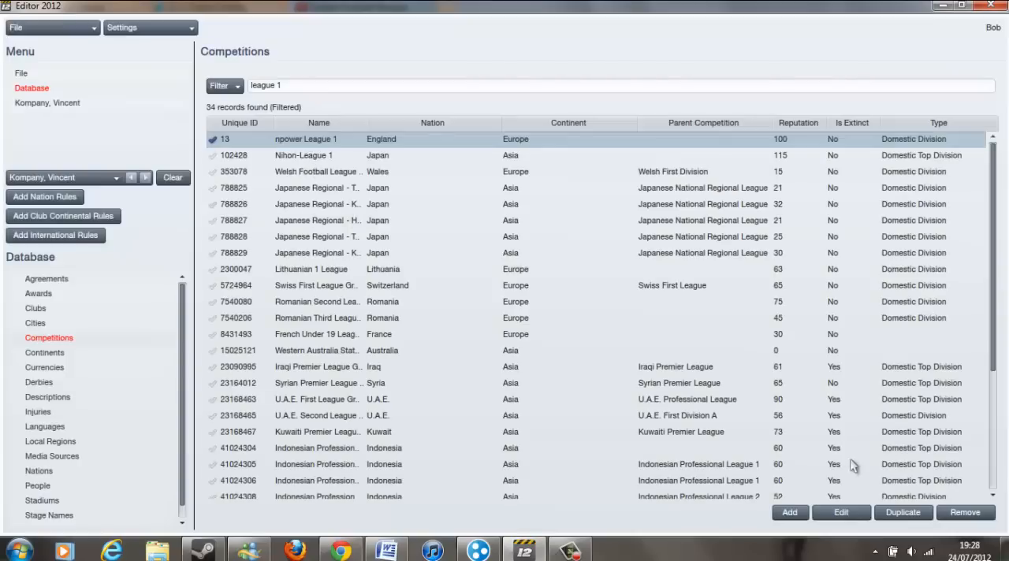
pyautogui.doubleClick(315, 139)
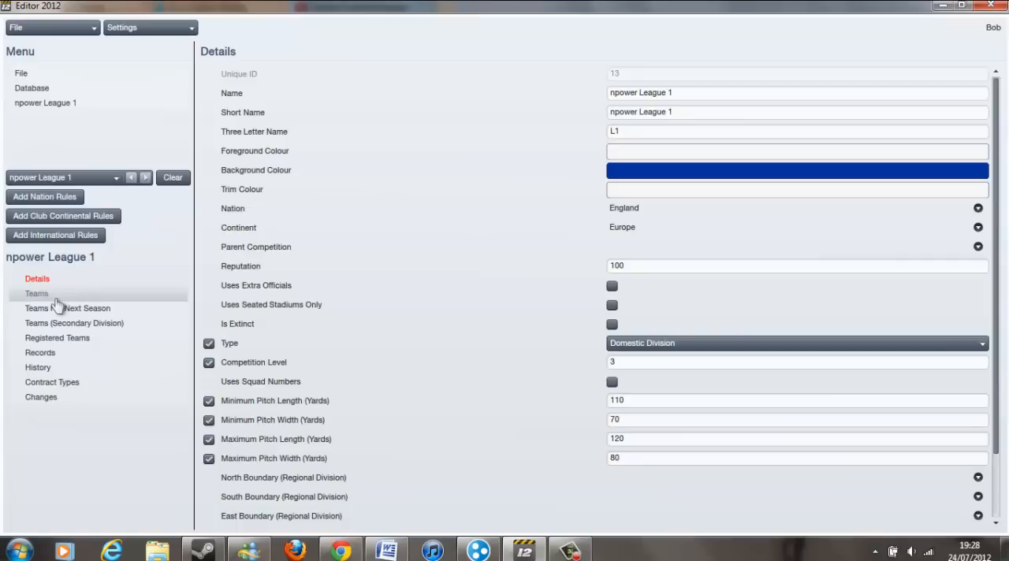
# Show npower League 1's teams and select Leyton Orient
pyautogui.click(36, 293)
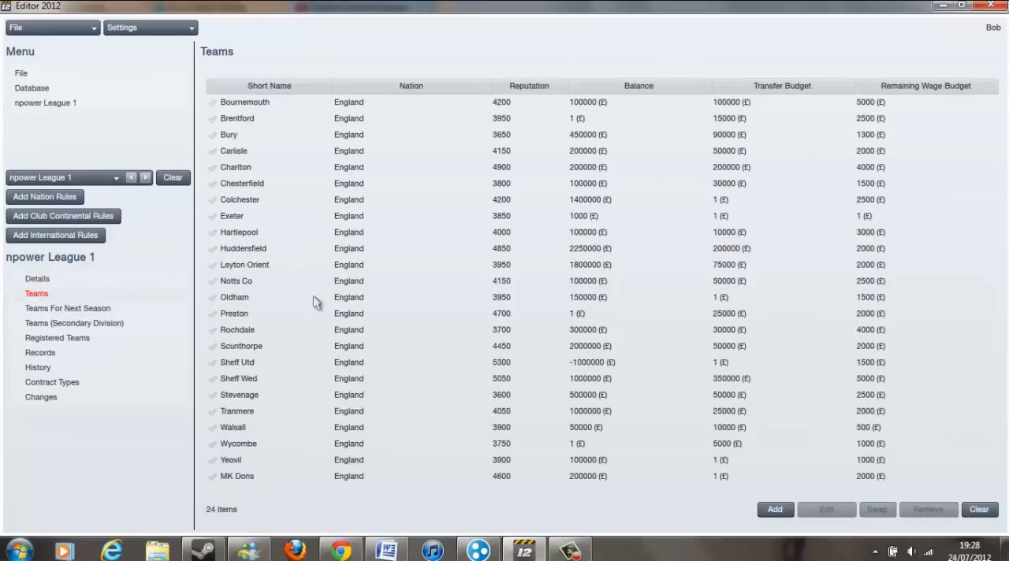
pyautogui.click(241, 346)
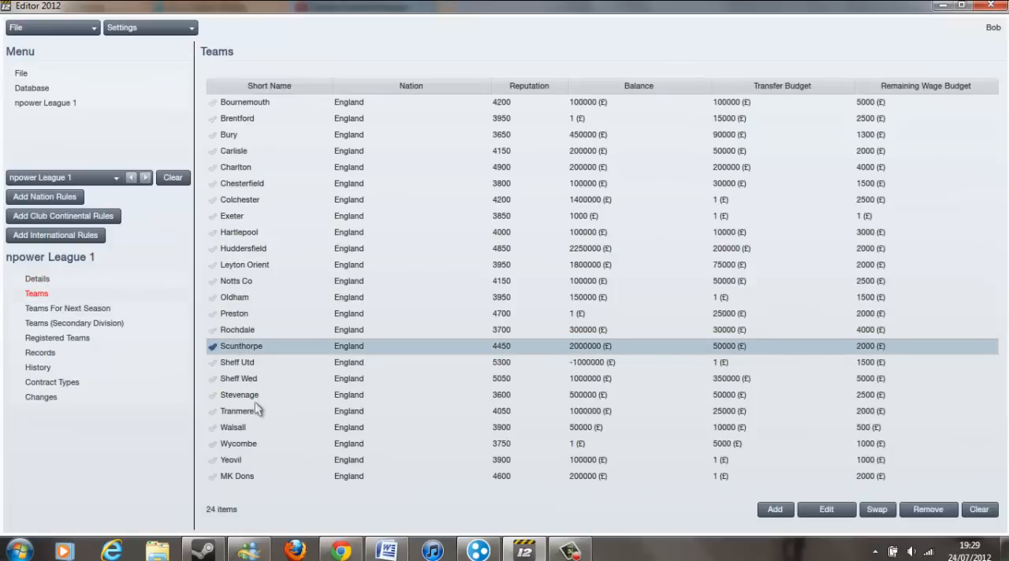
pyautogui.moveTo(237, 221)
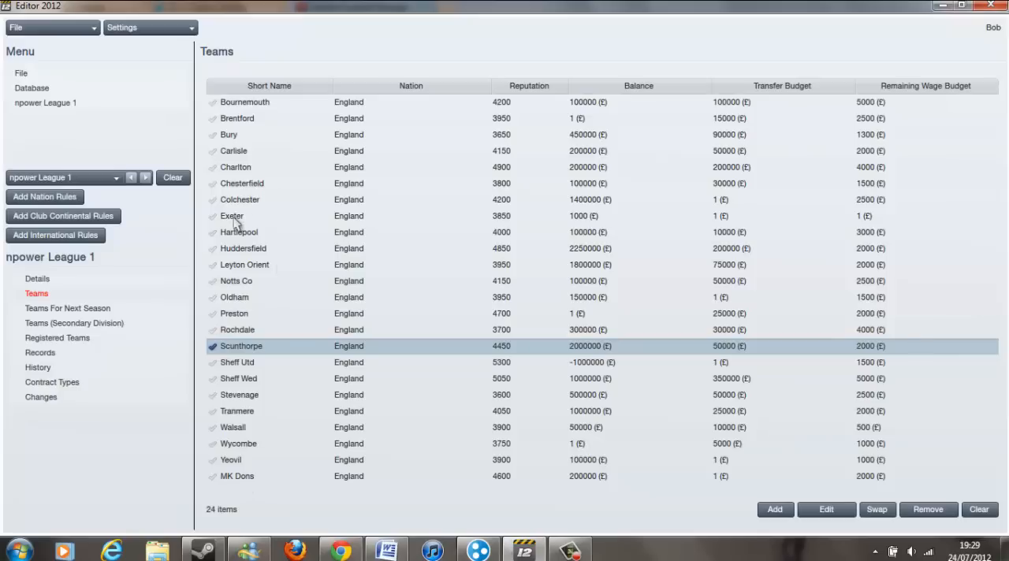
pyautogui.click(244, 264)
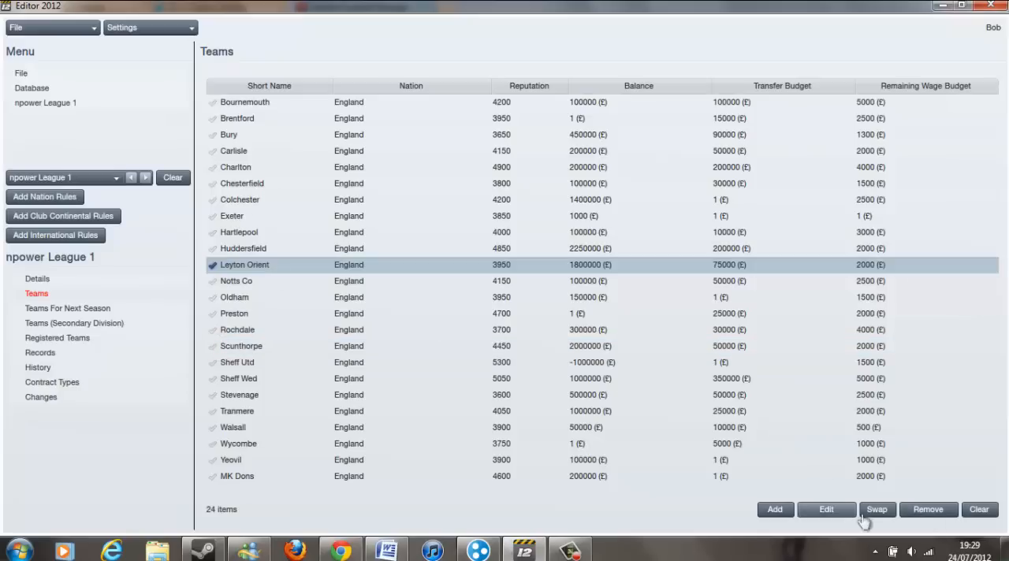
# Swap Leyton Orient for the Spleen FC record found by searching 'spleen fc'
pyautogui.click(876, 509)
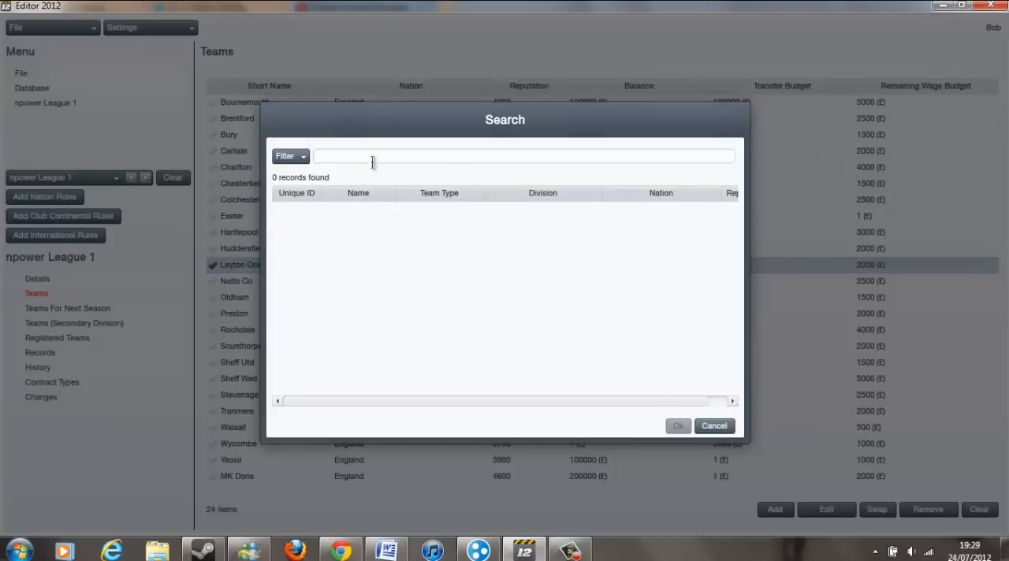
pyautogui.write('spleen fc')
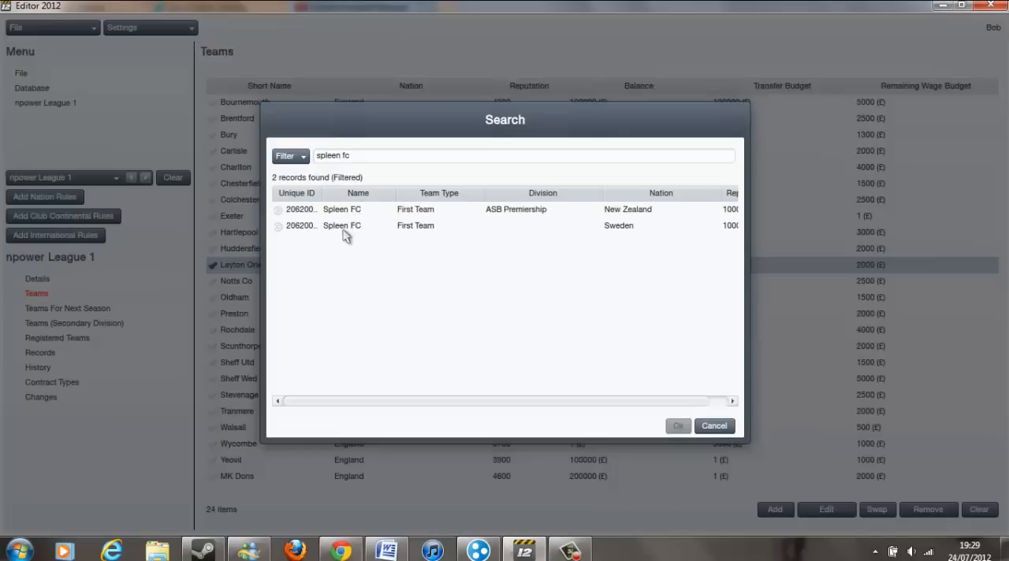
pyautogui.click(677, 426)
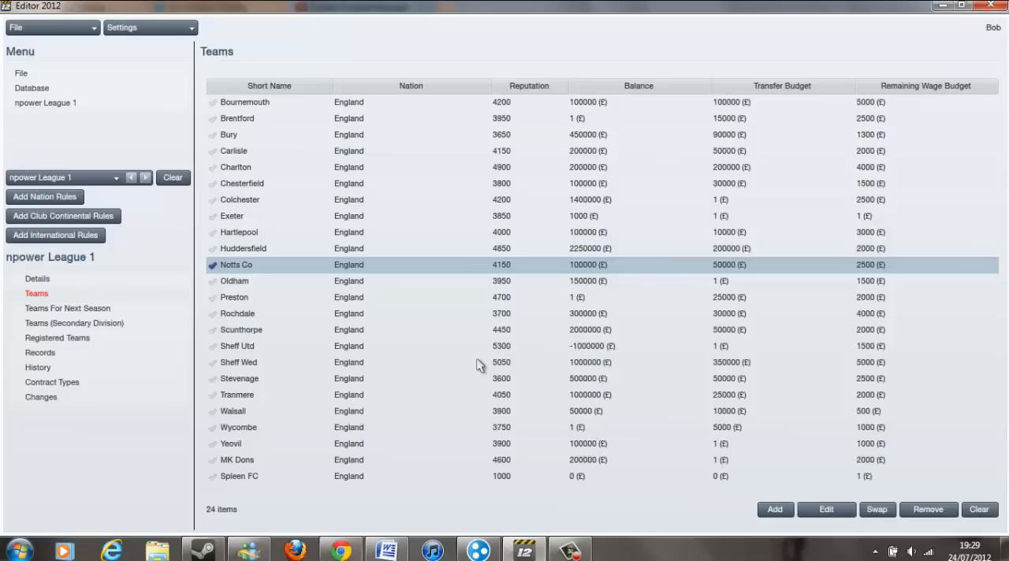
pyautogui.moveTo(233, 371)
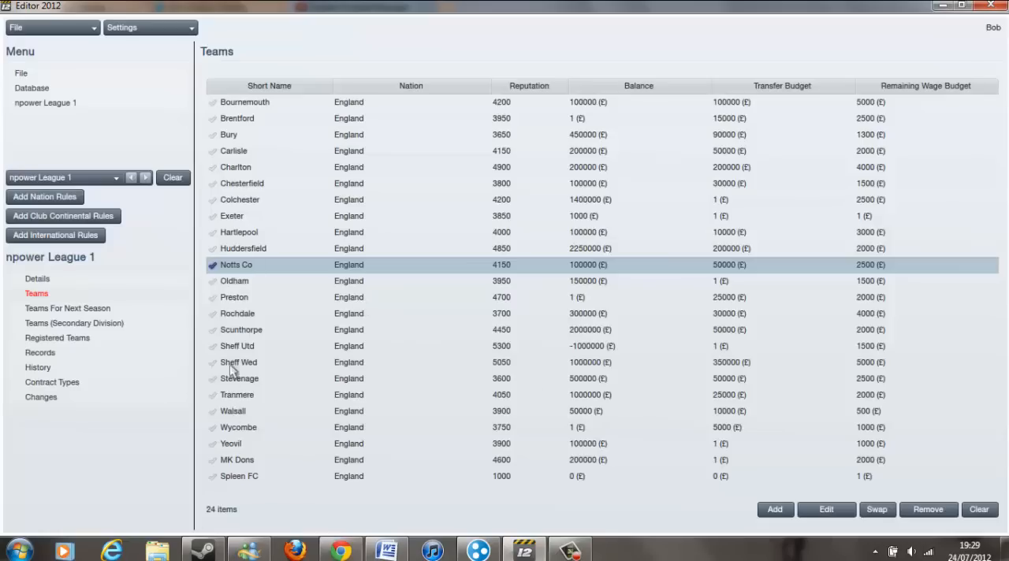
pyautogui.moveTo(250, 498)
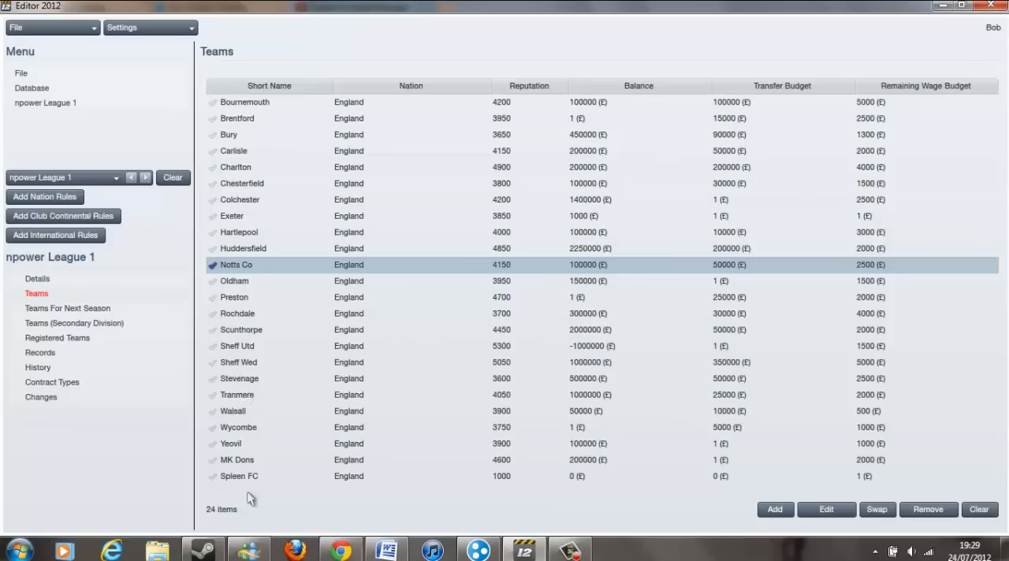
pyautogui.click(238, 476)
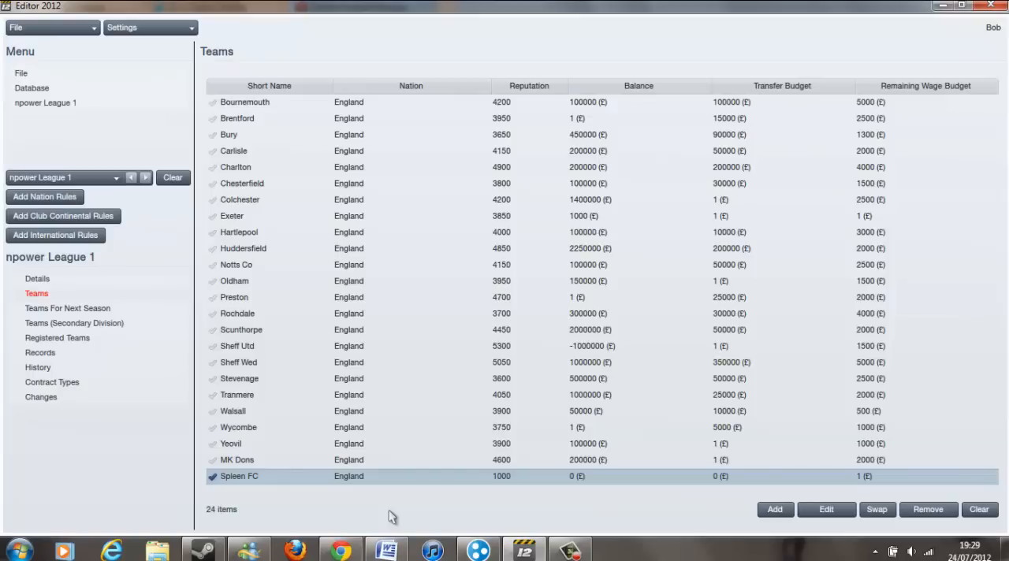
pyautogui.moveTo(424, 270)
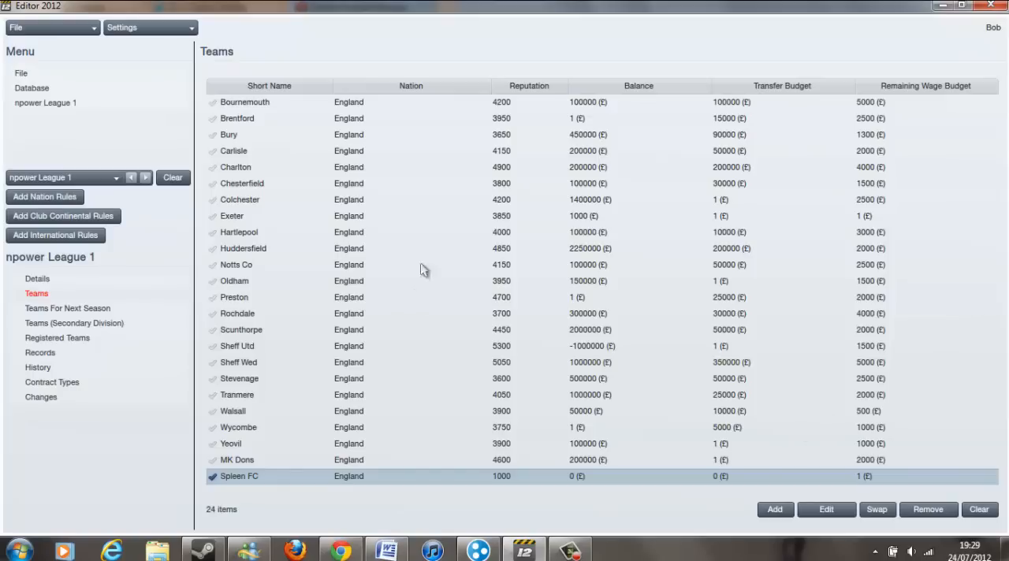
pyautogui.moveTo(784, 87)
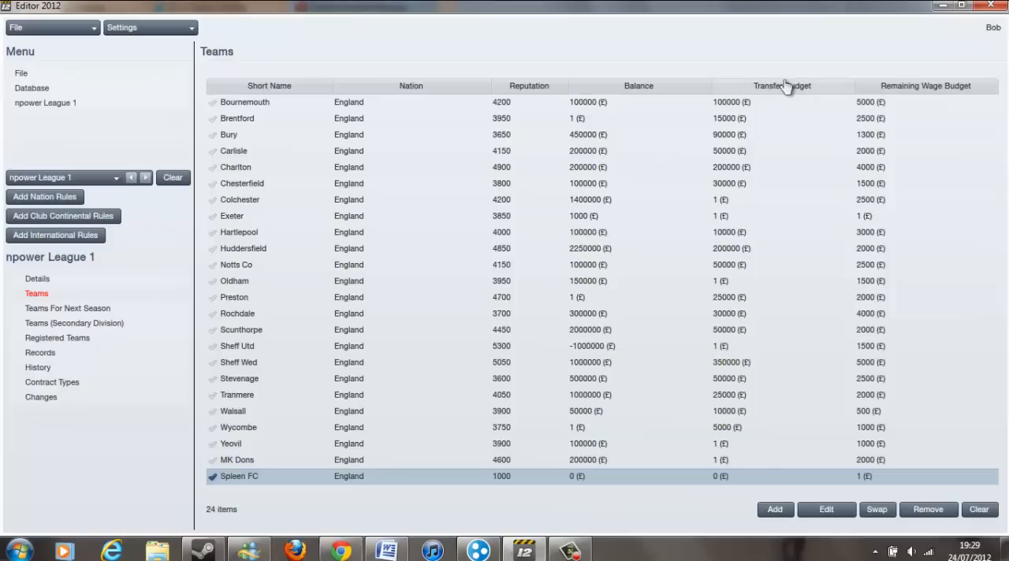
pyautogui.moveTo(763, 44)
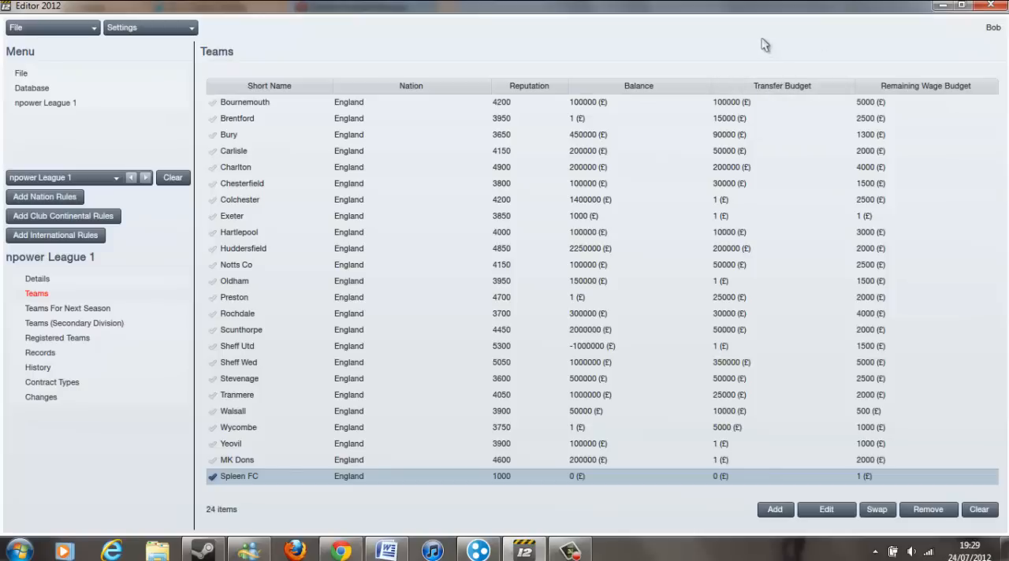